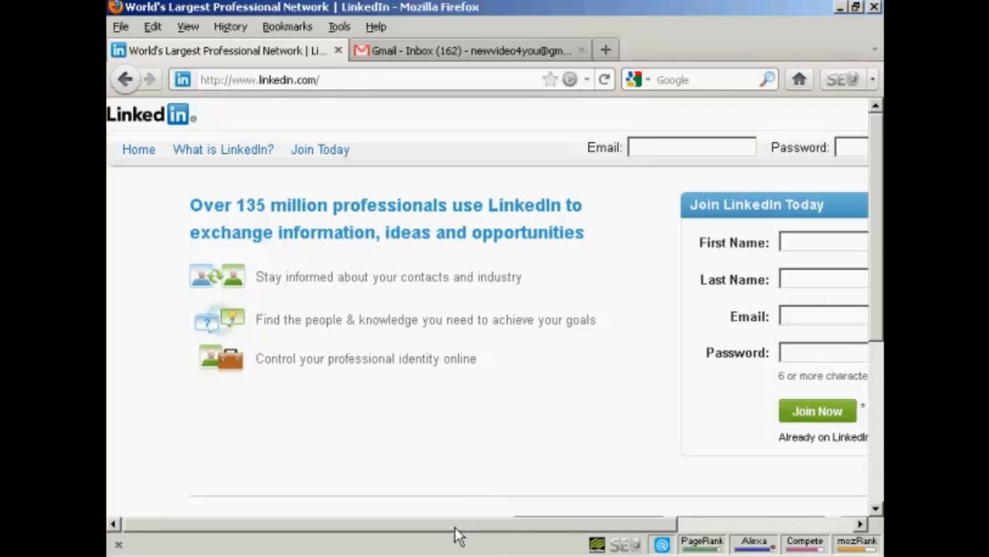
scroll("right", 3)
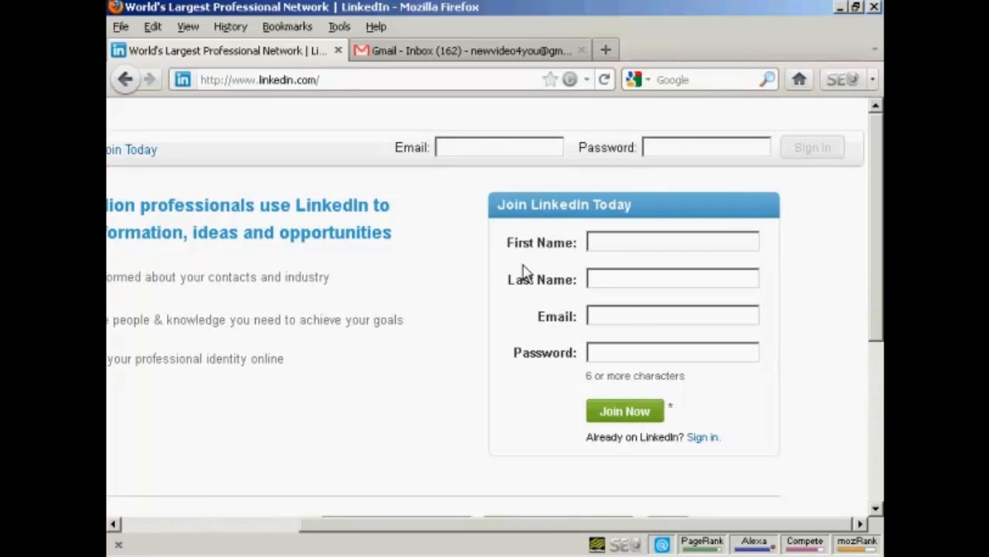
mouse_move(570, 334)
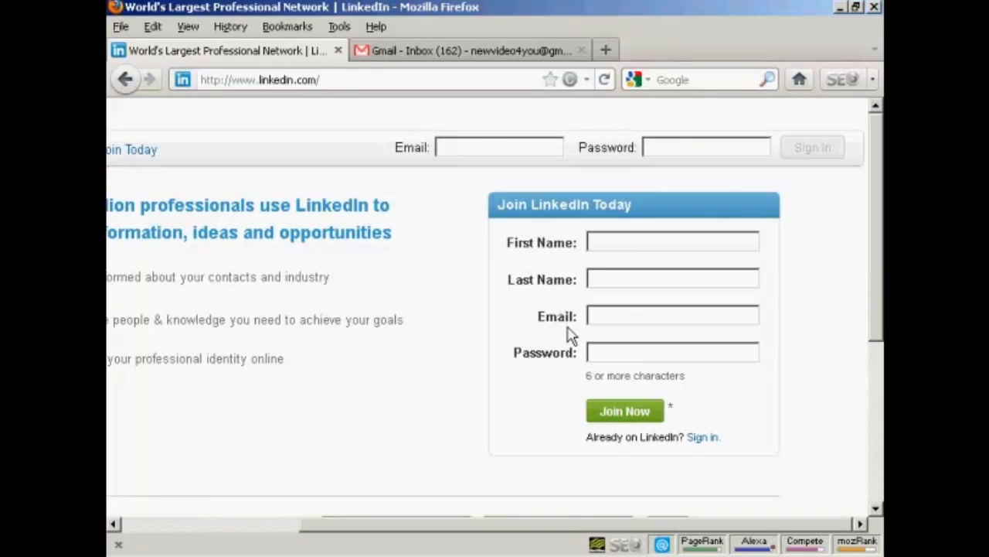
mouse_move(580, 375)
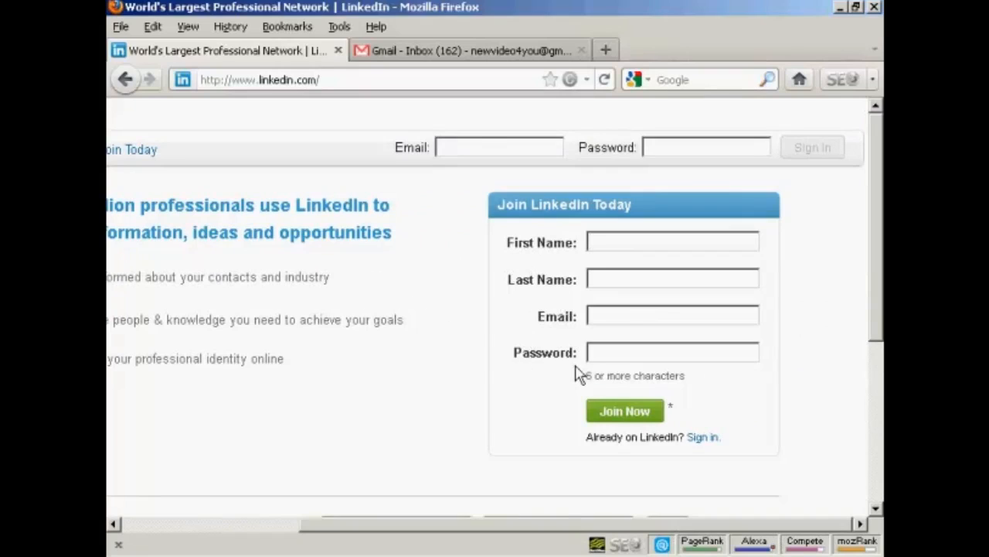
mouse_move(773, 343)
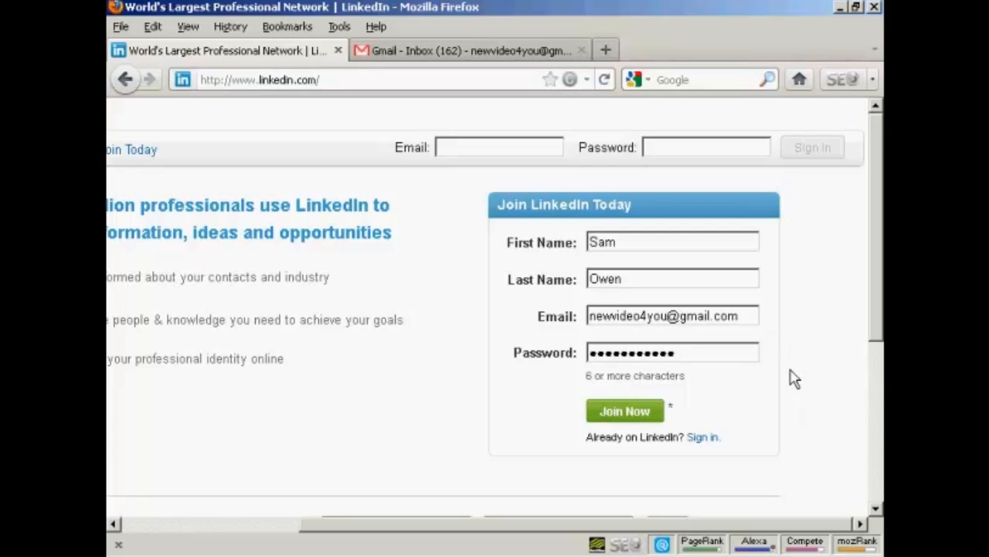
mouse_move(625, 411)
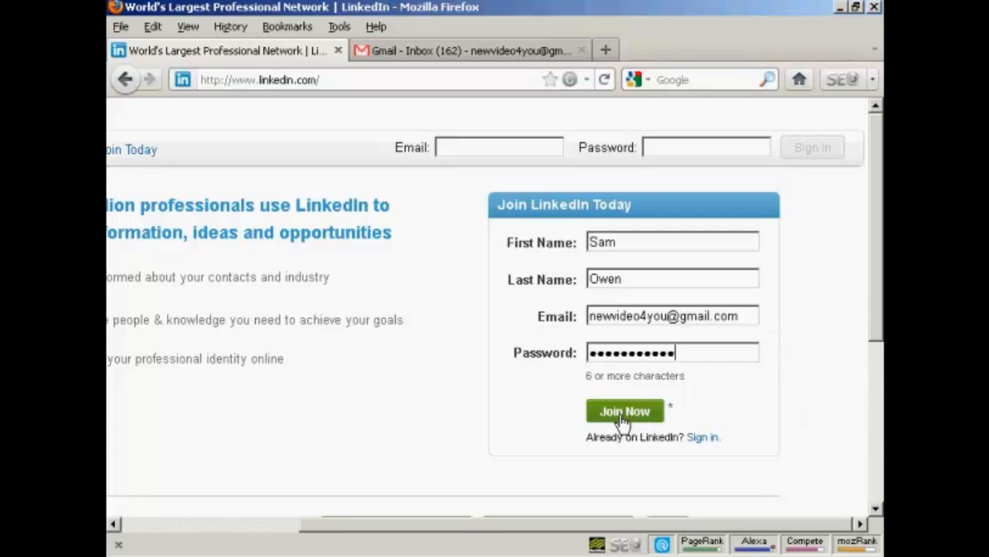
left_click(625, 412)
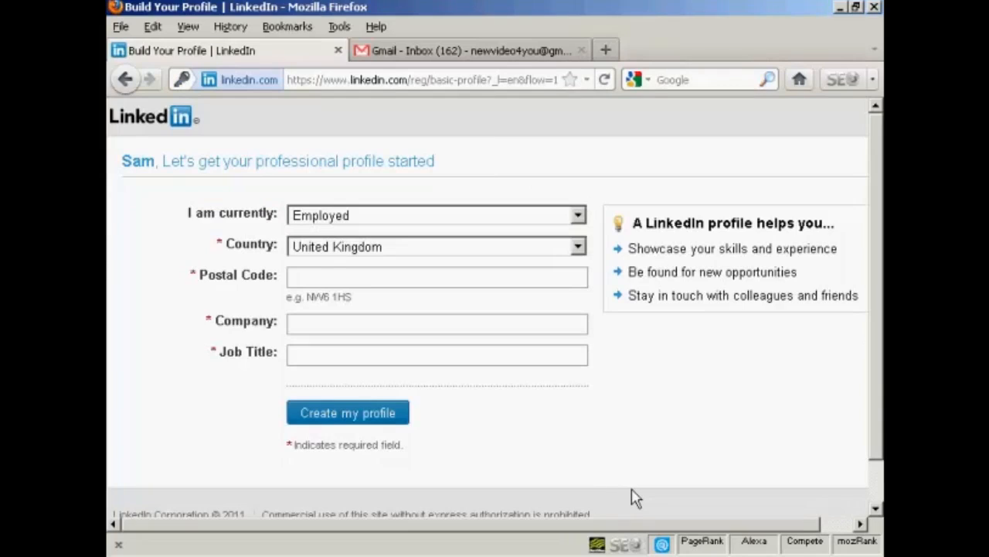
mouse_move(621, 365)
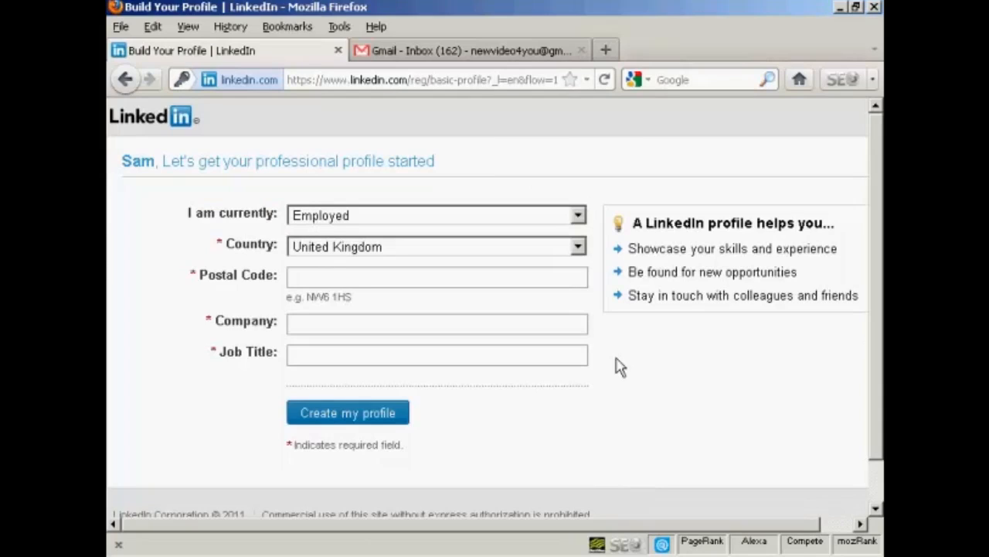
mouse_move(538, 224)
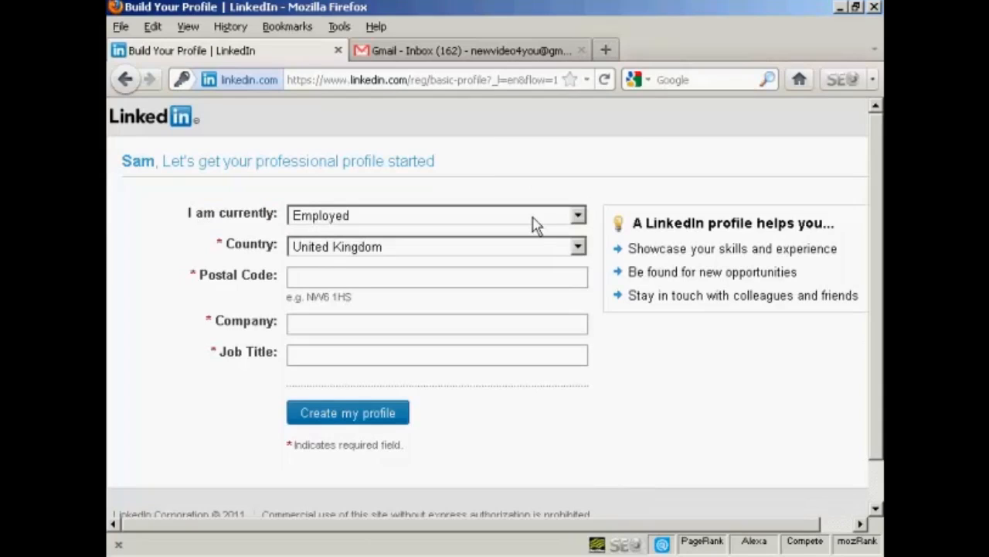
left_click(579, 215)
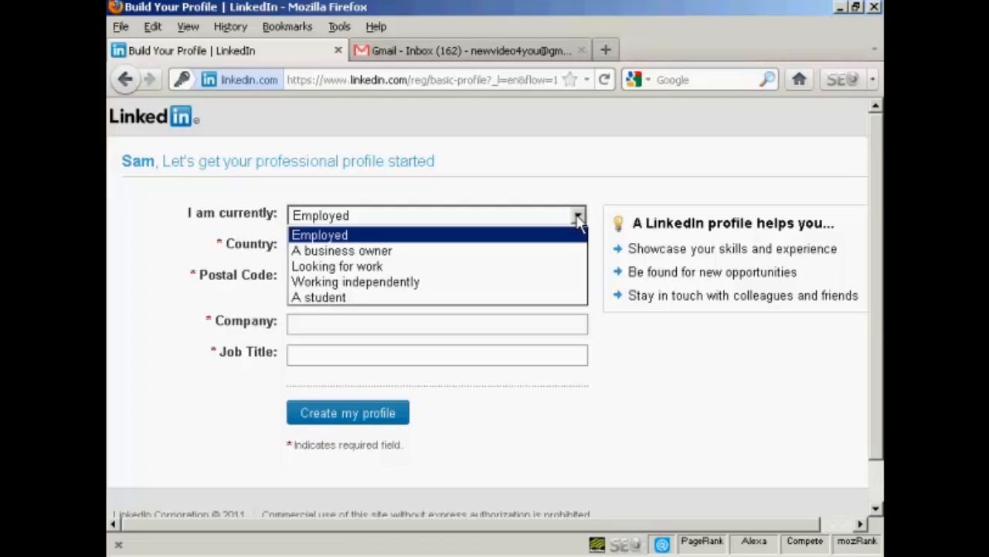
mouse_move(337, 266)
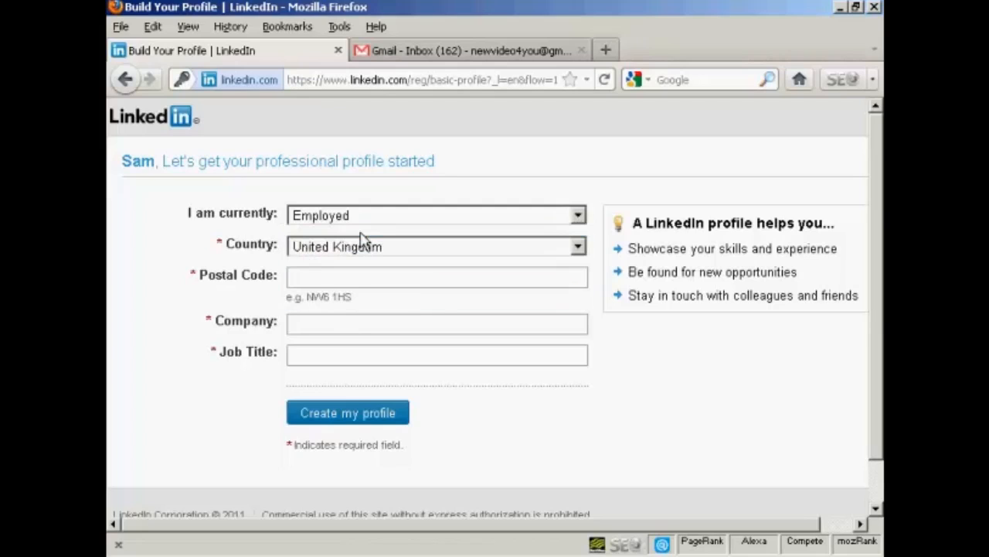
mouse_move(280, 261)
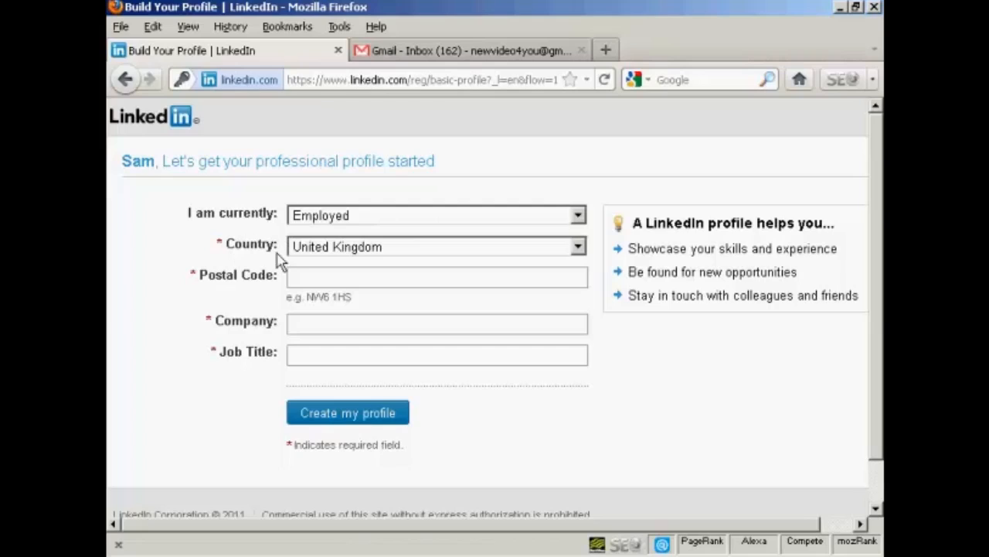
mouse_move(277, 260)
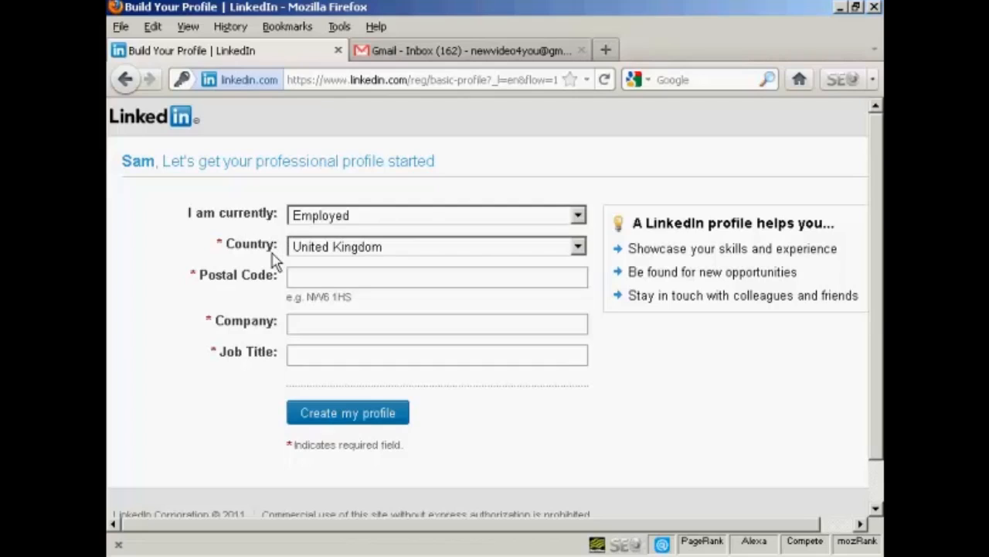
left_click(578, 246)
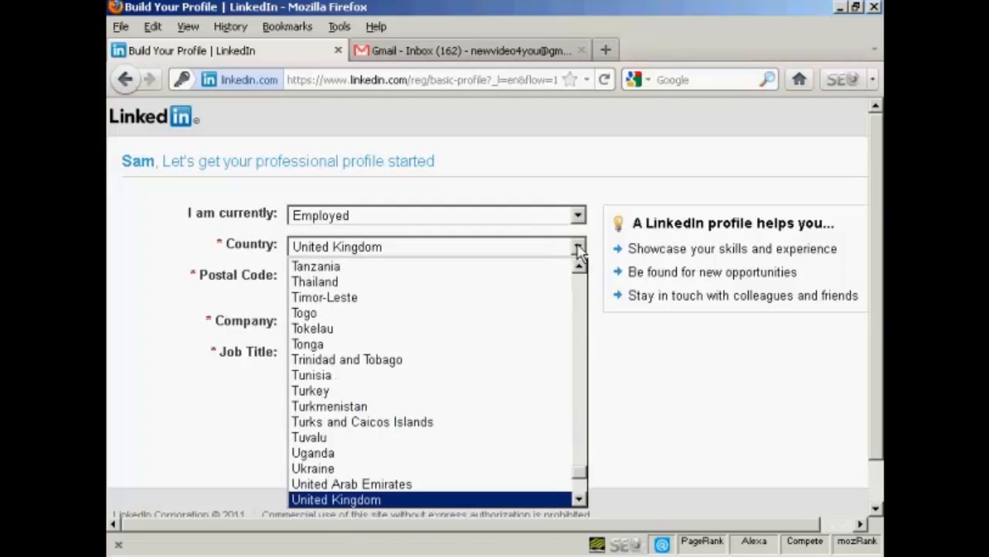
mouse_move(580, 256)
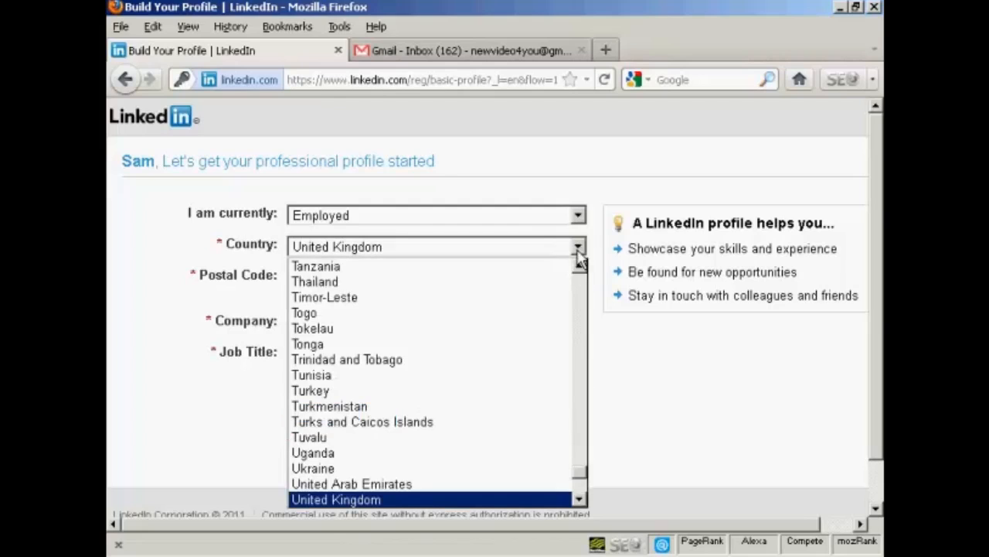
left_click(336, 497)
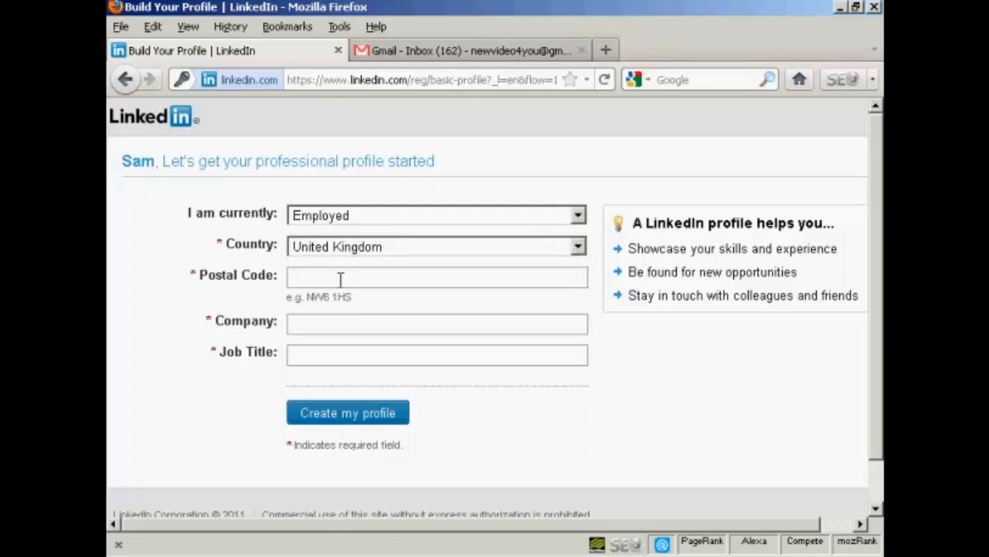
left_click(436, 277)
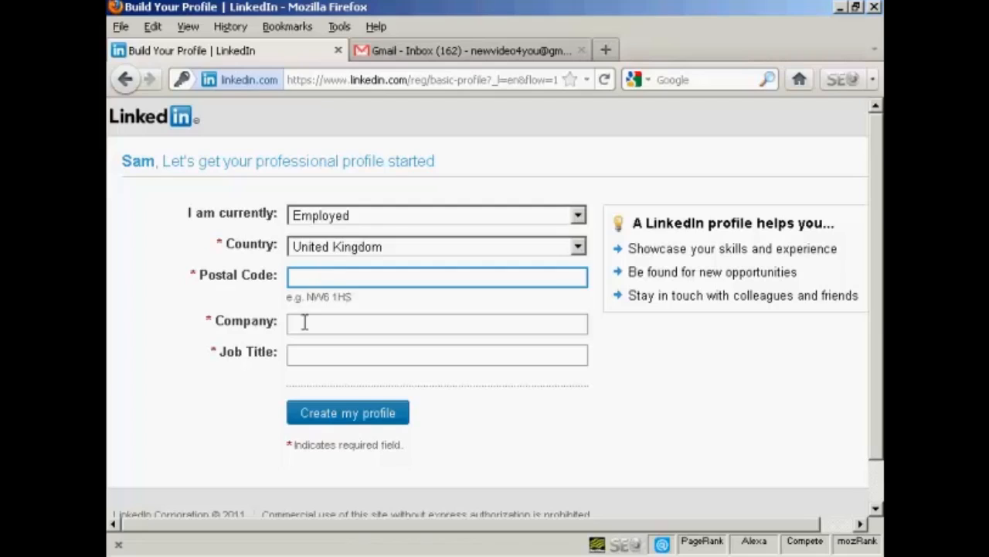
Step: Enter RJS Medical Services, job title Transcriber and Medical Devices industry, then create the profile
left_click(436, 354)
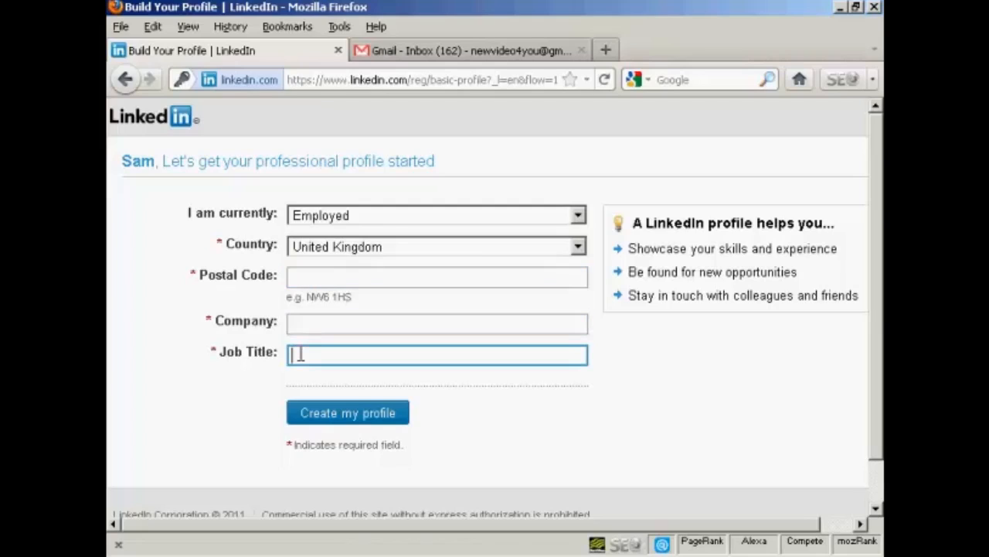
left_click(436, 276)
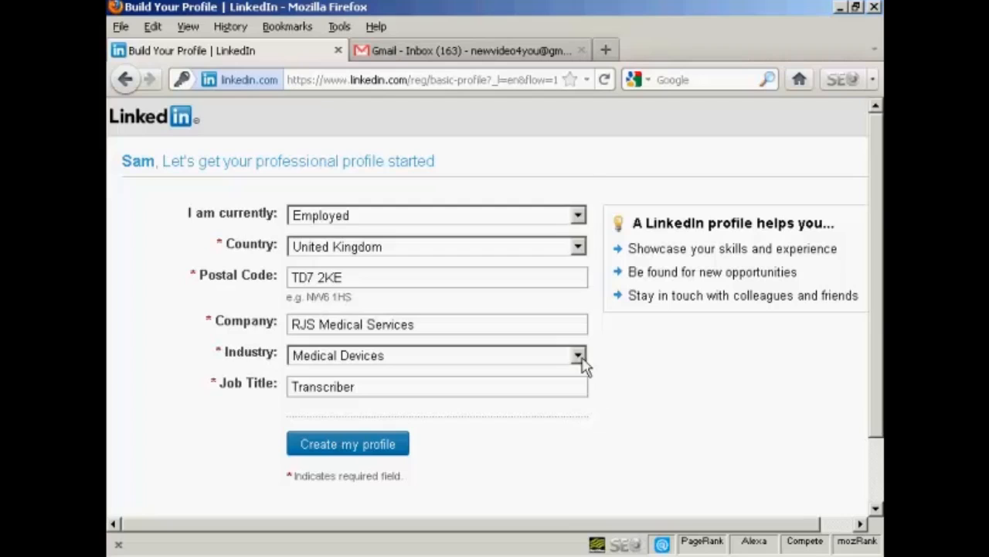
left_click(578, 354)
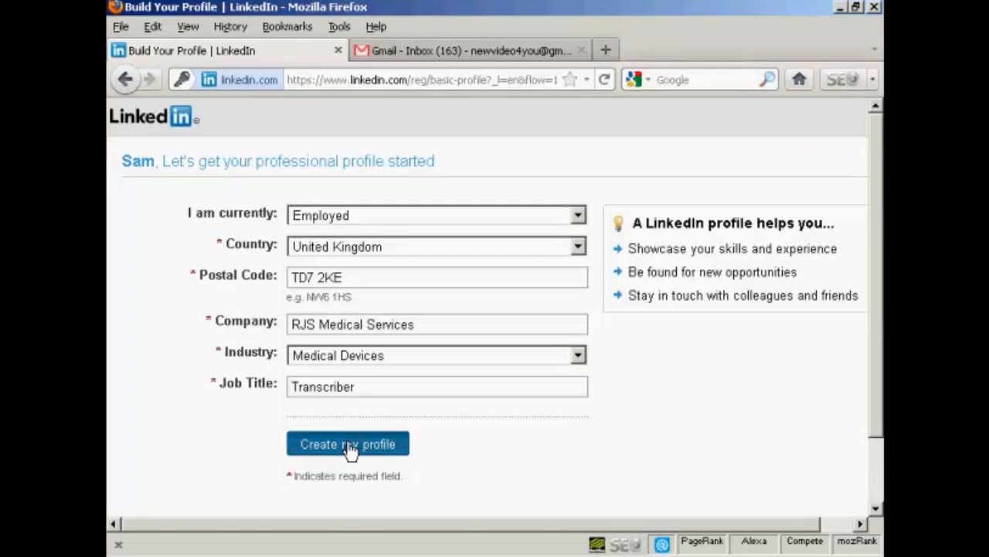
left_click(348, 444)
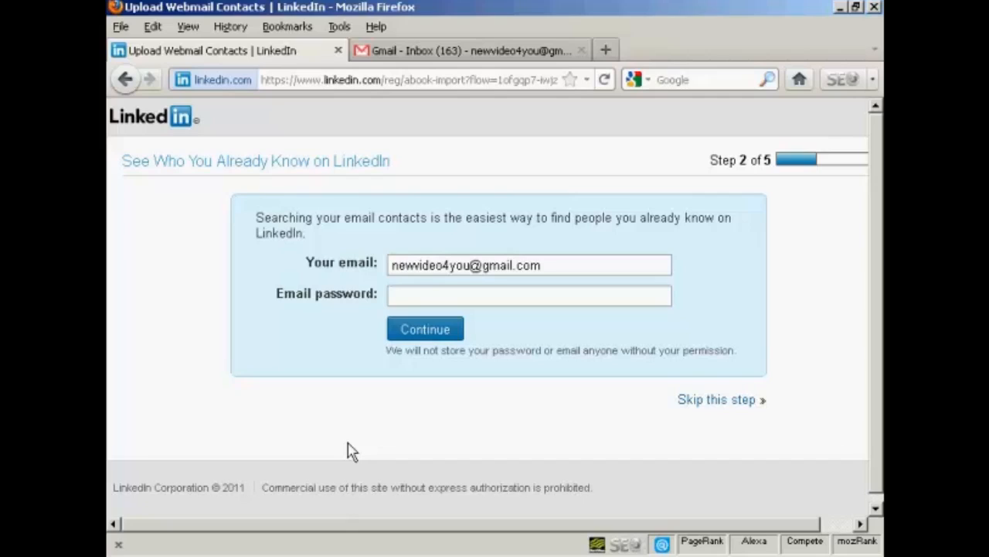
mouse_move(256, 244)
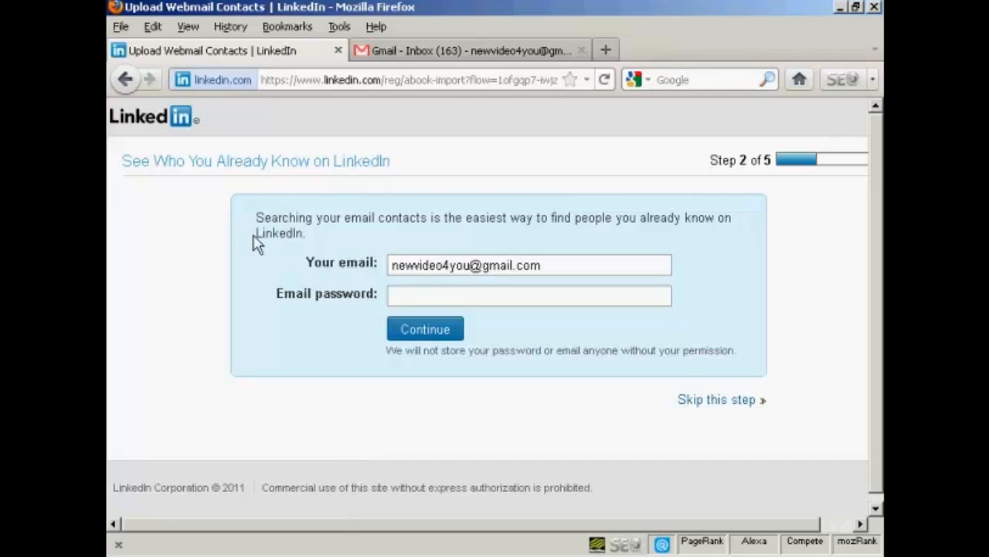
mouse_move(518, 235)
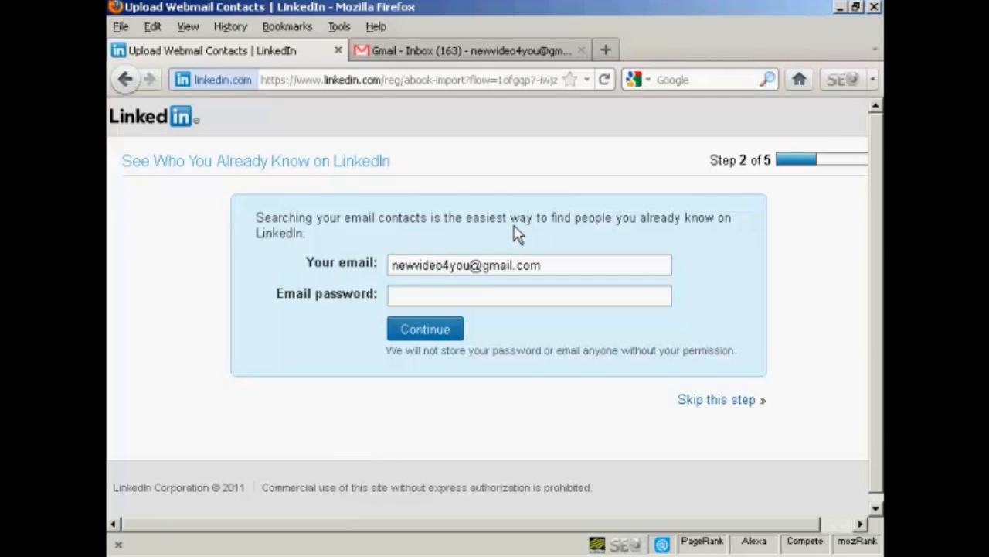
mouse_move(690, 238)
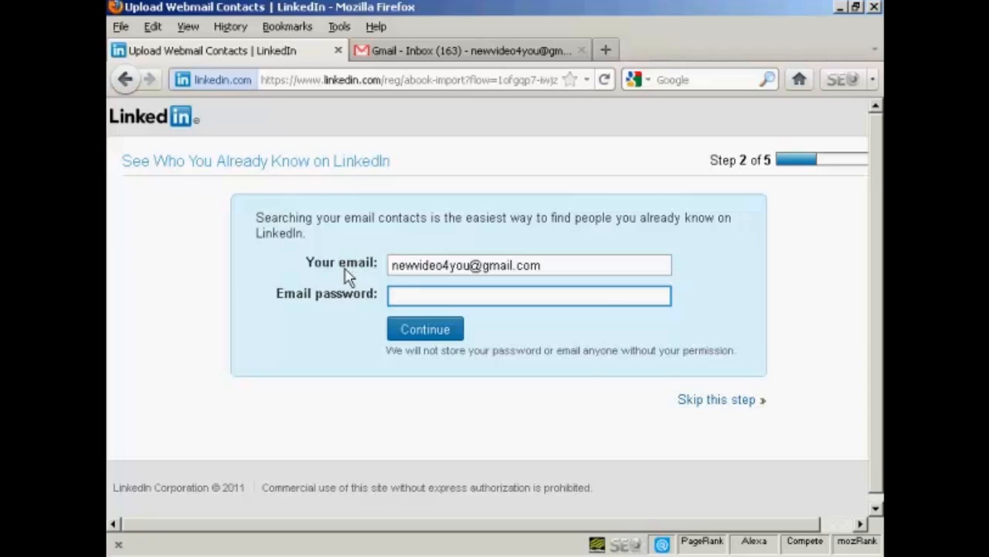
mouse_move(606, 476)
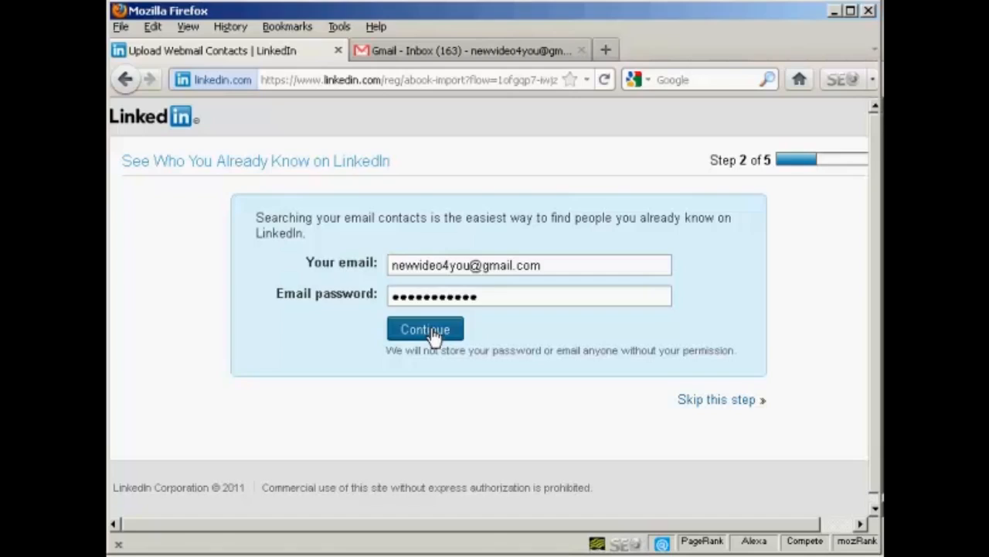
Step: Search the webmail contacts for people already on LinkedIn, finding sky news
left_click(424, 327)
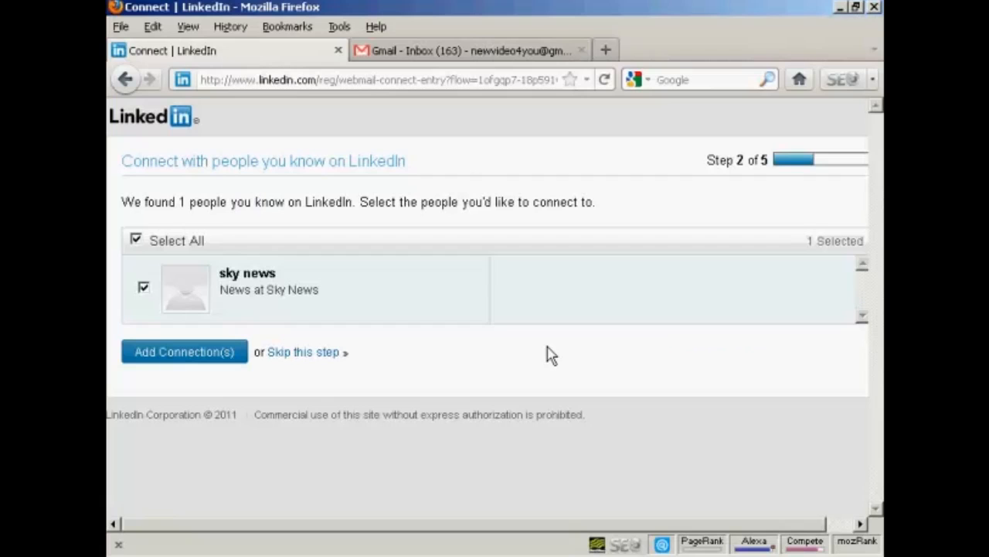
mouse_move(259, 224)
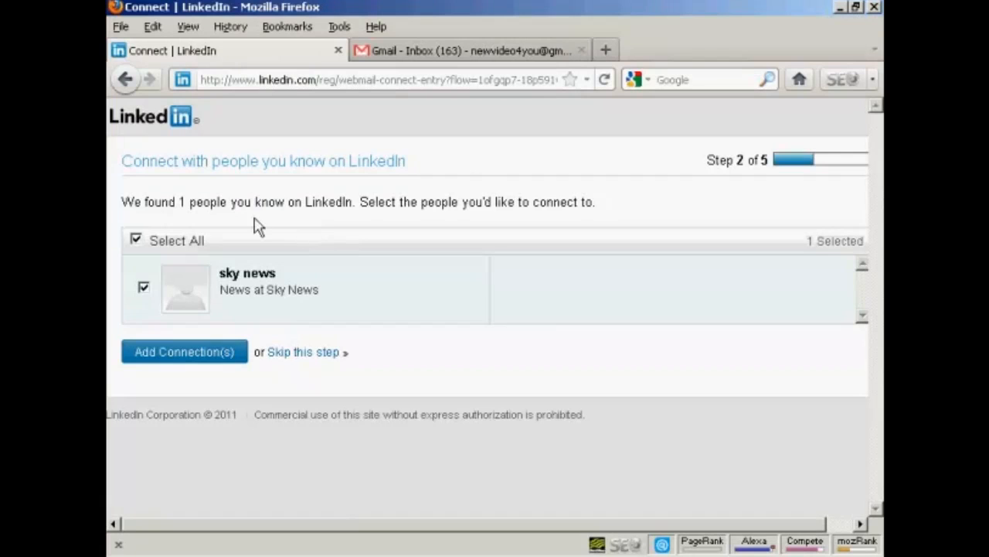
mouse_move(466, 204)
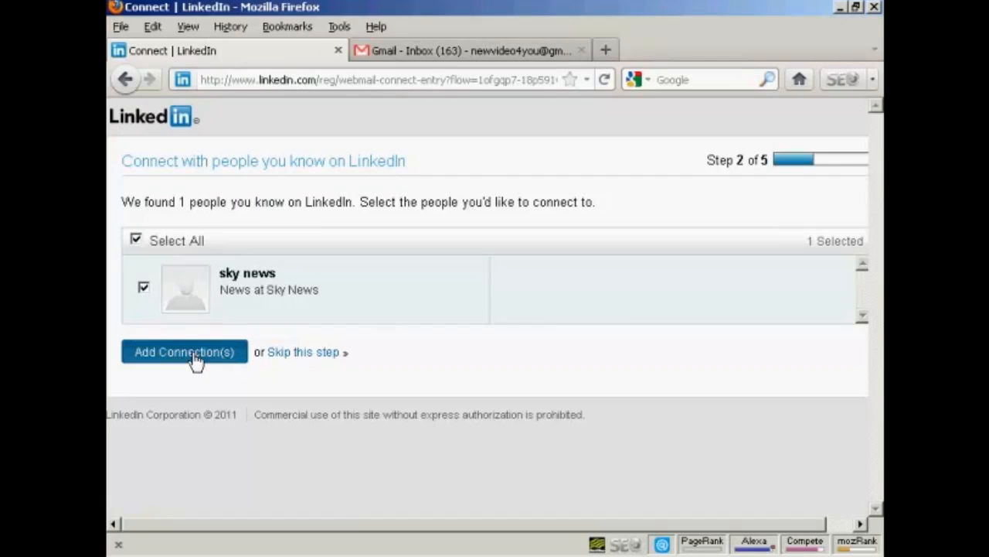
Step: Send a connection invitation to sky news via Add Connection(s)
left_click(184, 352)
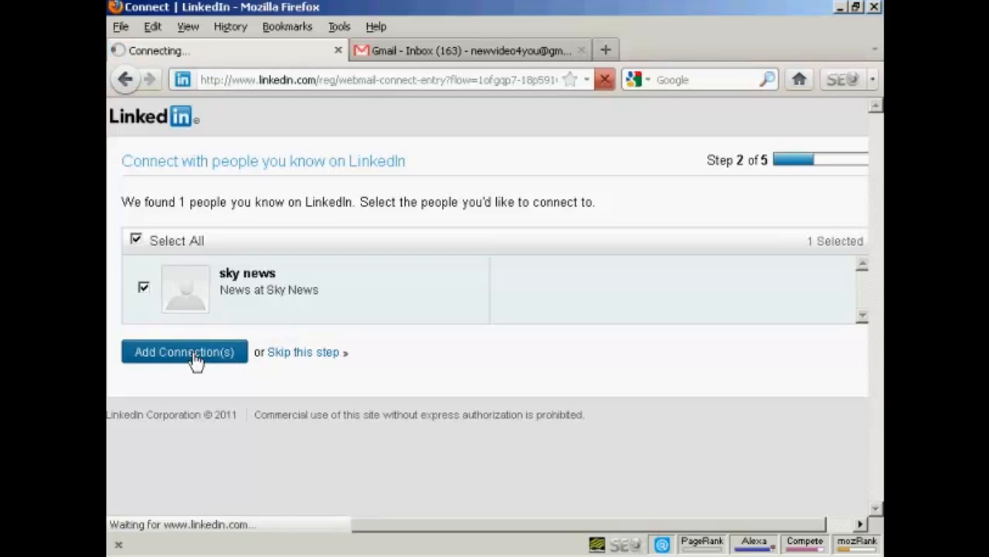
left_click(184, 353)
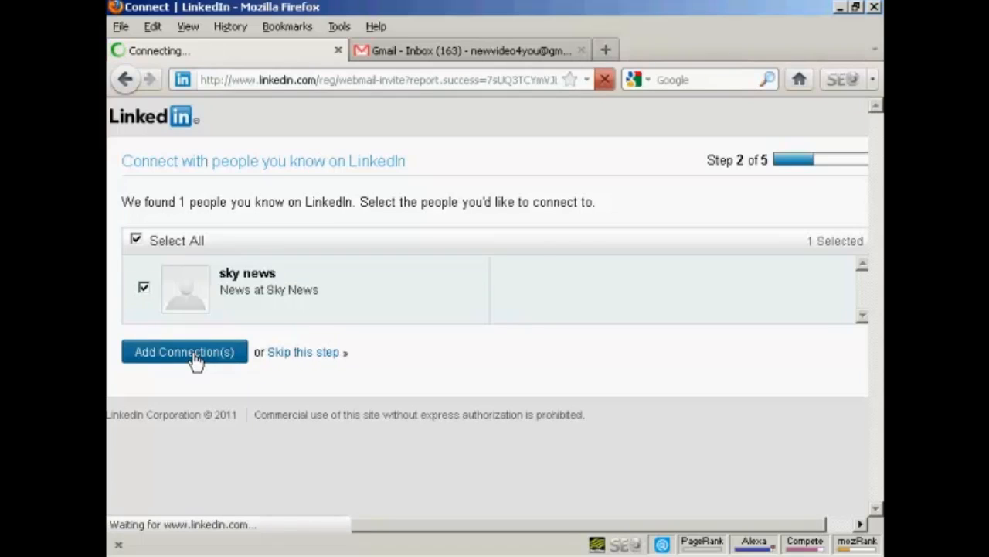
left_click(184, 353)
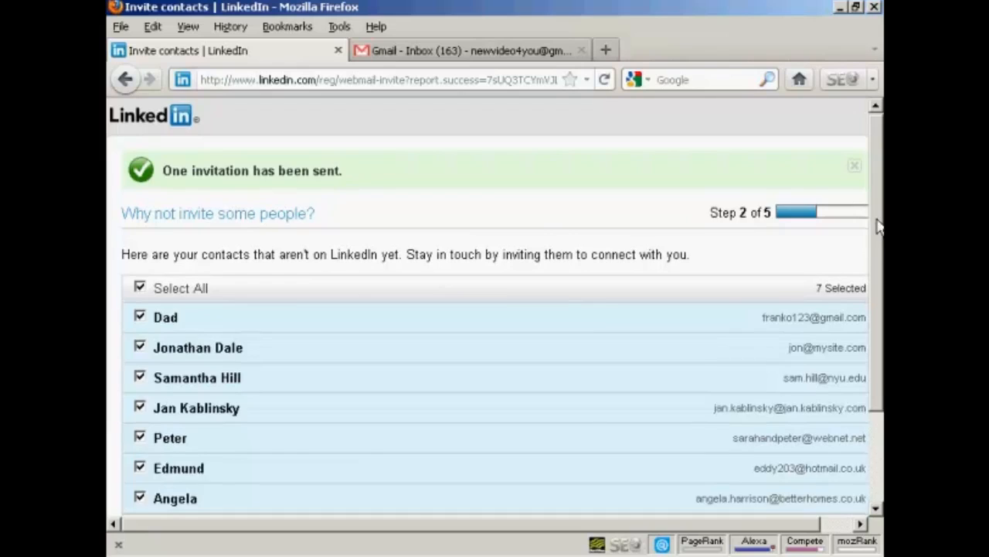
Step: Skip inviting the seven email contacts not yet on LinkedIn
scroll("down", 3)
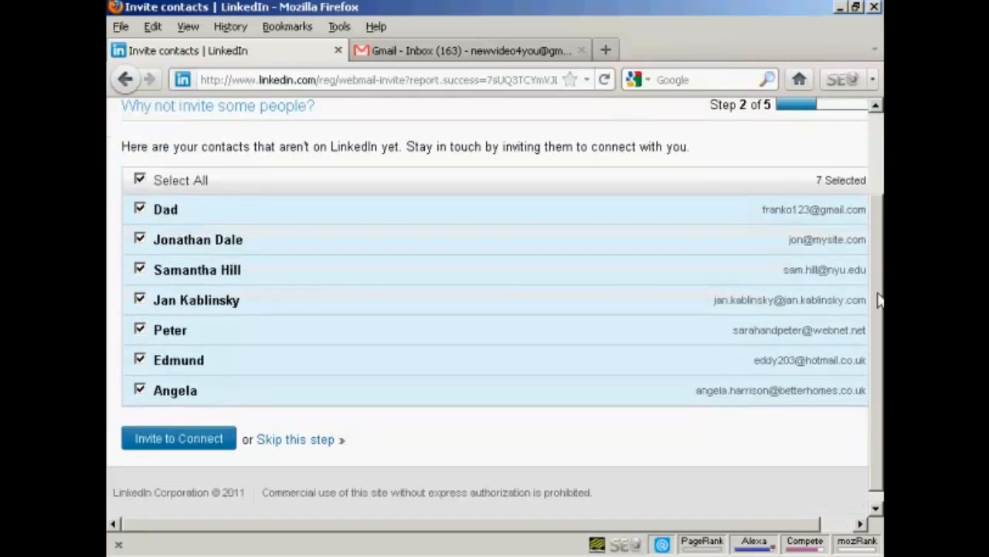
mouse_move(295, 439)
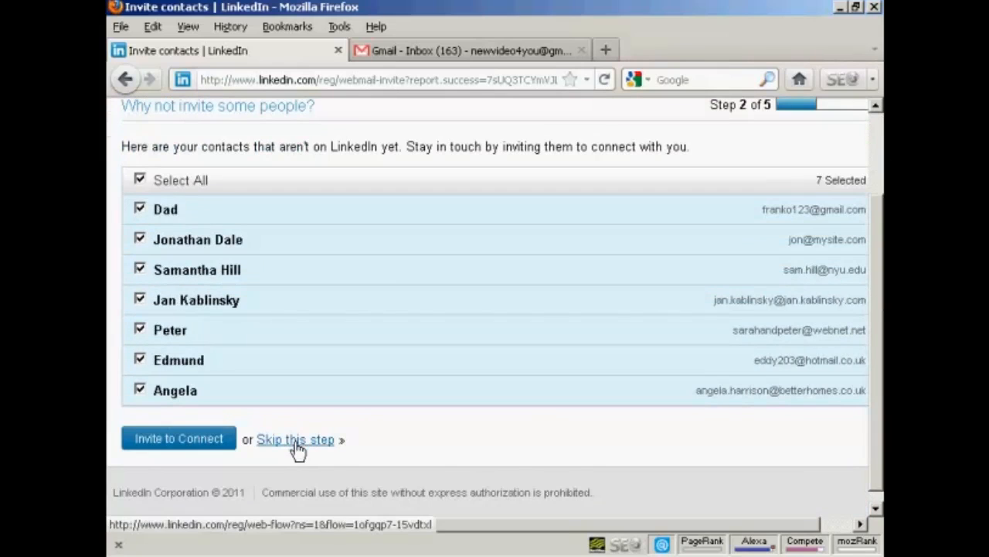
left_click(296, 439)
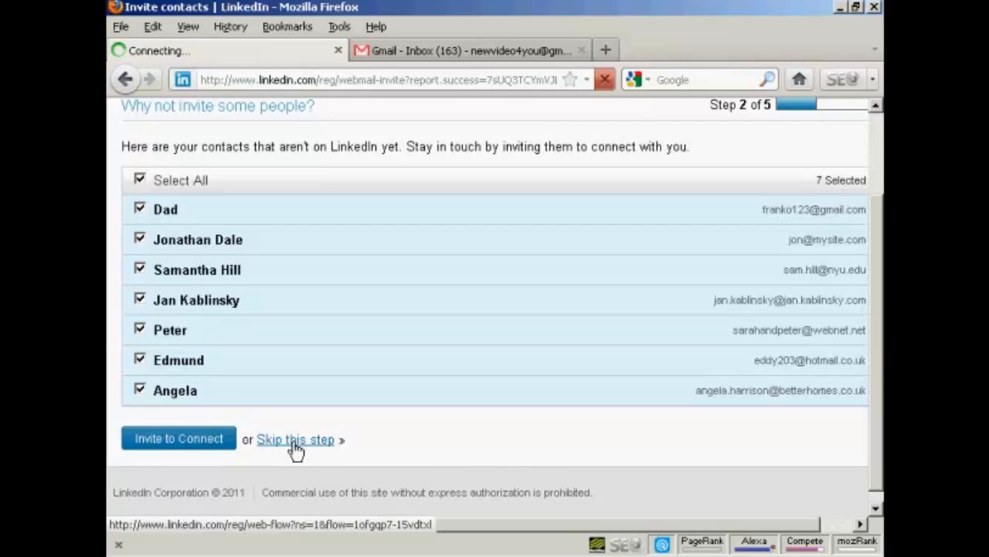
left_click(295, 439)
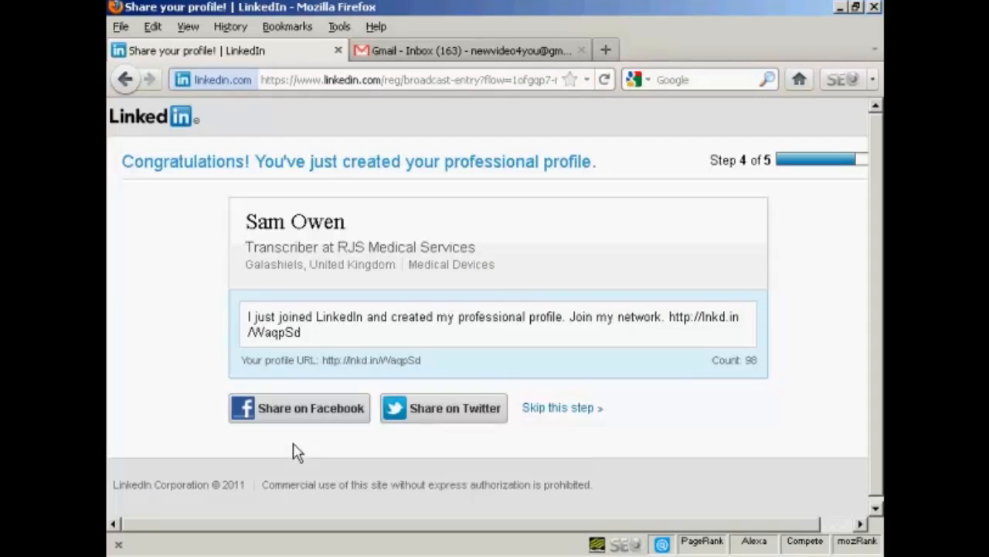
mouse_move(680, 441)
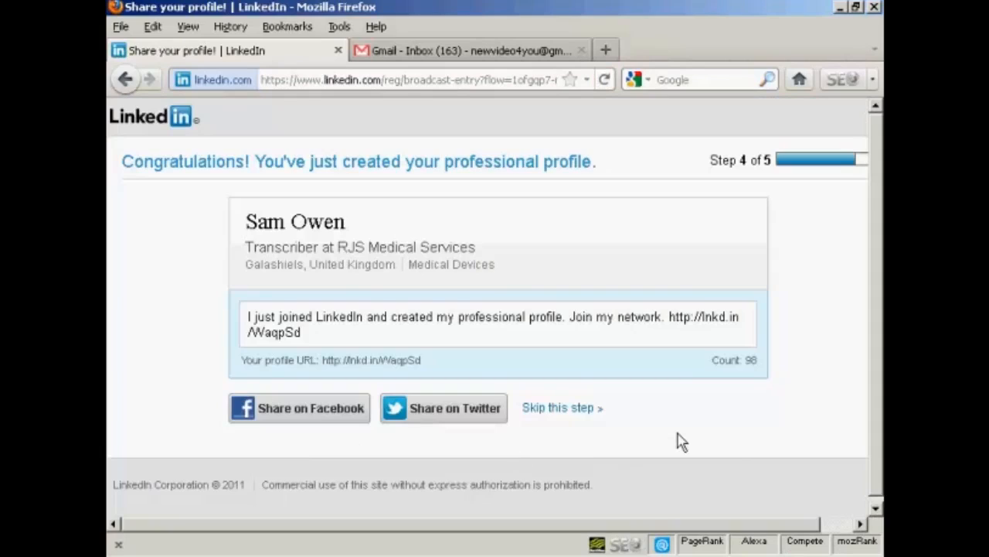
mouse_move(306, 417)
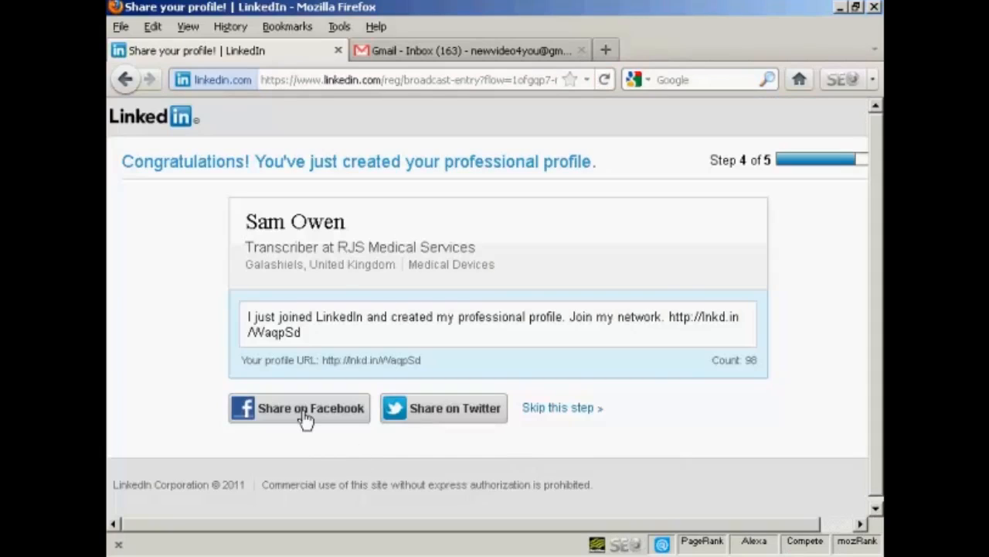
mouse_move(460, 444)
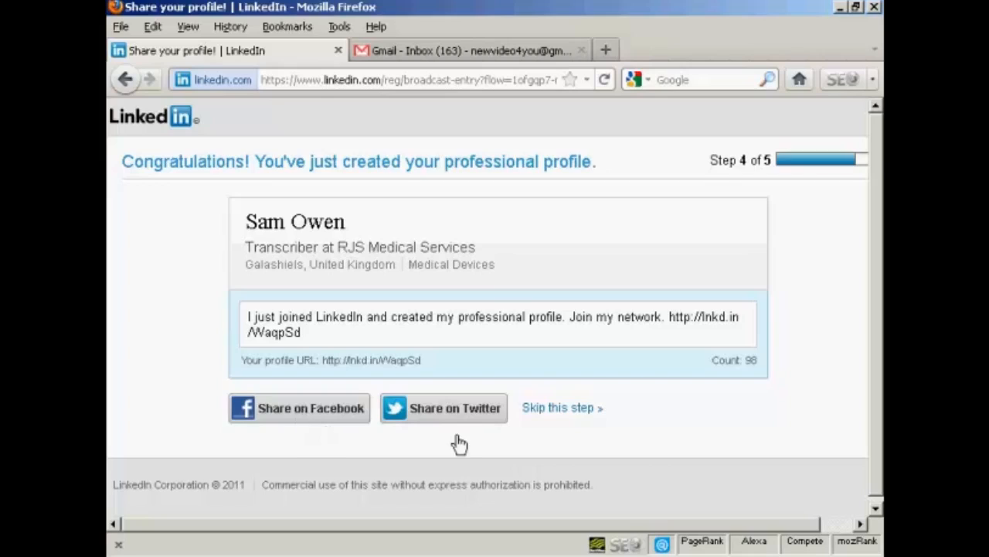
mouse_move(451, 396)
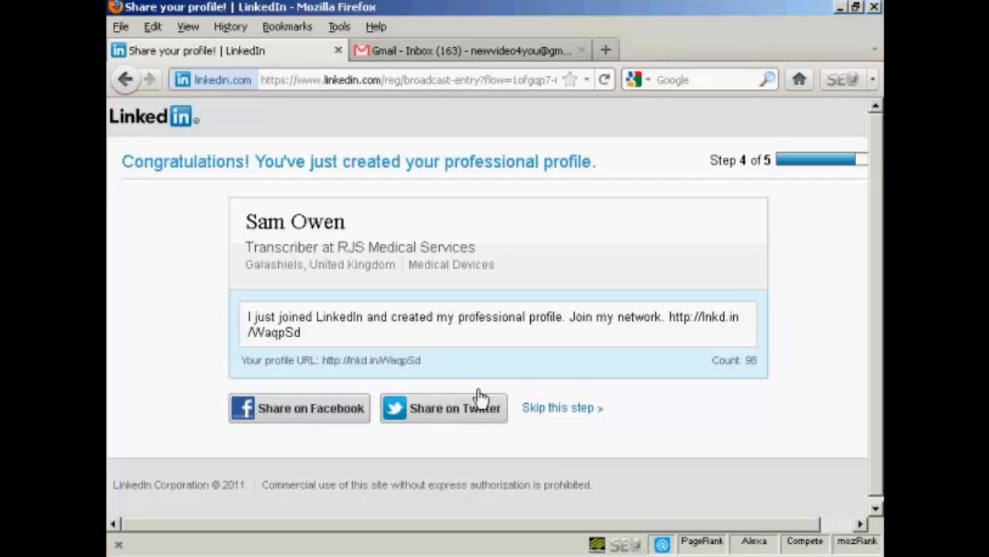
mouse_move(590, 466)
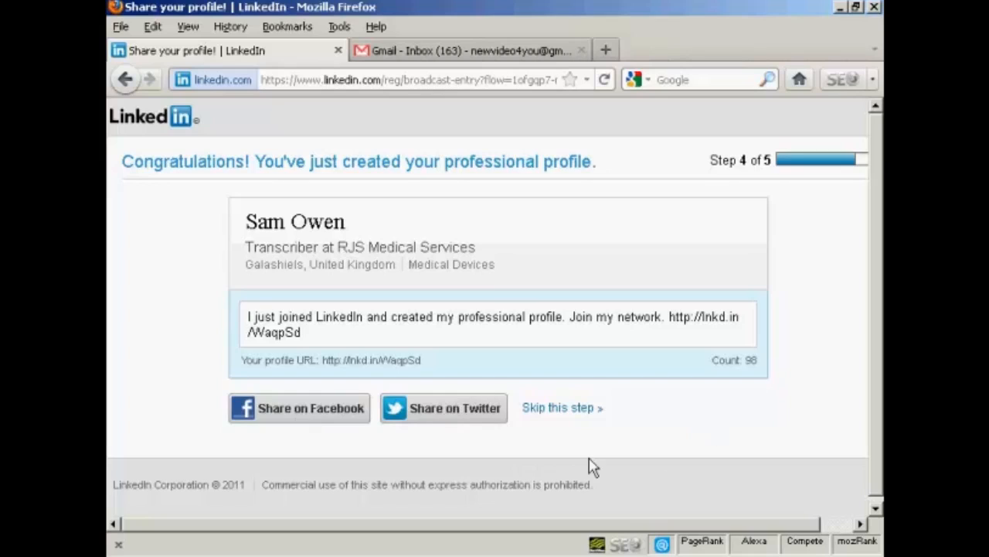
Step: Skip sharing the new profile on Facebook or Twitter
left_click(557, 408)
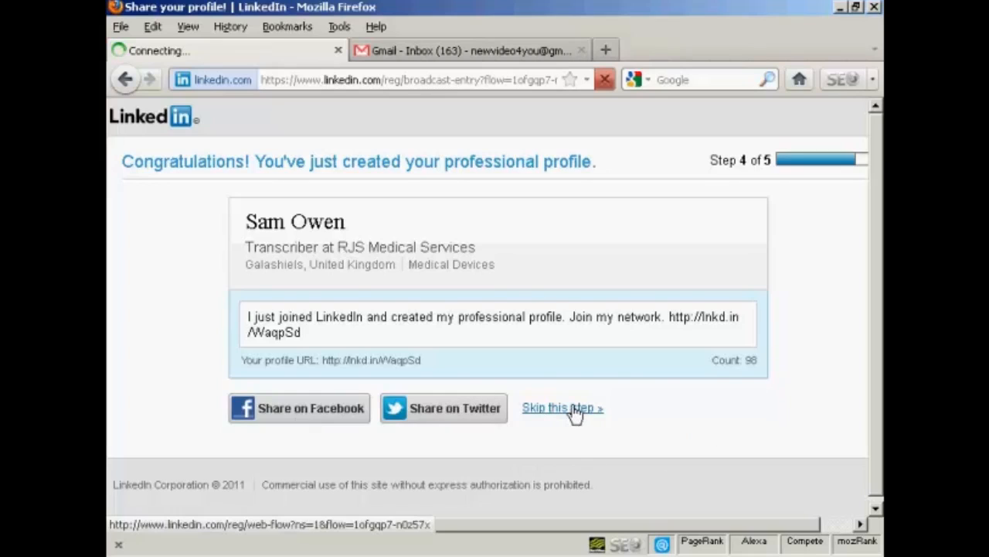
left_click(563, 408)
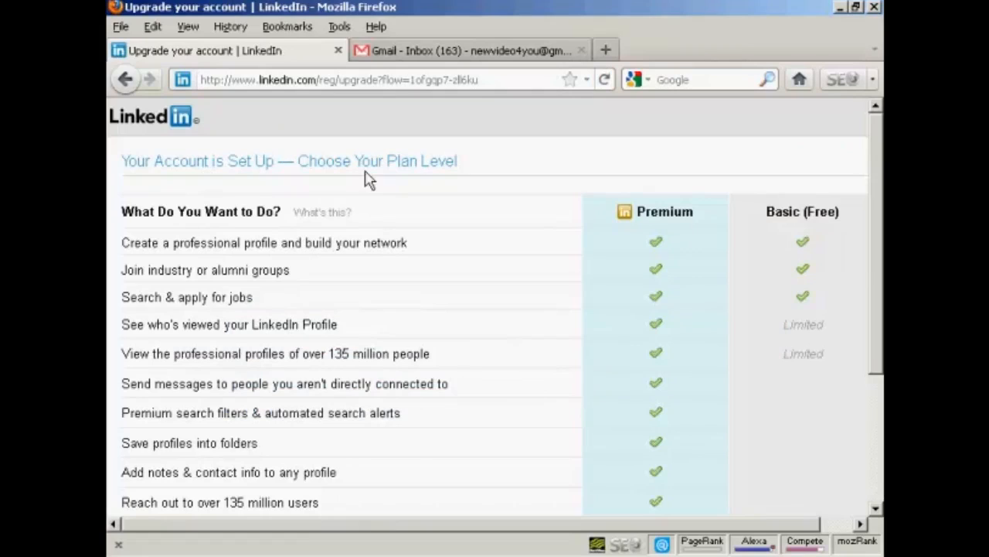
mouse_move(467, 224)
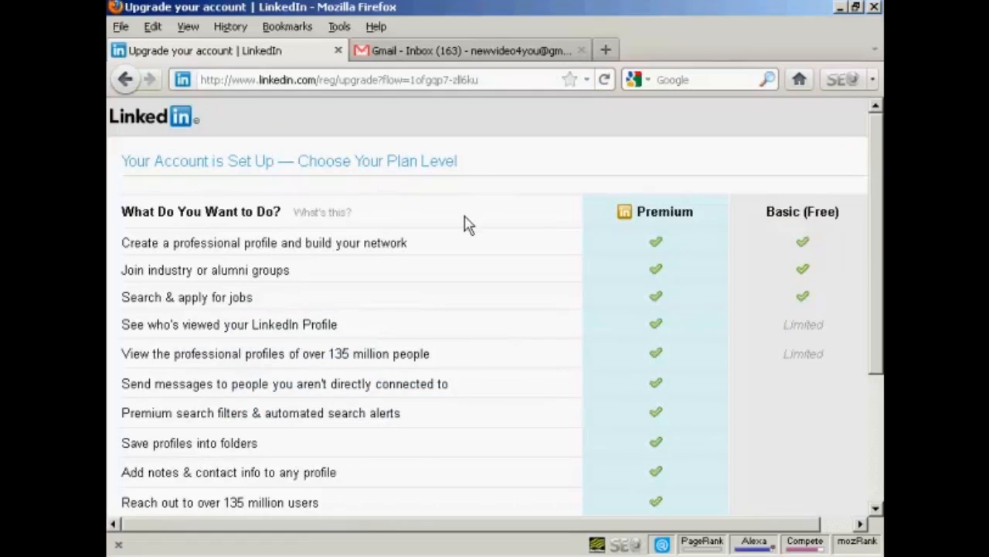
mouse_move(723, 235)
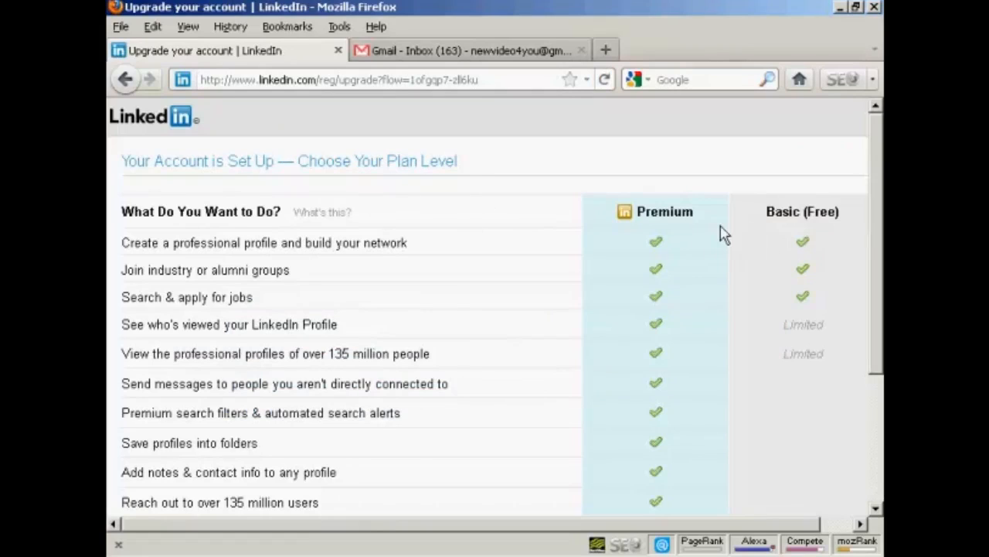
mouse_move(807, 253)
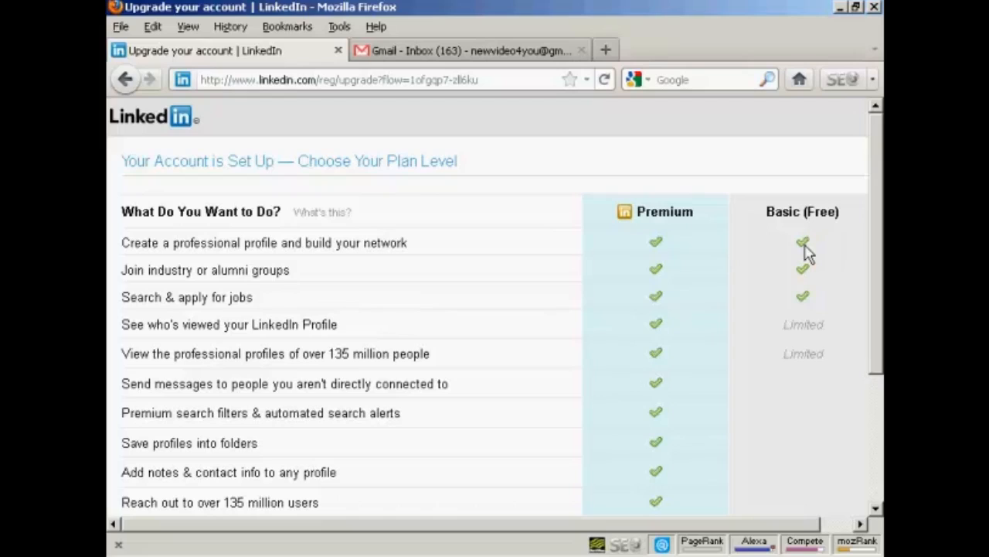
mouse_move(807, 281)
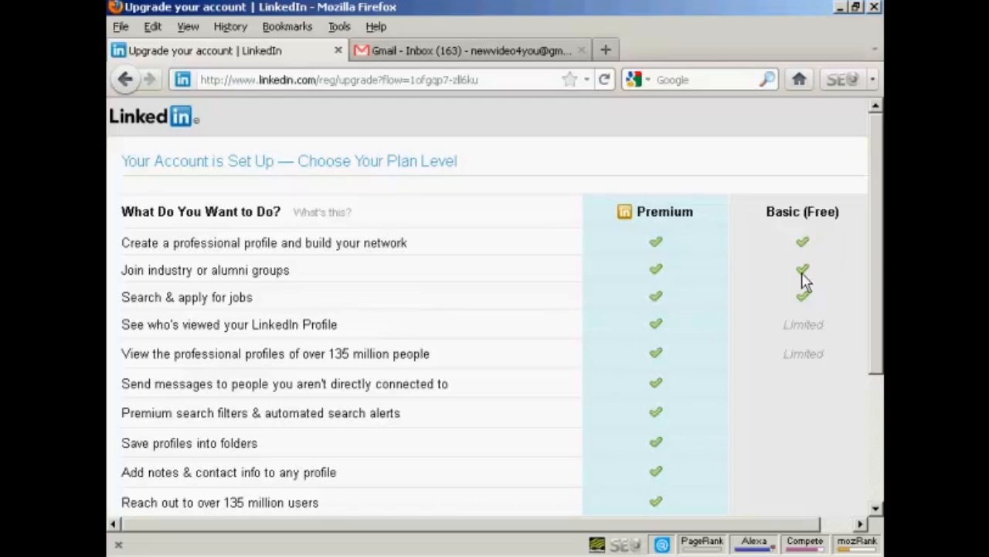
mouse_move(807, 292)
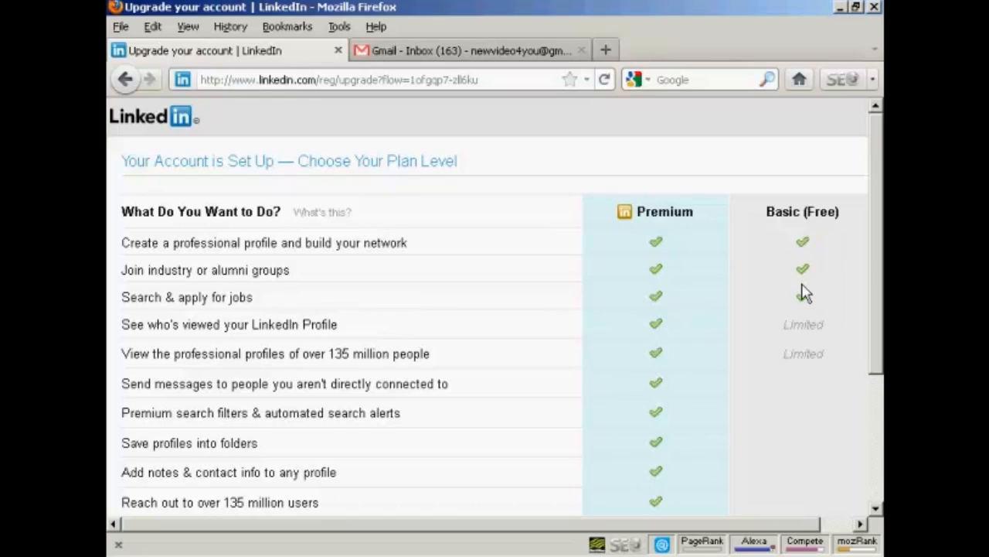
mouse_move(806, 300)
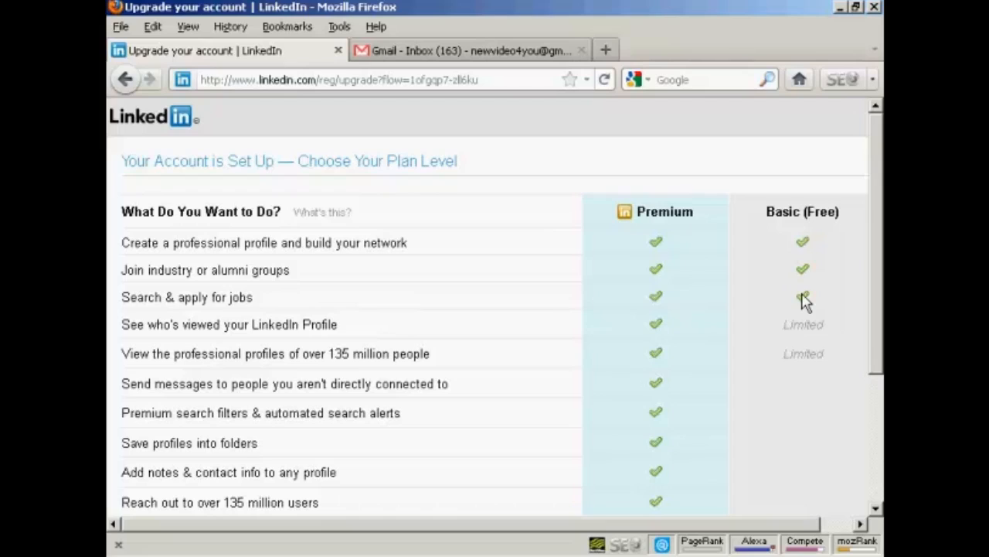
mouse_move(811, 325)
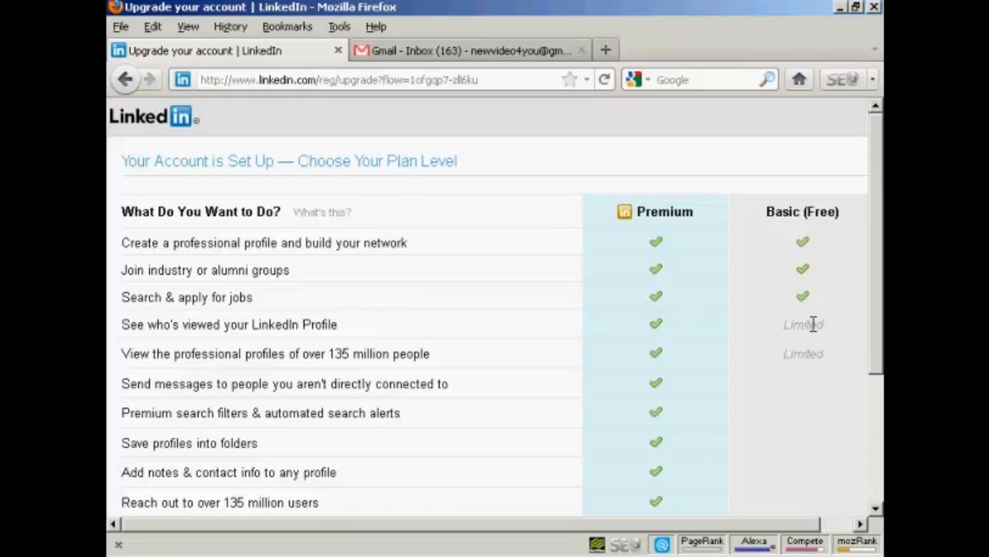
mouse_move(804, 351)
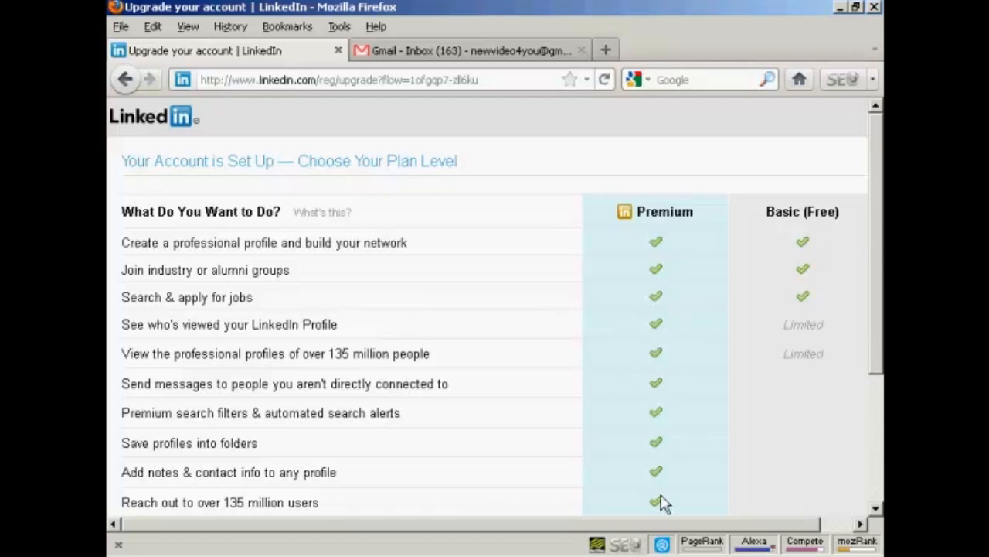
Step: Review the plan comparison table and choose the Basic (Free) plan
scroll("down", 3)
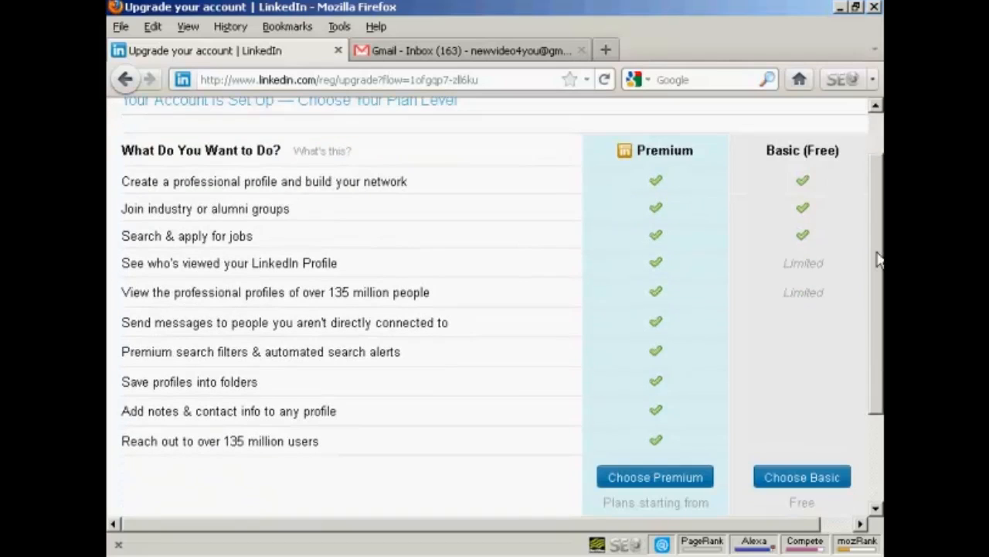
scroll("down", 3)
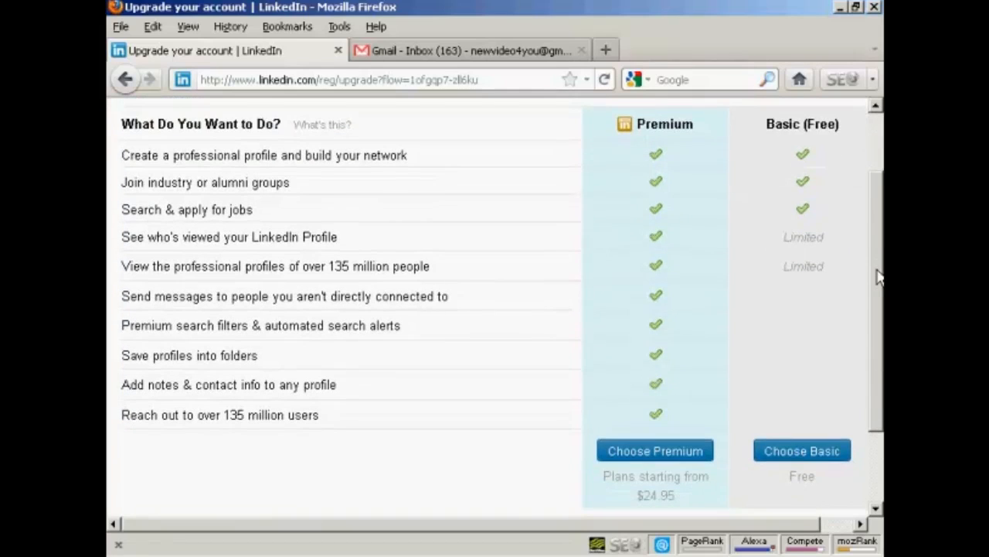
scroll("down", 3)
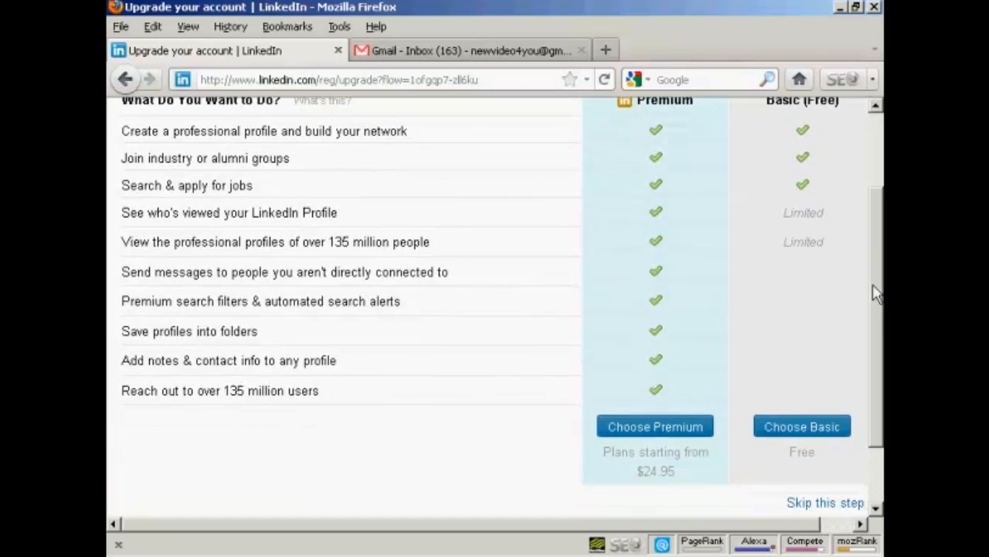
mouse_move(670, 491)
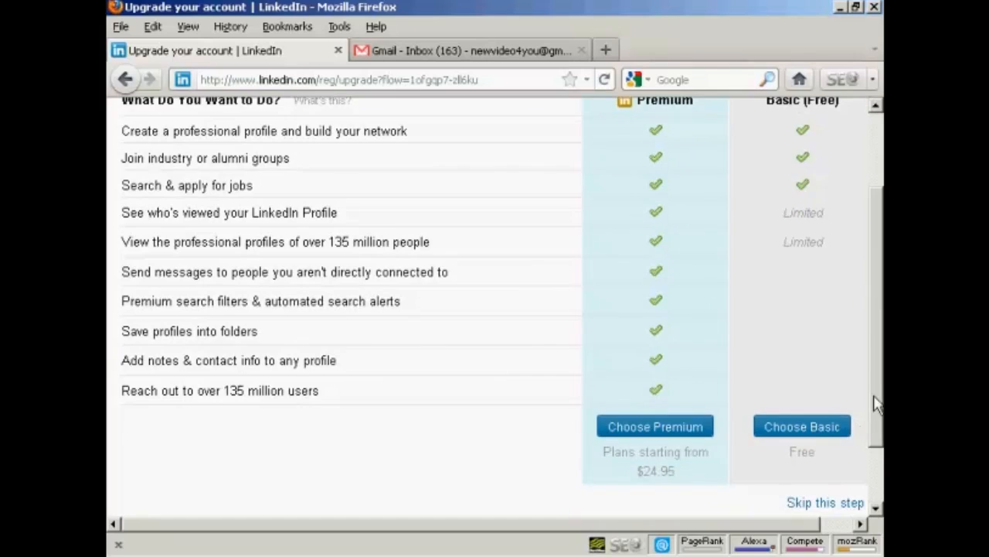
scroll("up", 3)
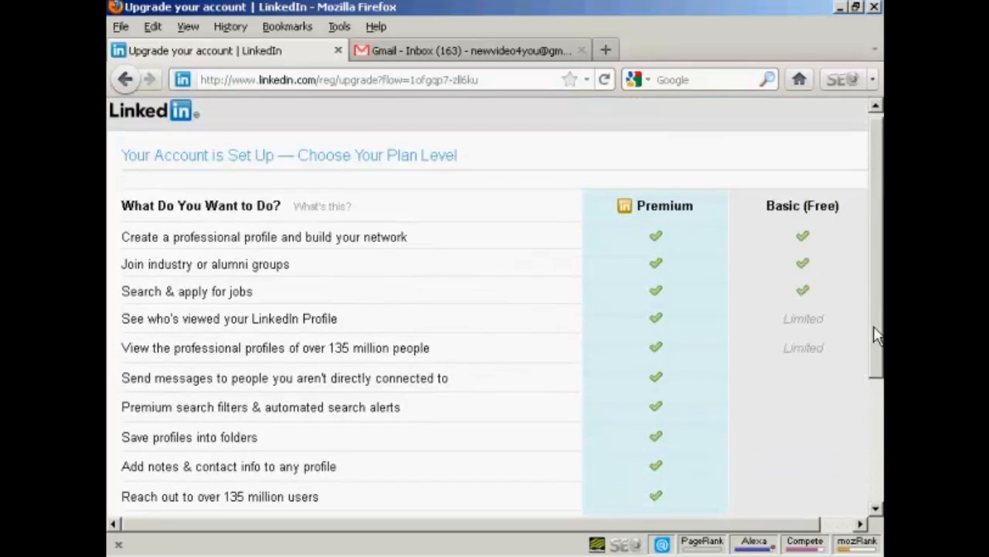
mouse_move(803, 317)
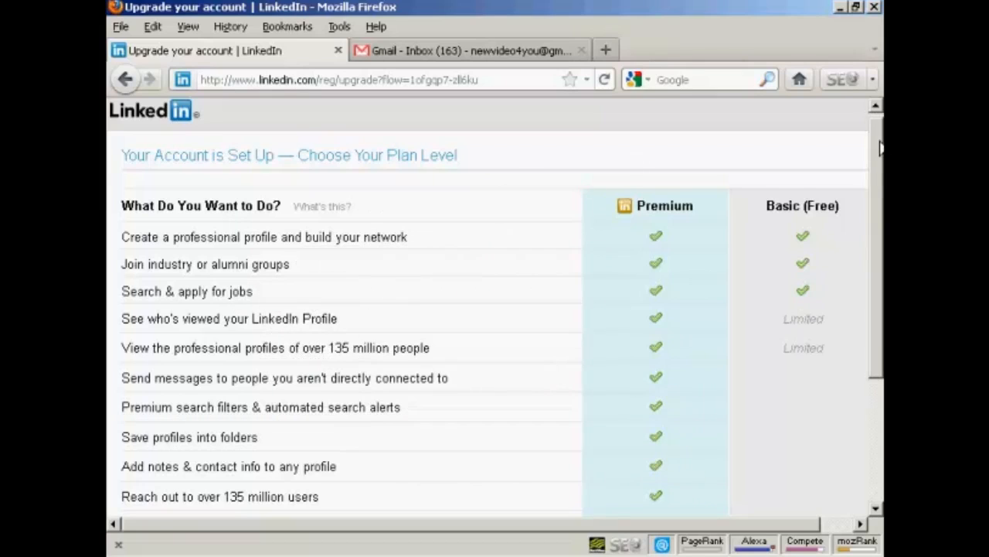
scroll("down", 3)
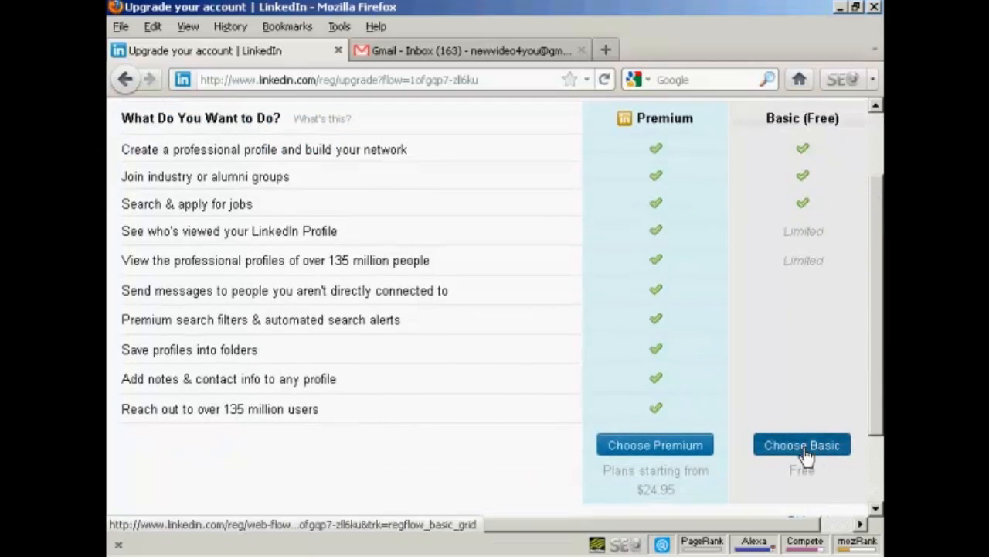
left_click(801, 446)
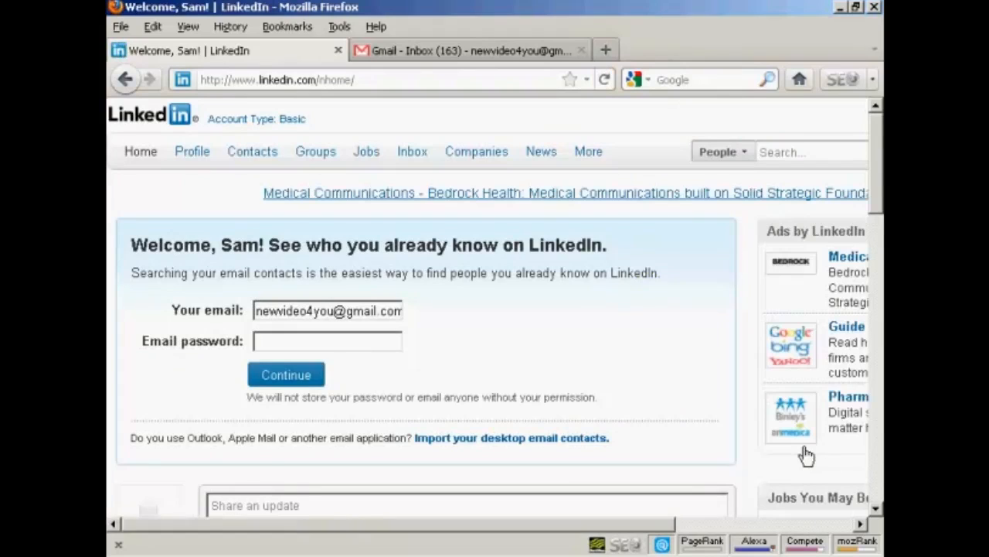
Step: Look over the welcome home page and go to Edit Profile from the Profile menu
scroll("down", 3)
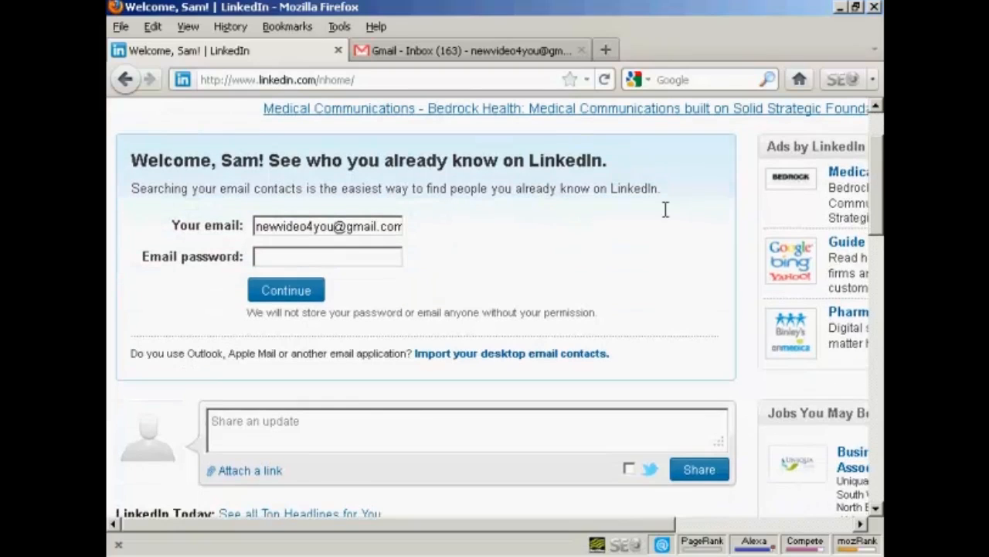
mouse_move(358, 226)
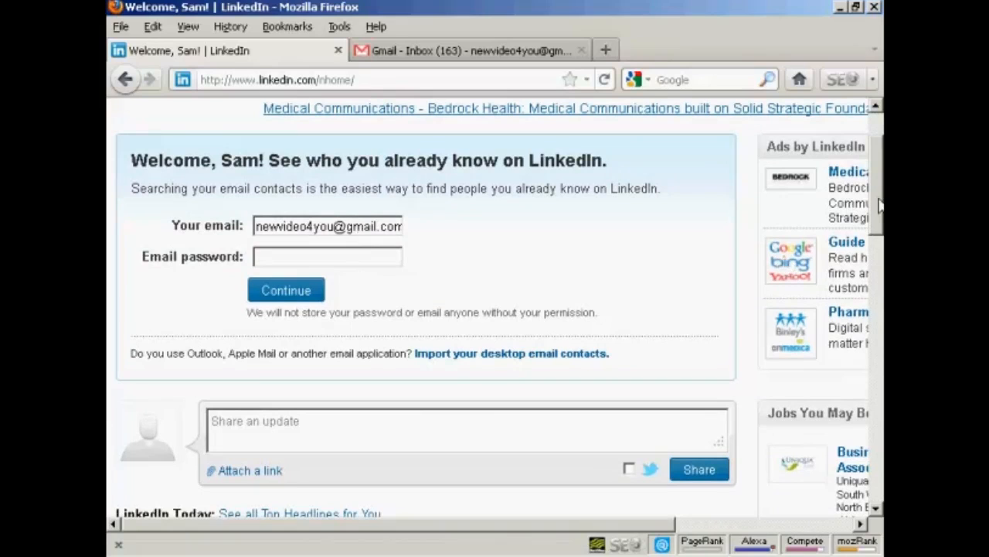
scroll("down", 3)
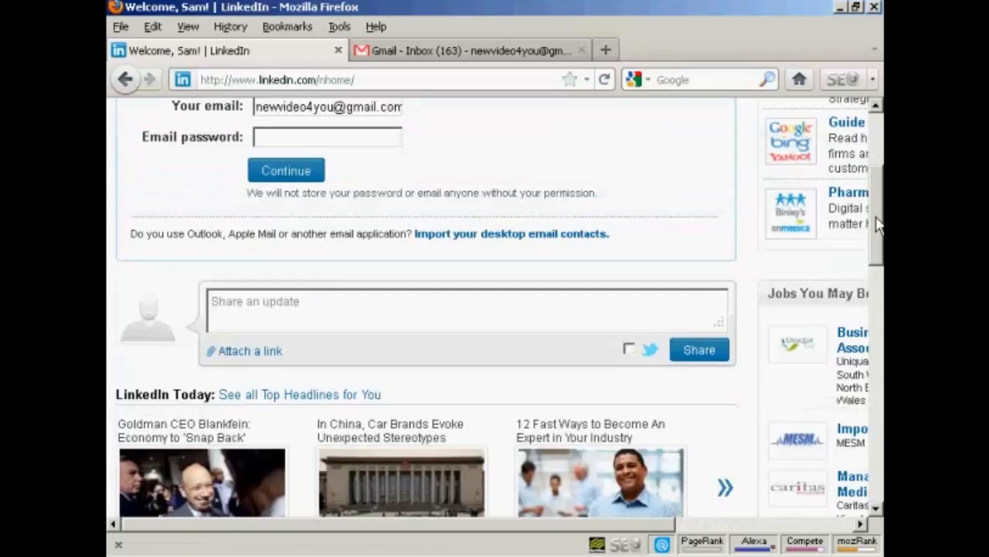
scroll("up", 3)
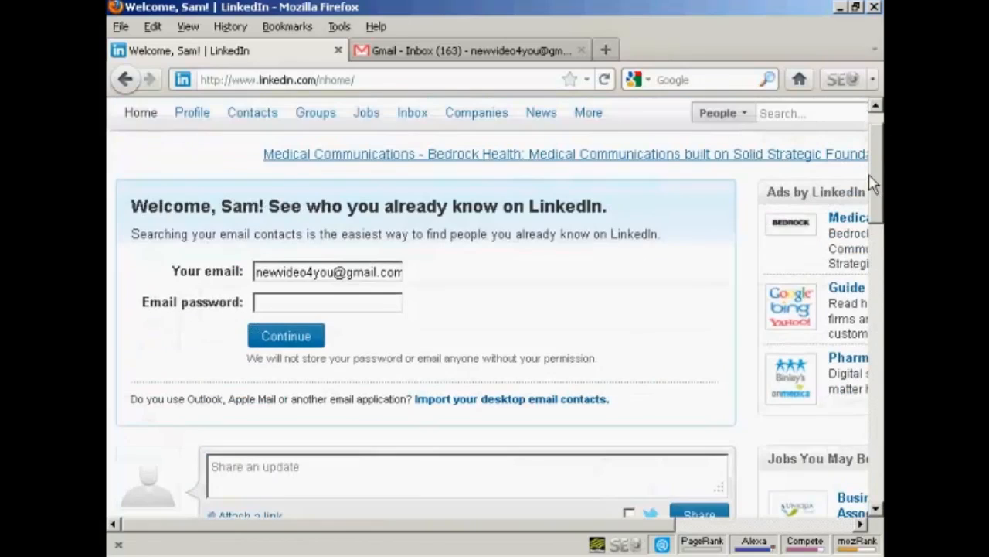
scroll("up", 3)
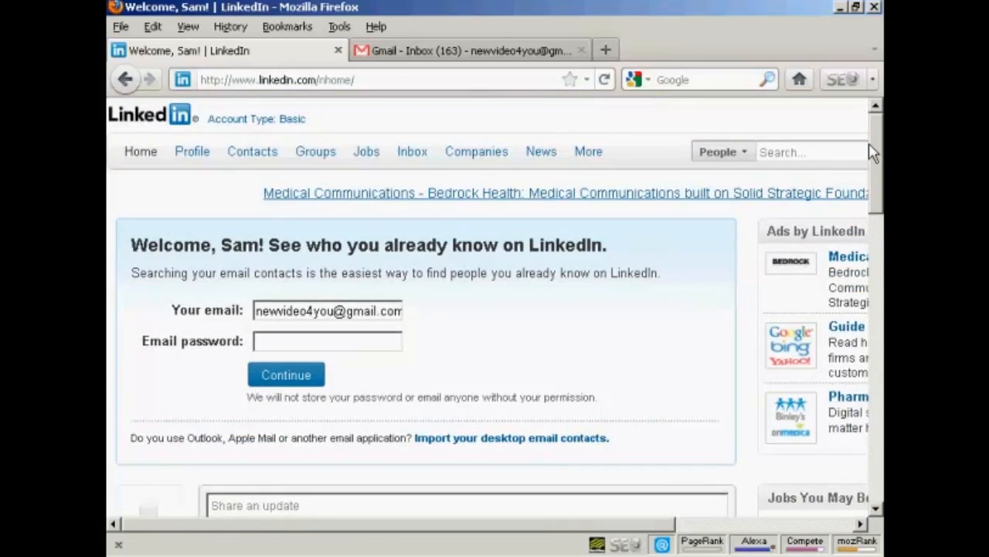
left_click(191, 151)
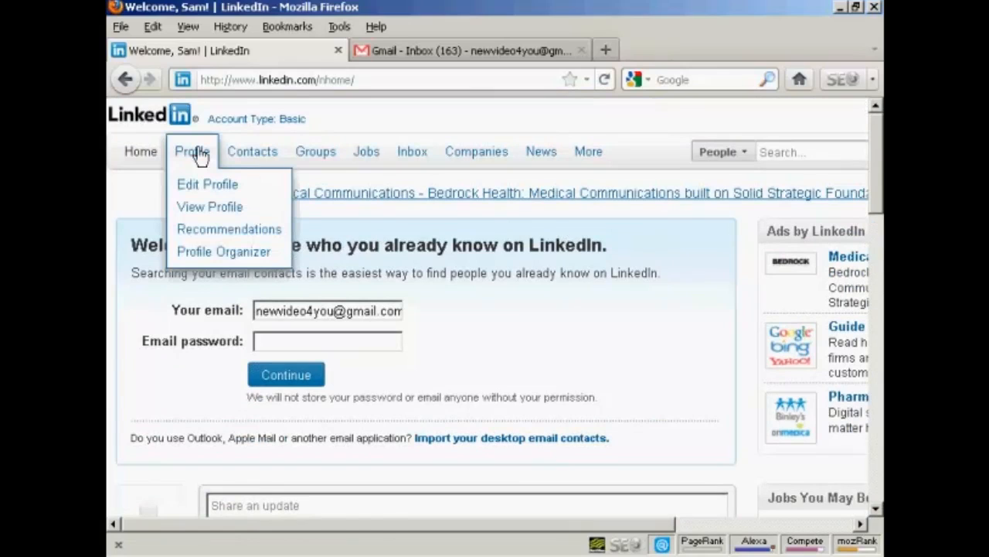
mouse_move(207, 184)
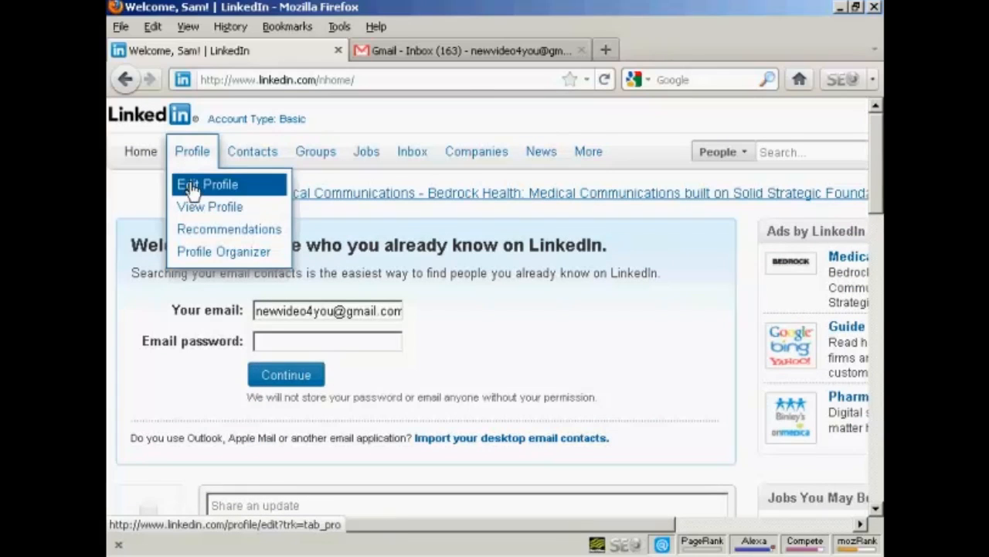
mouse_move(226, 188)
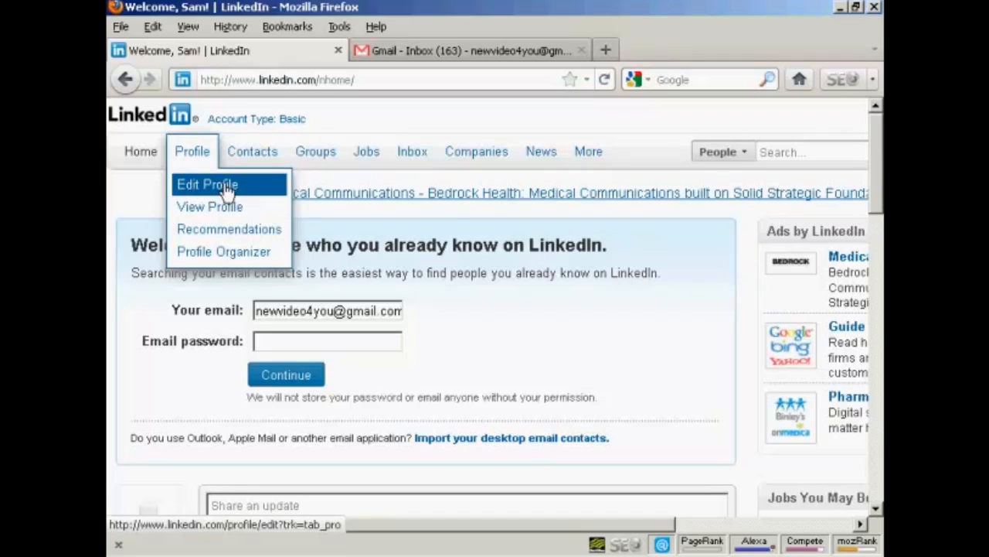
left_click(207, 184)
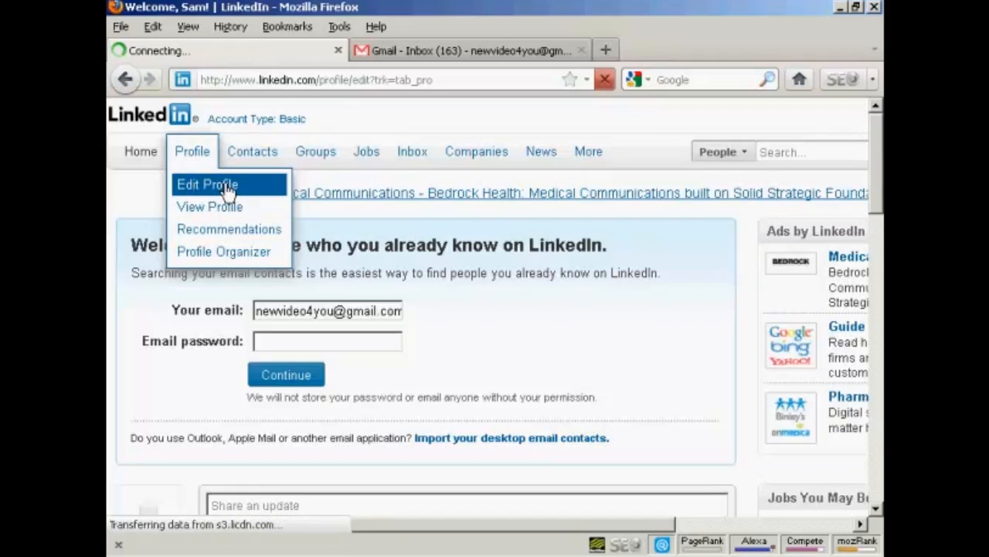
Step: Review the Edit Profile page at 30% completeness and start adding a profile photo
left_click(207, 184)
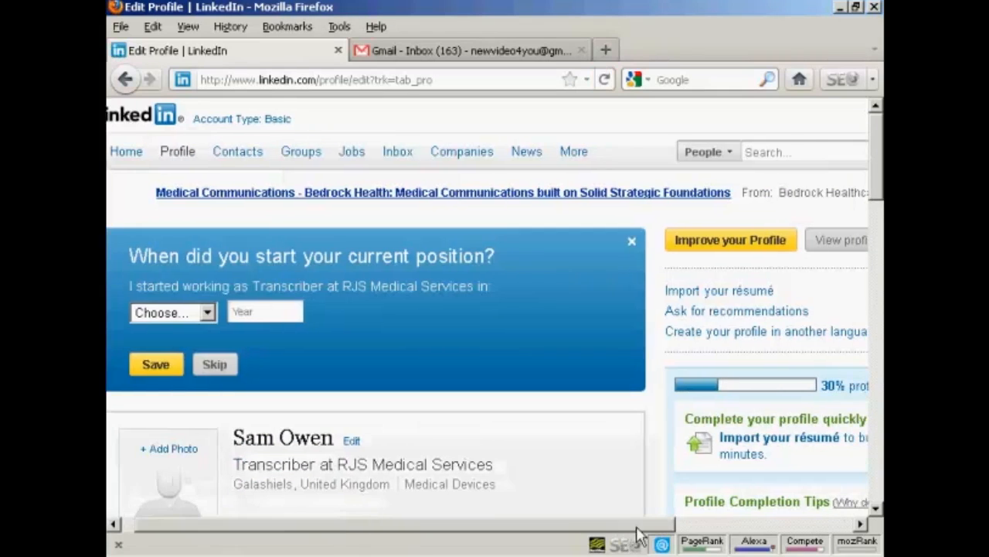
scroll("right", 3)
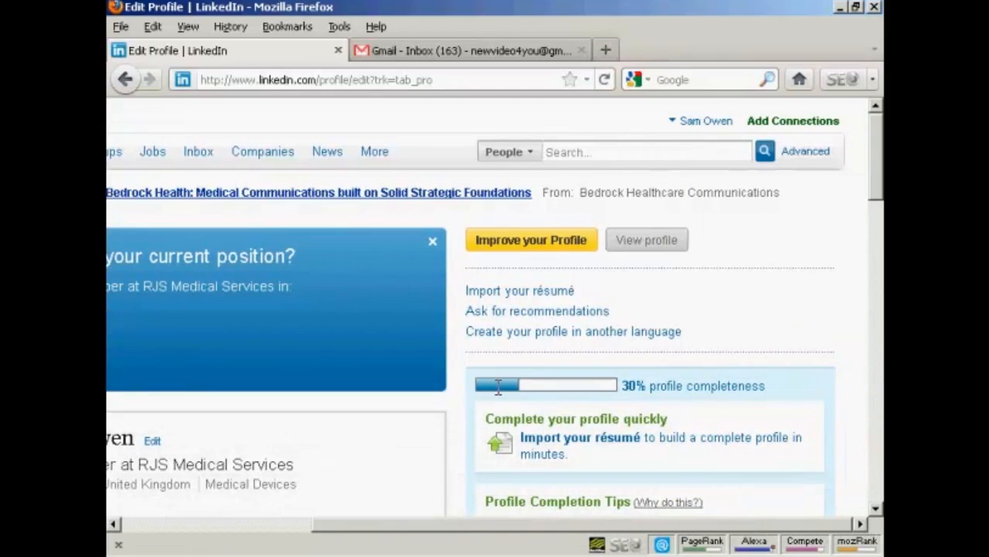
mouse_move(748, 389)
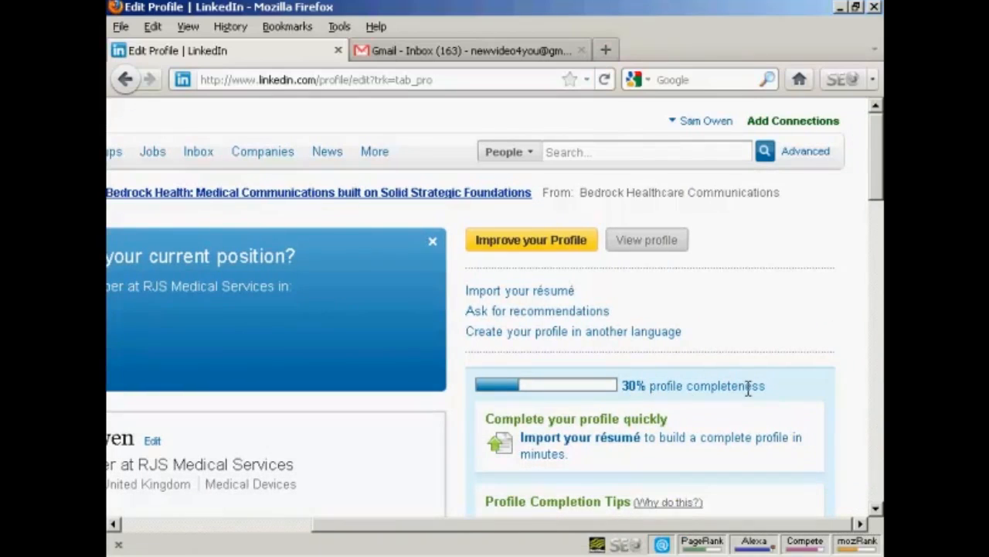
mouse_move(796, 391)
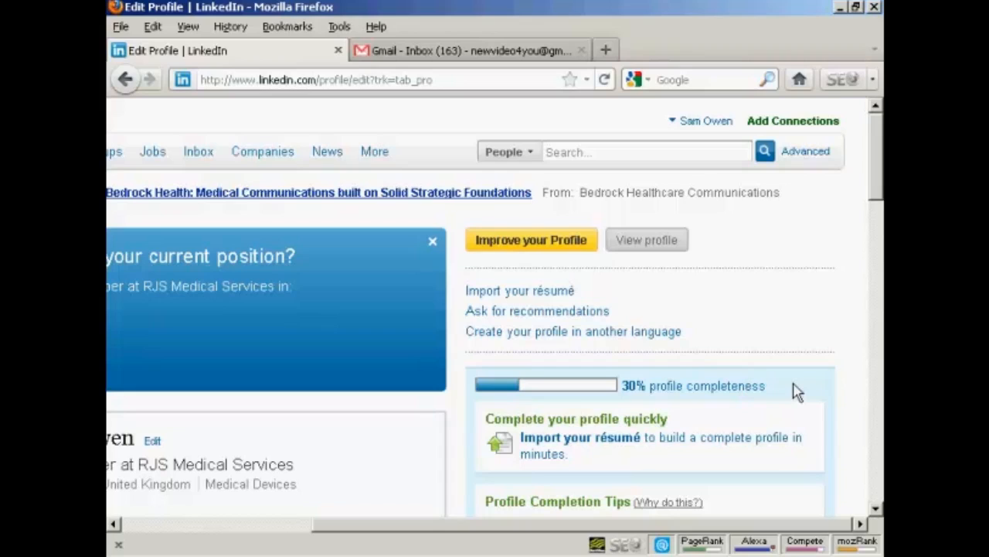
mouse_move(648, 404)
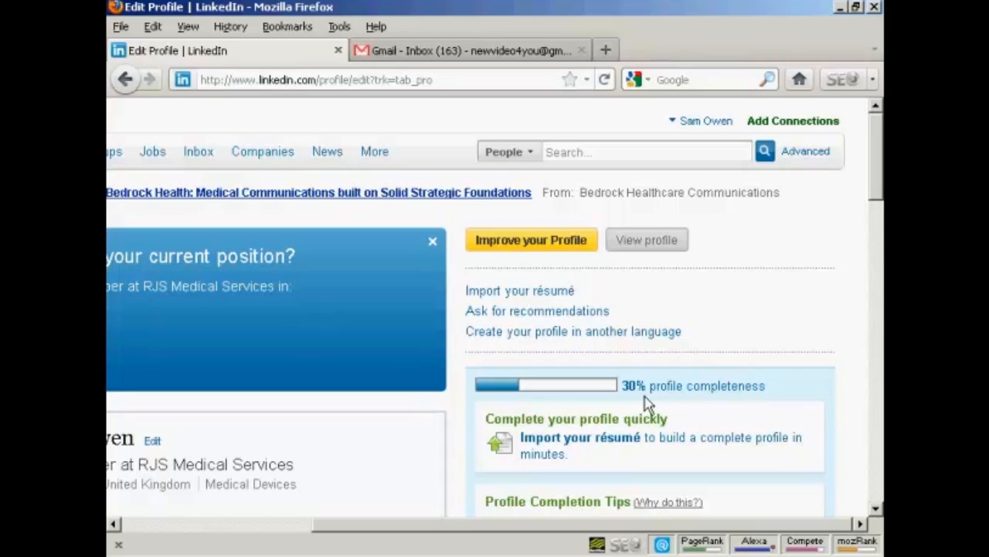
mouse_move(769, 405)
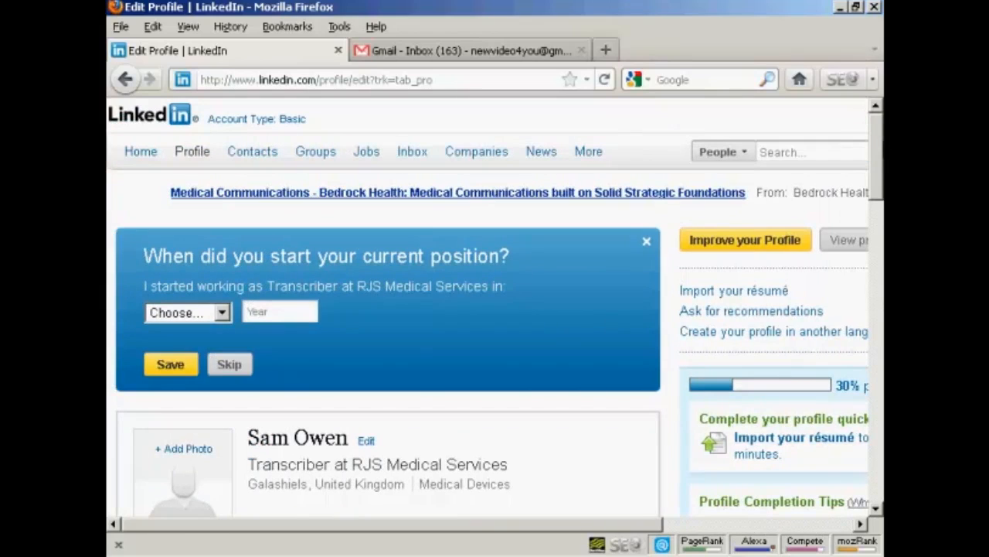
scroll("down", 3)
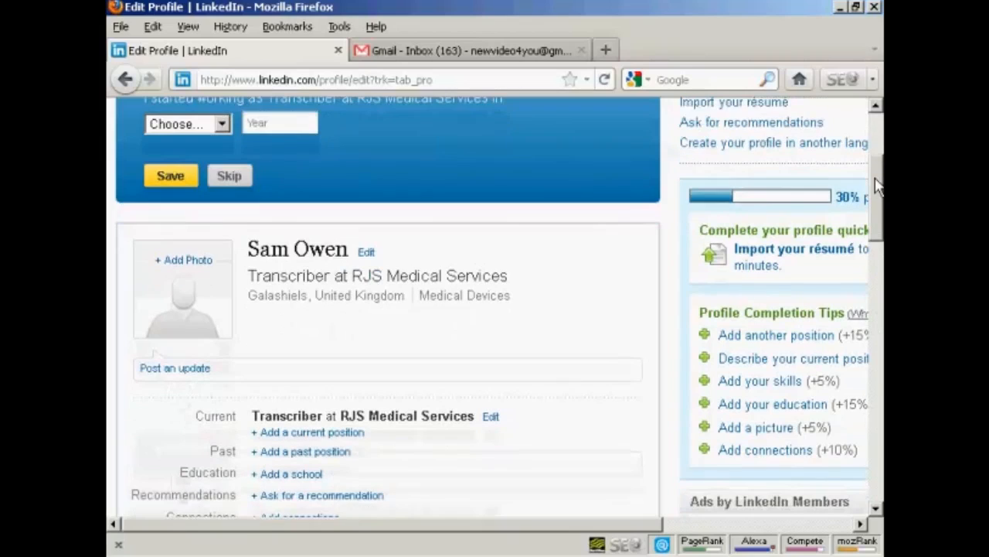
mouse_move(580, 349)
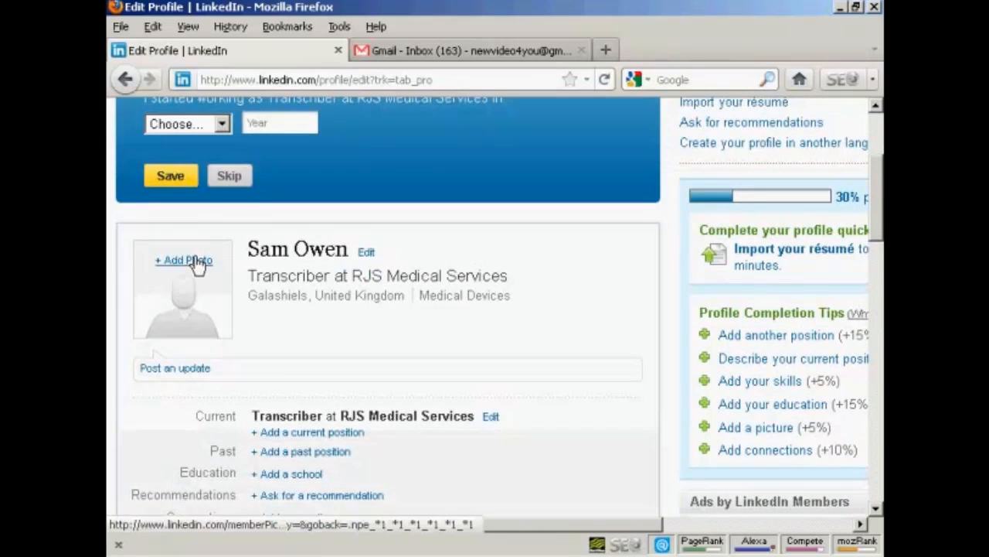
mouse_move(198, 269)
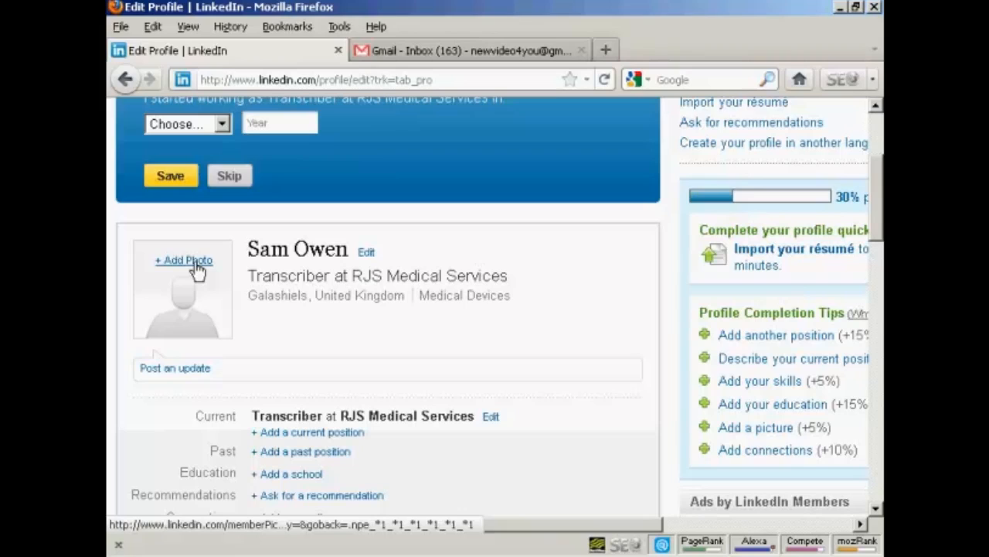
mouse_move(170, 272)
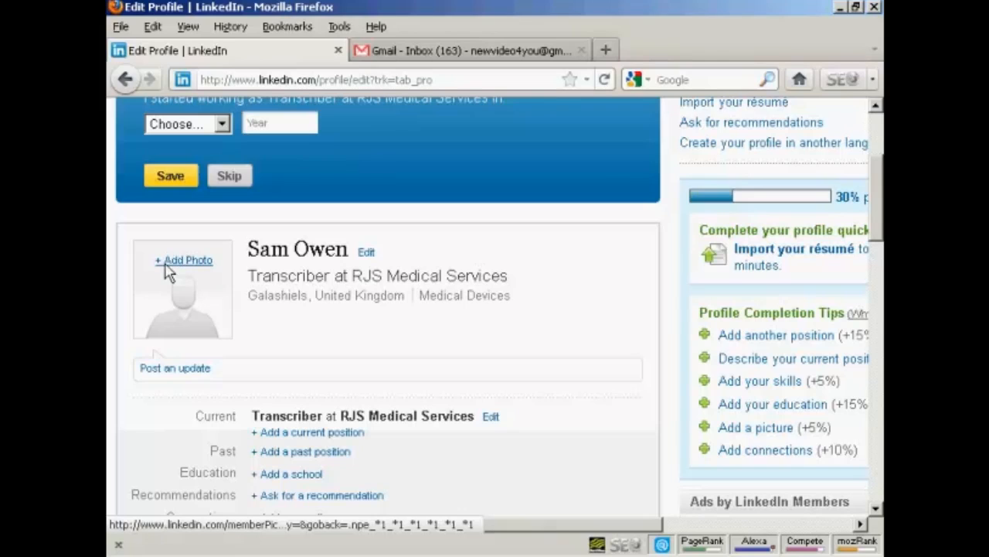
left_click(184, 260)
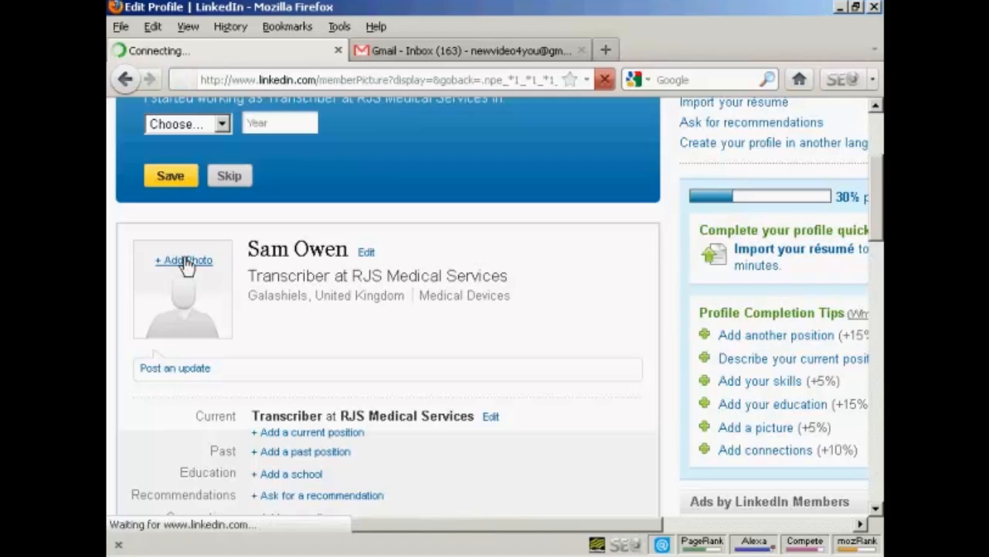
Step: Choose sam01.jpg from the Websites folder and upload it as the profile photo
left_click(184, 259)
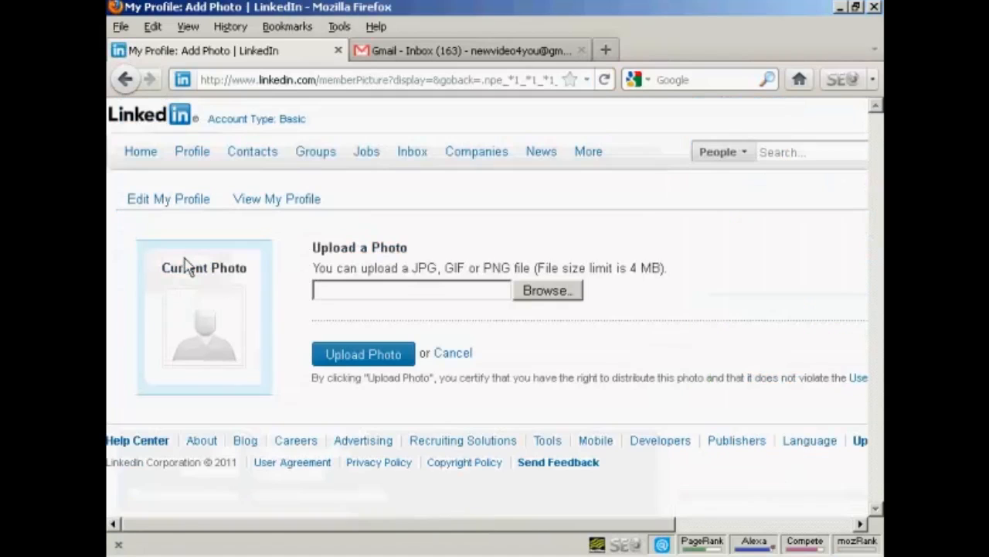
mouse_move(384, 260)
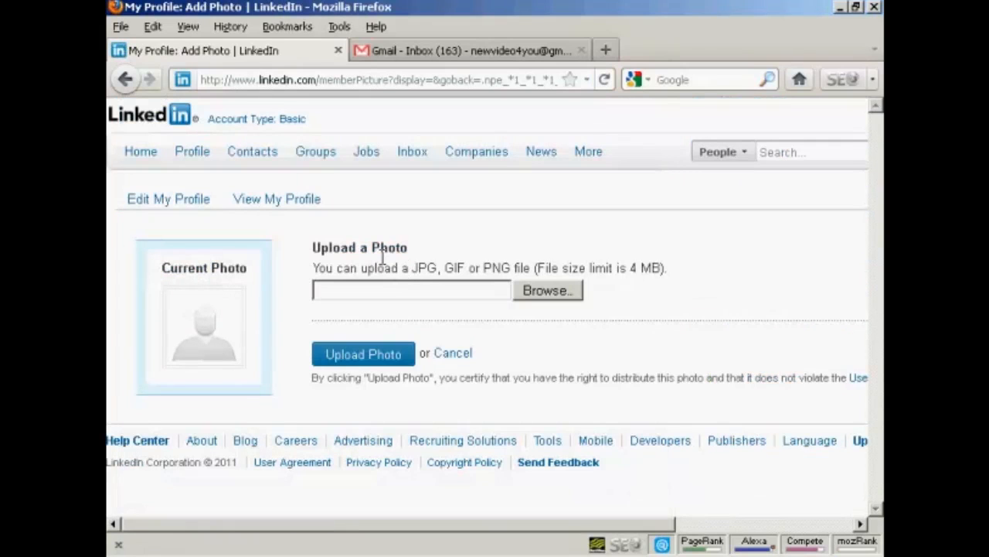
mouse_move(560, 302)
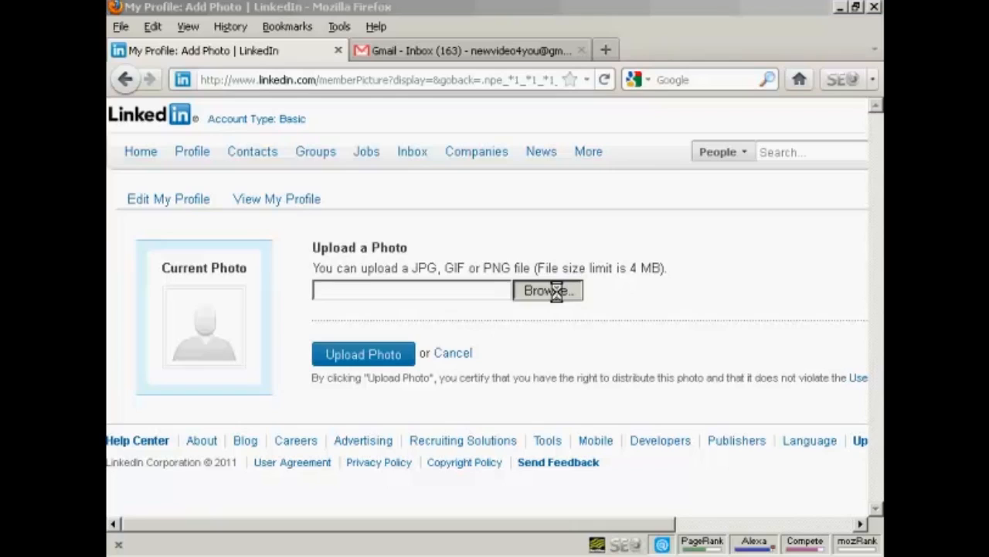
left_click(547, 290)
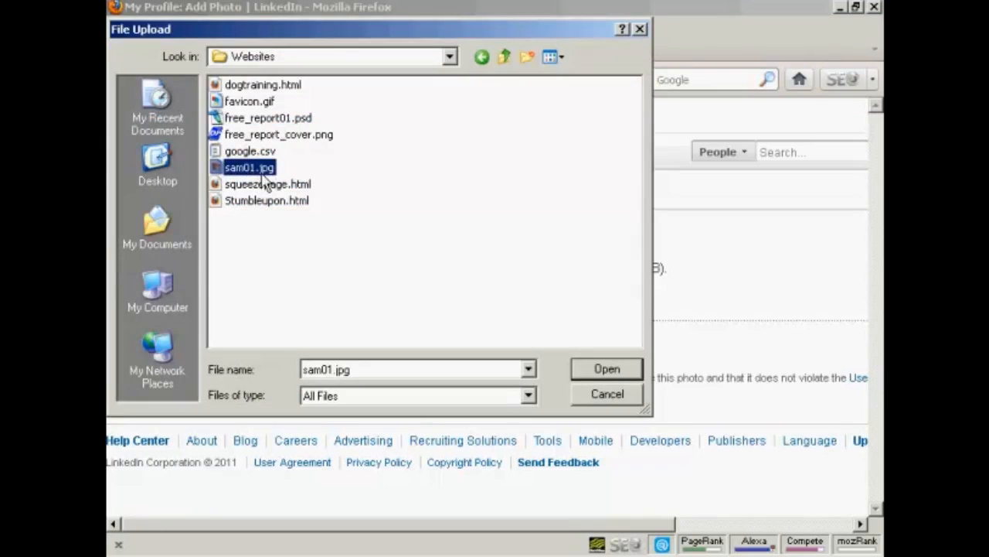
mouse_move(610, 369)
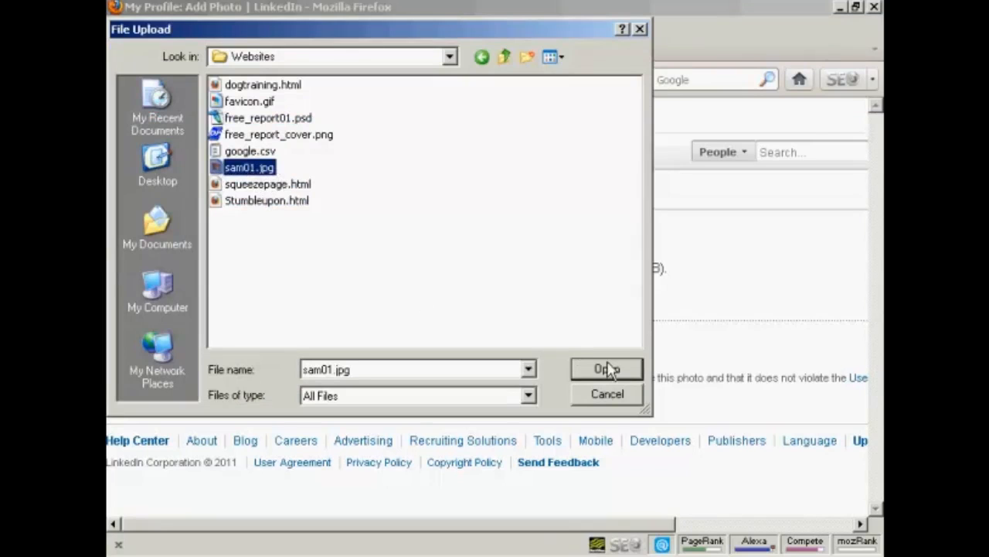
left_click(606, 368)
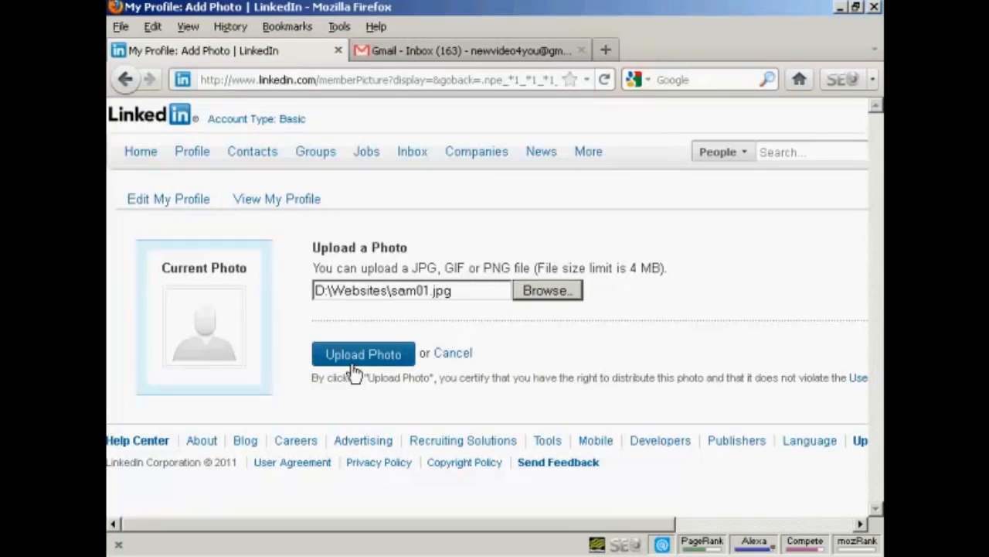
left_click(362, 352)
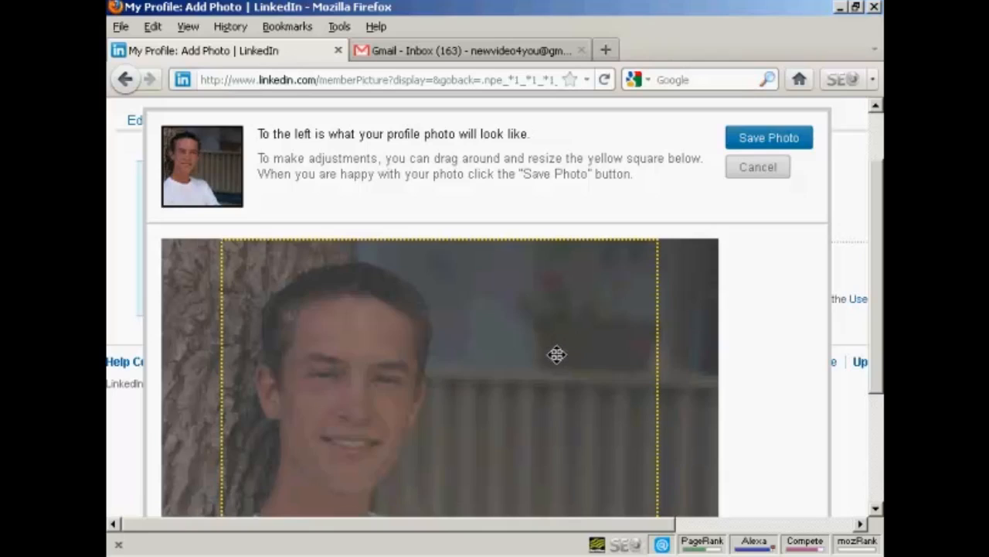
Step: Position the crop square over the face and save the cropped profile photo
left_click_drag(556, 354, 500, 353)
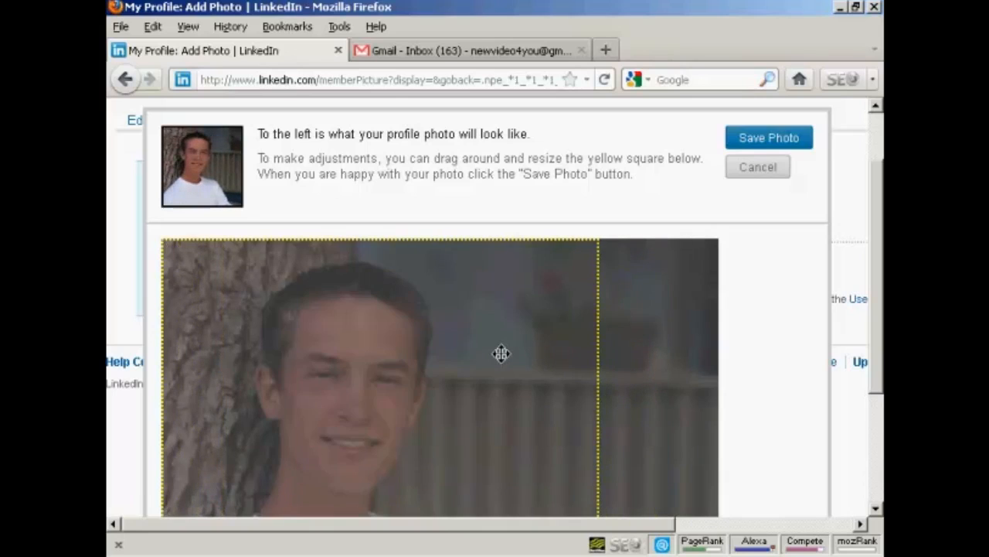
mouse_move(494, 301)
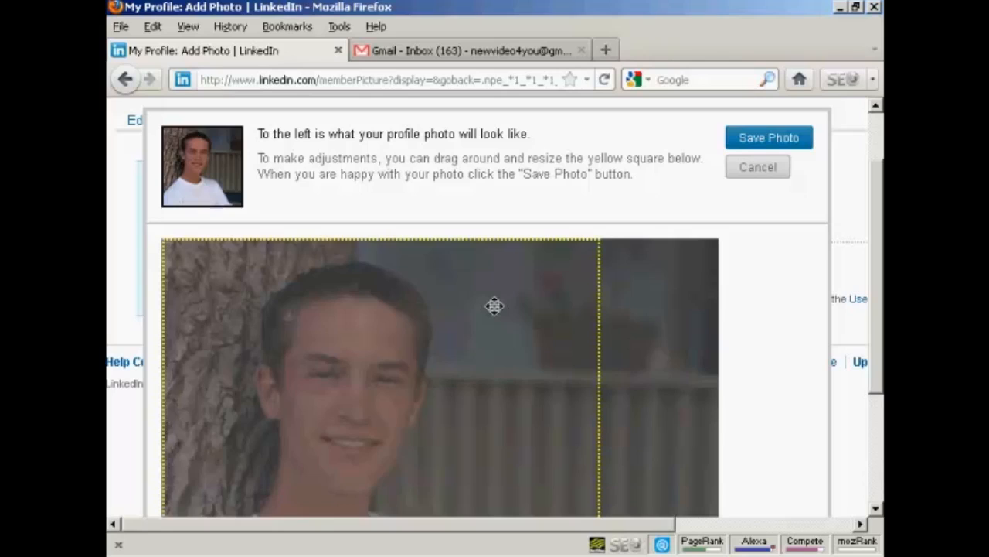
mouse_move(768, 137)
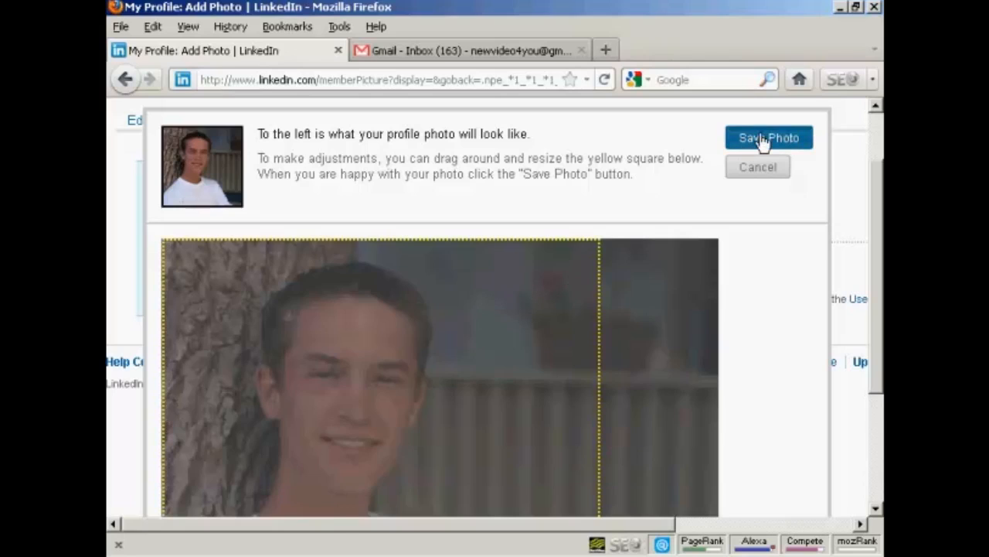
left_click(769, 136)
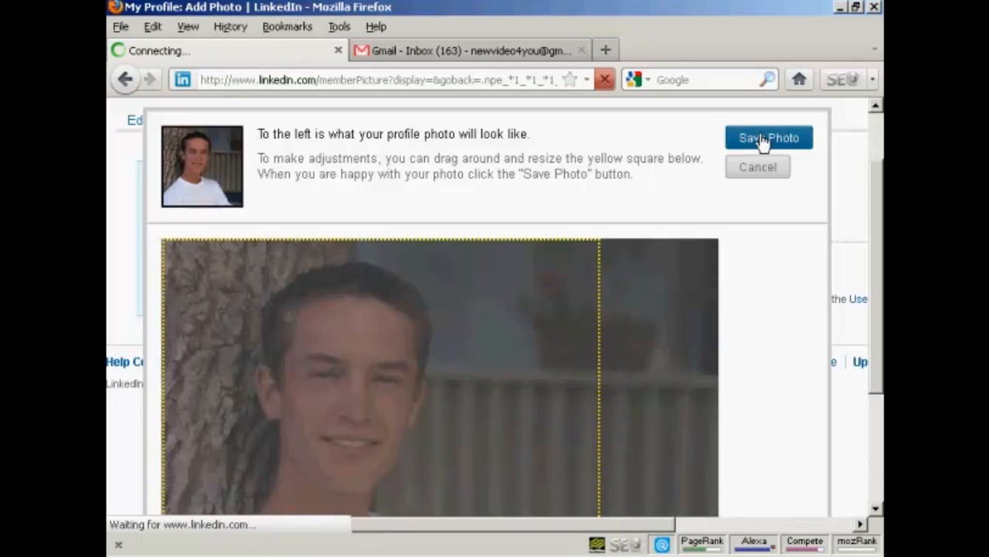
left_click(769, 136)
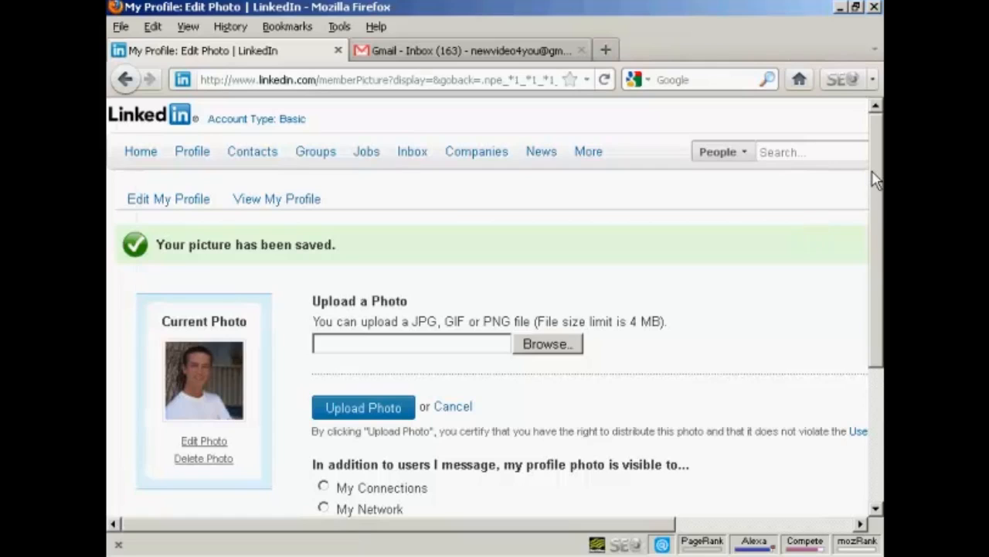
scroll("down", 3)
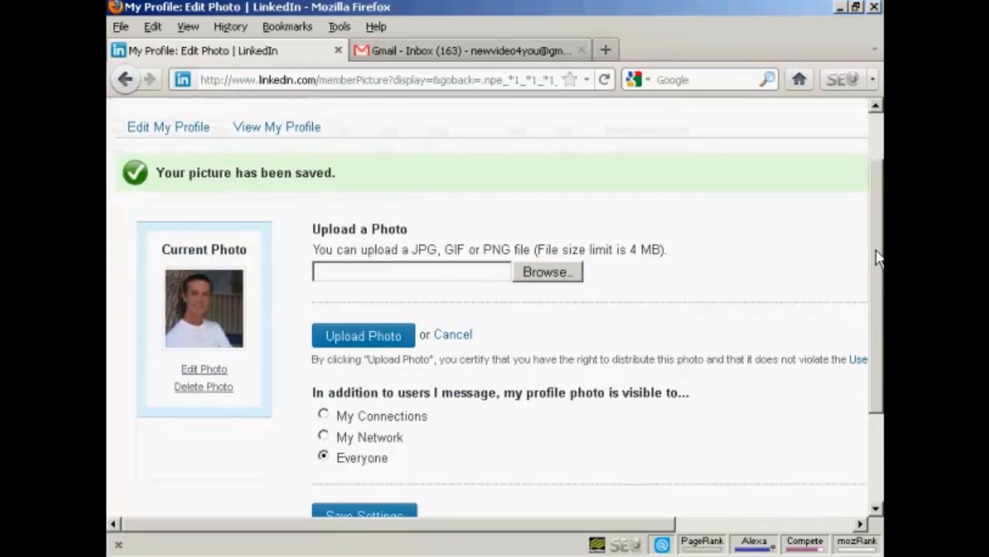
Step: Keep photo visibility set to Everyone and save the photo settings
scroll("down", 3)
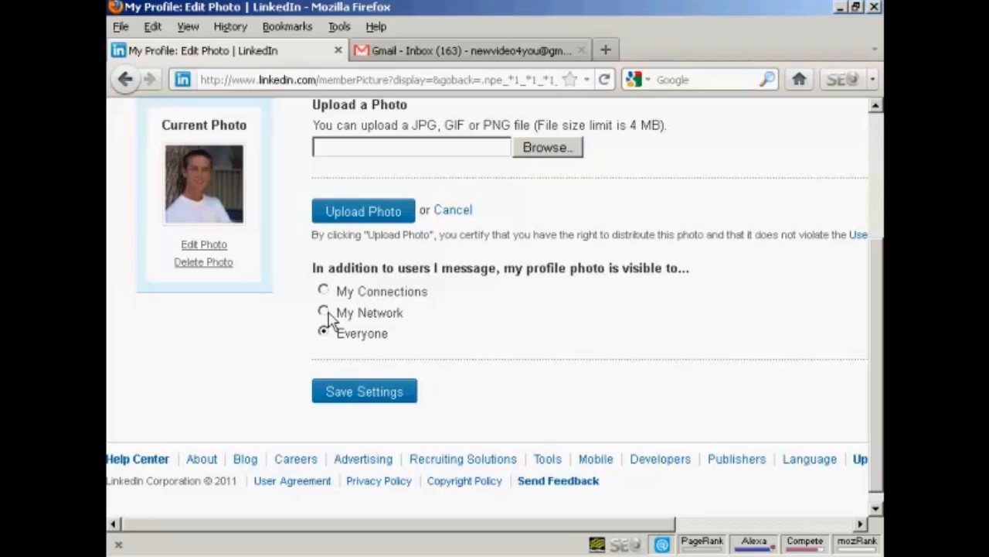
left_click(323, 334)
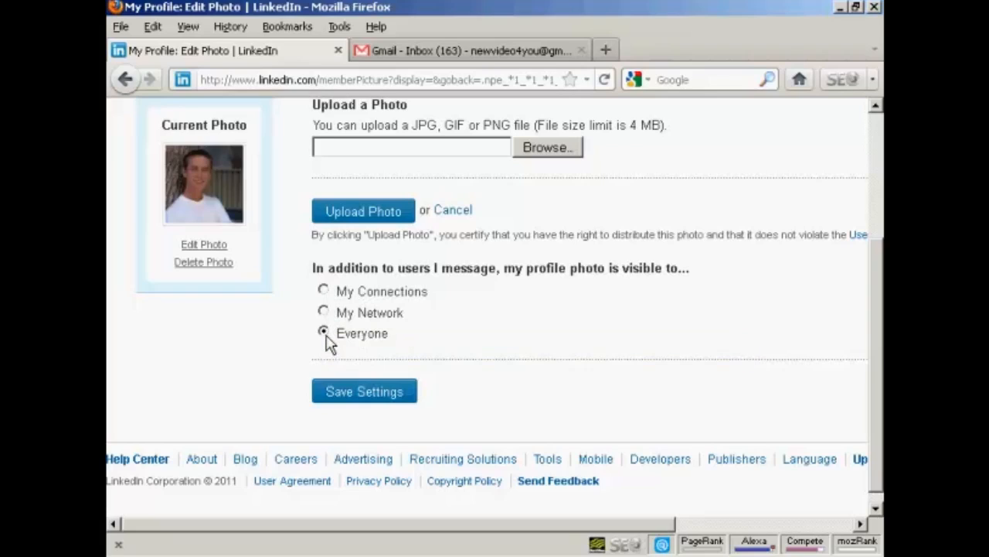
left_click(323, 332)
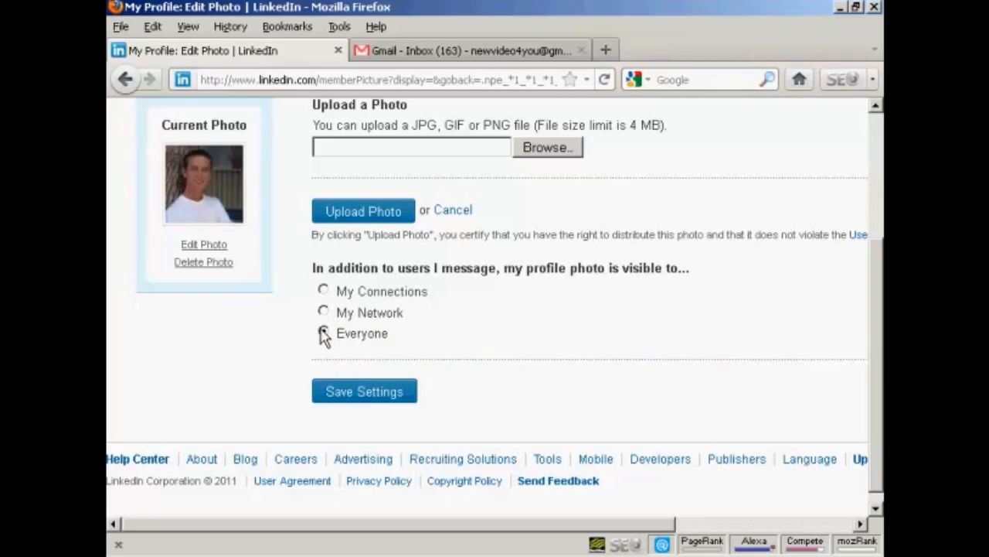
left_click(323, 334)
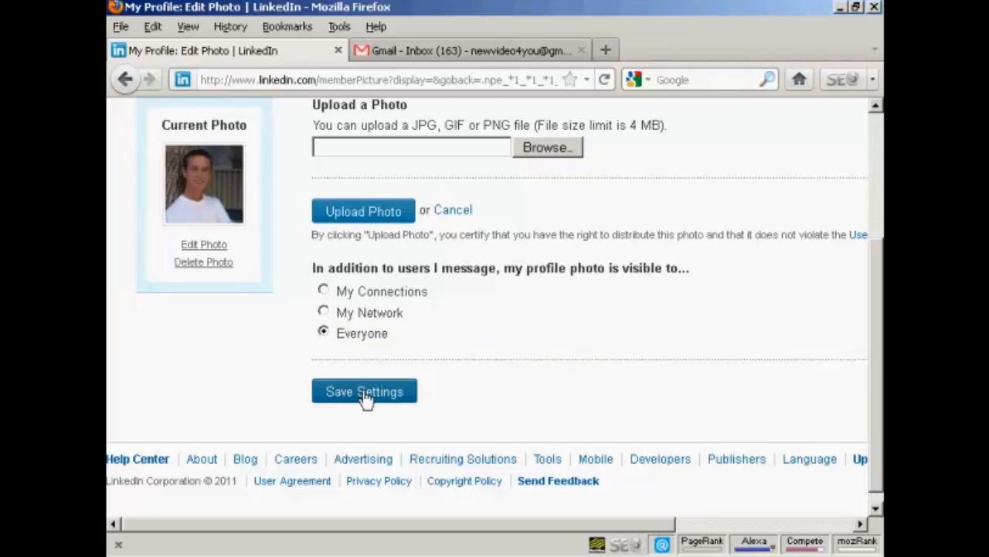
left_click(365, 391)
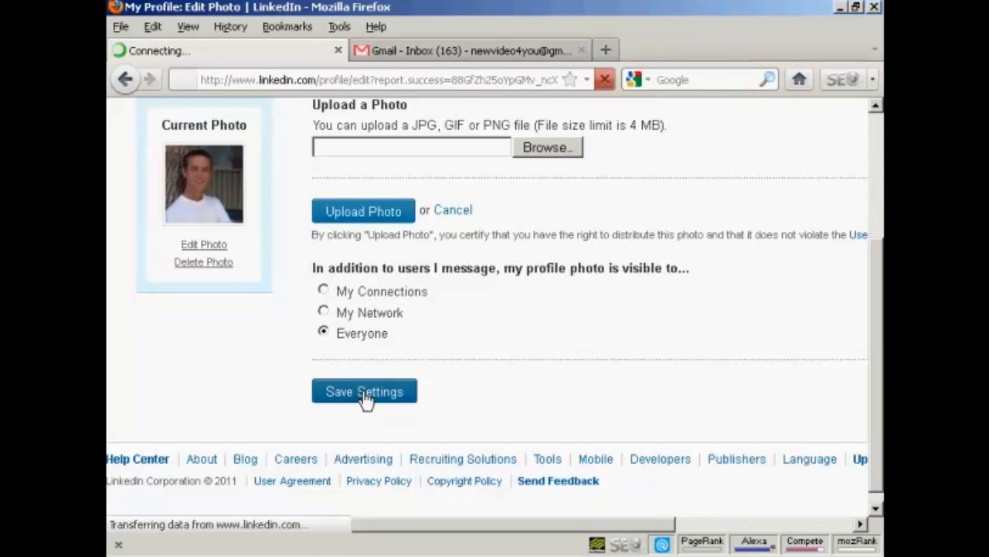
left_click(364, 392)
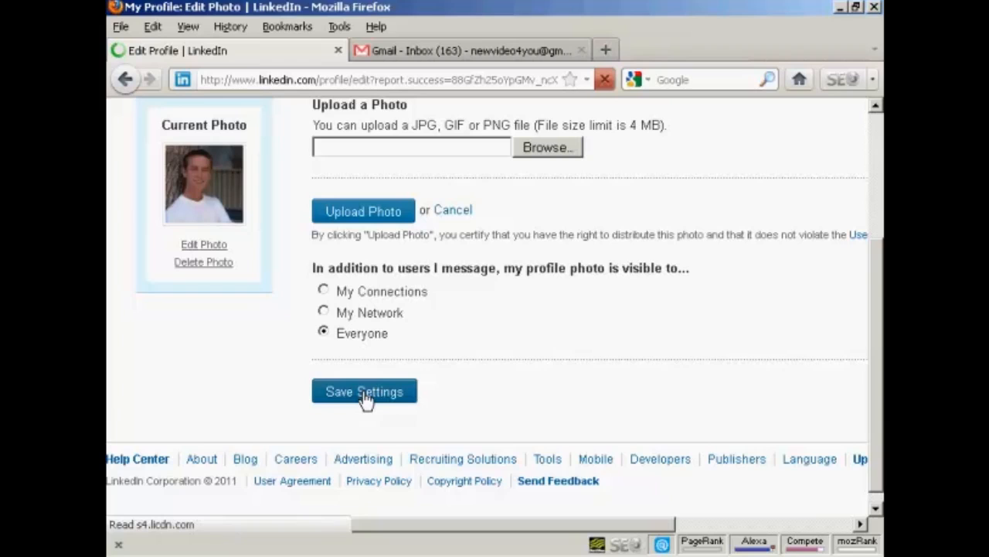
left_click(365, 391)
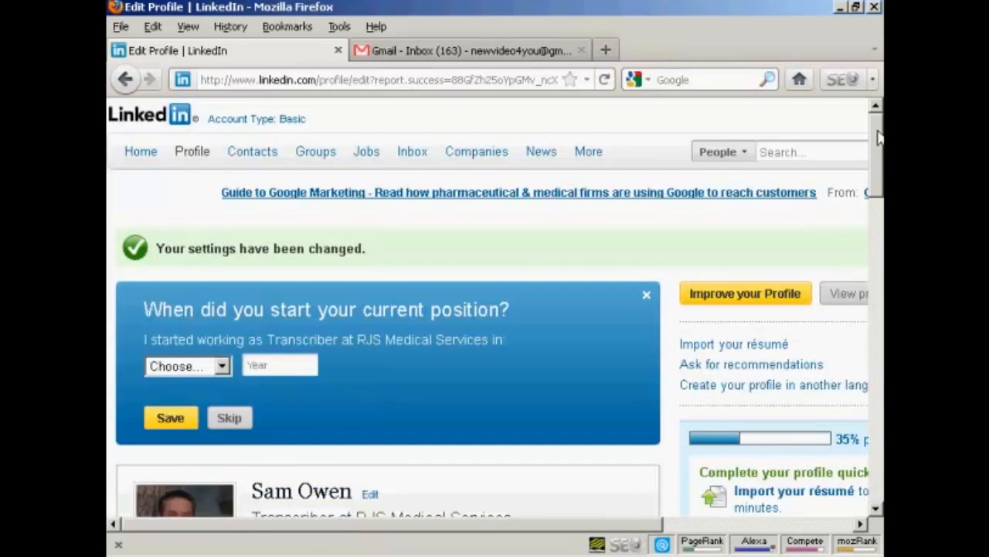
Step: Open the current Transcriber position at RJS Medical Services for editing
scroll("down", 3)
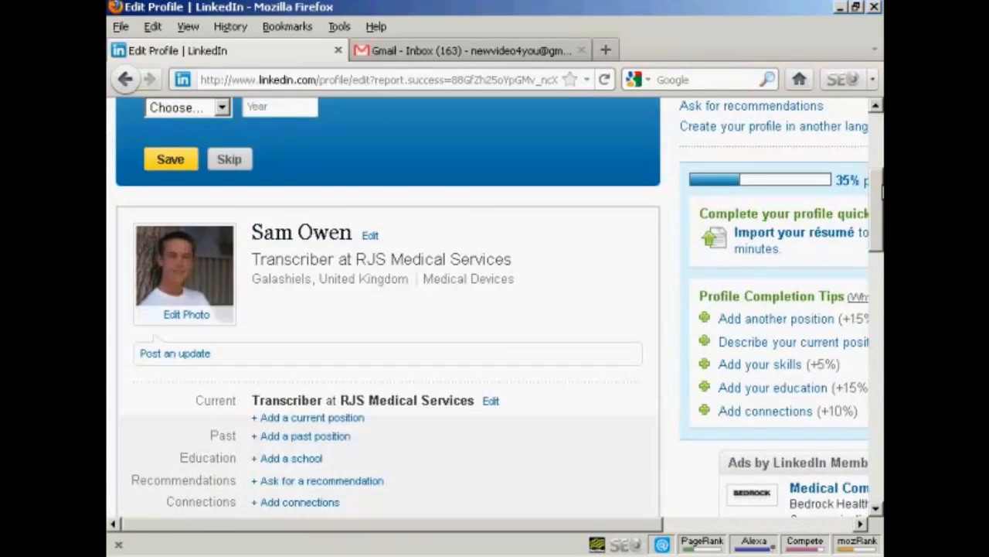
scroll("down", 3)
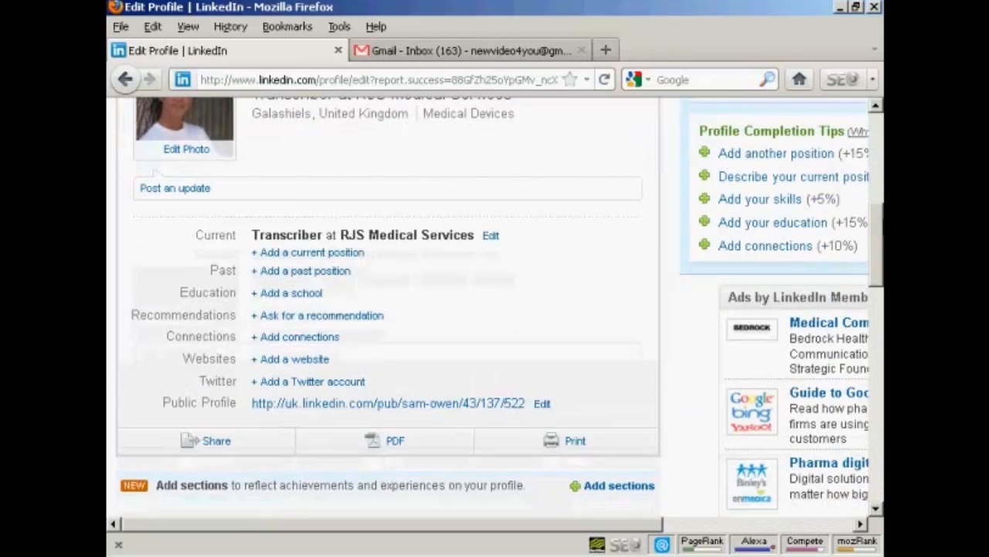
scroll("down", 3)
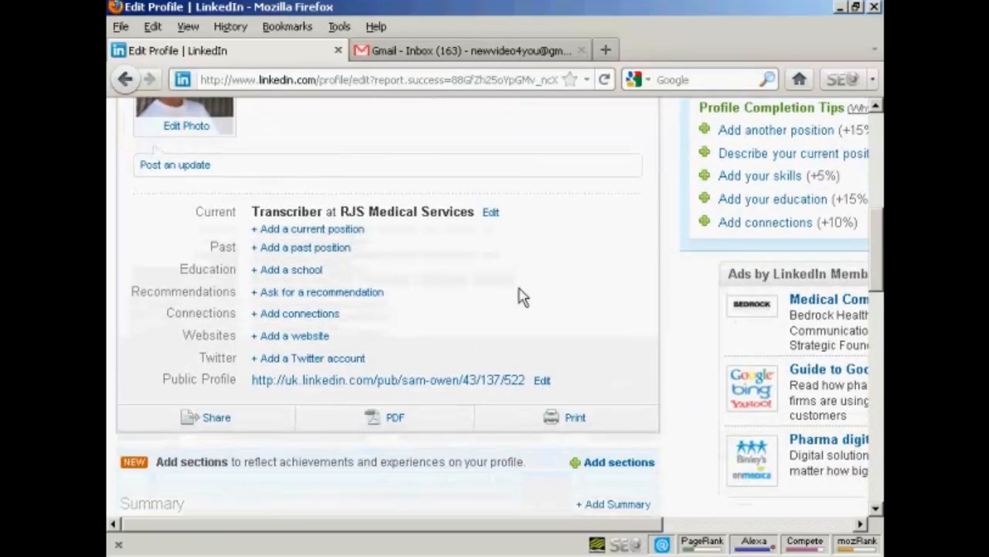
mouse_move(220, 219)
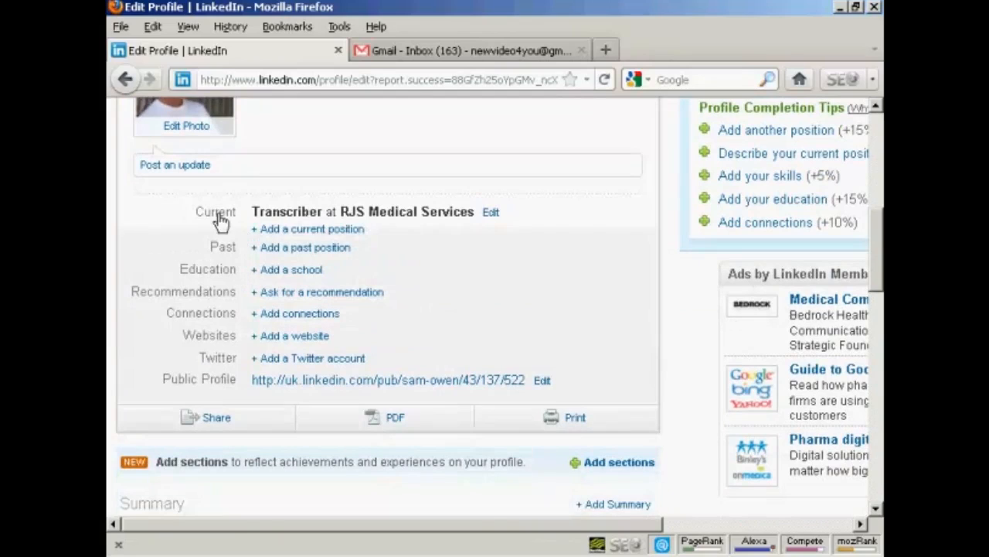
mouse_move(495, 231)
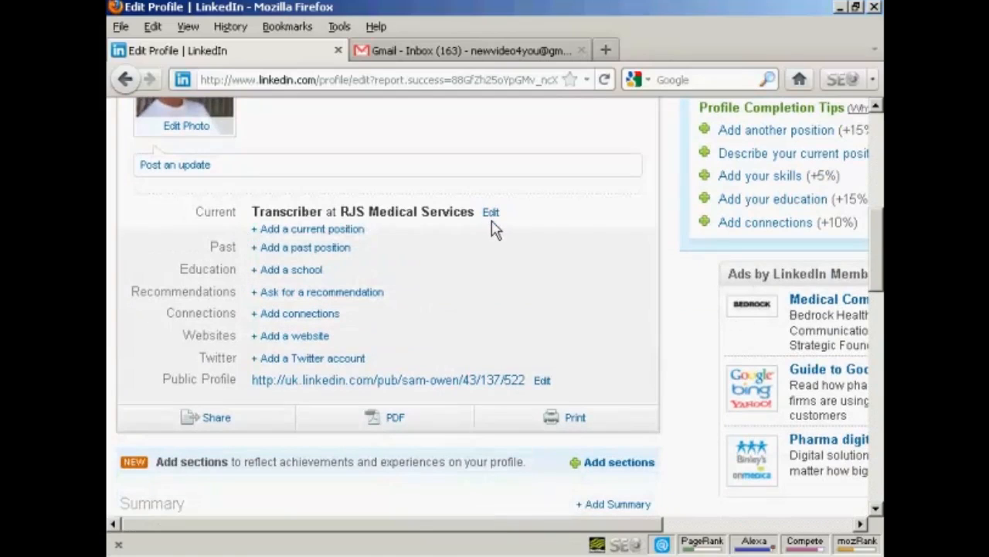
mouse_move(241, 239)
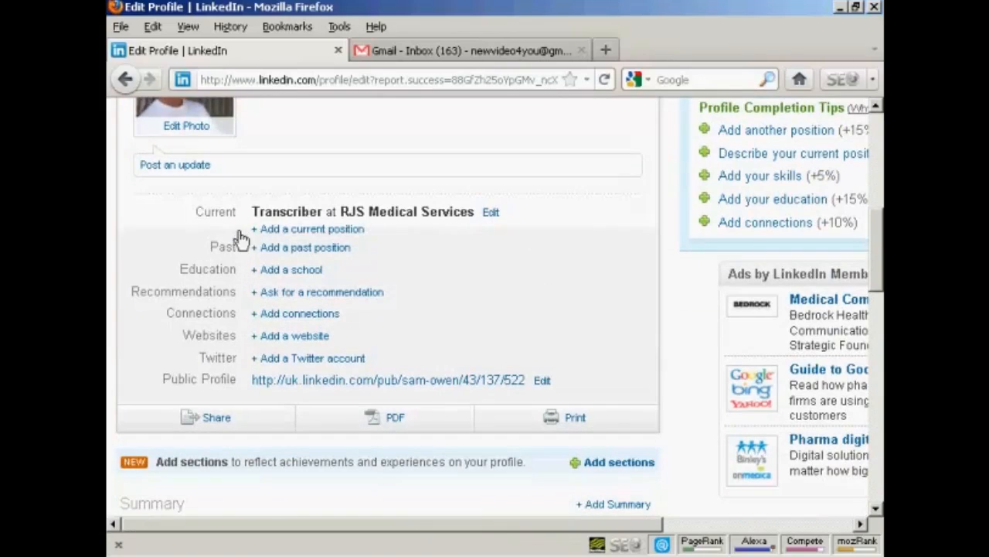
mouse_move(524, 265)
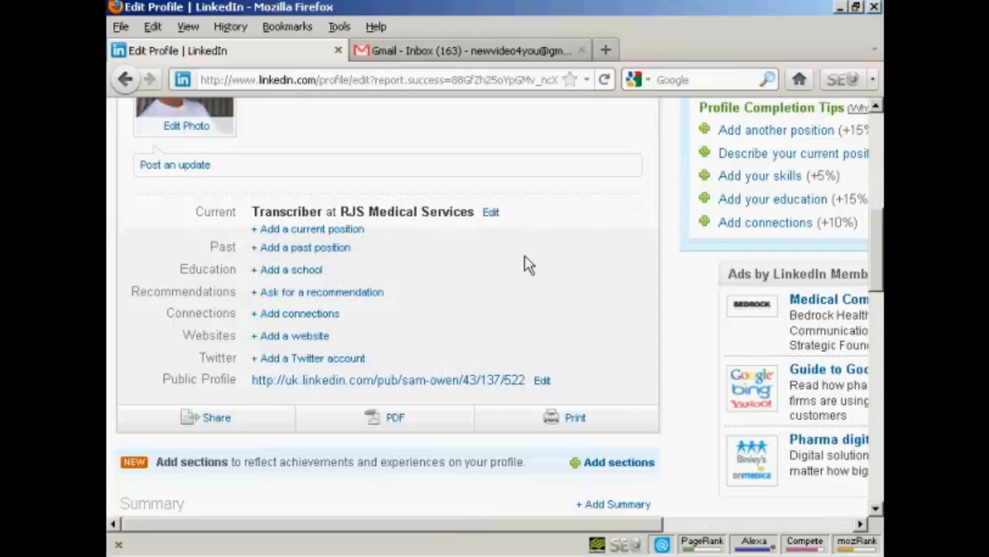
mouse_move(507, 224)
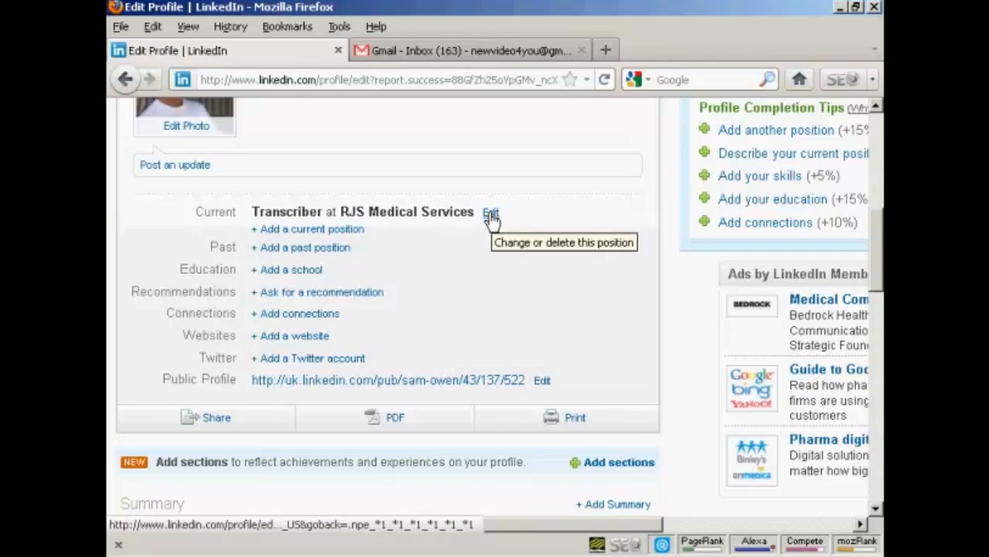
mouse_move(493, 220)
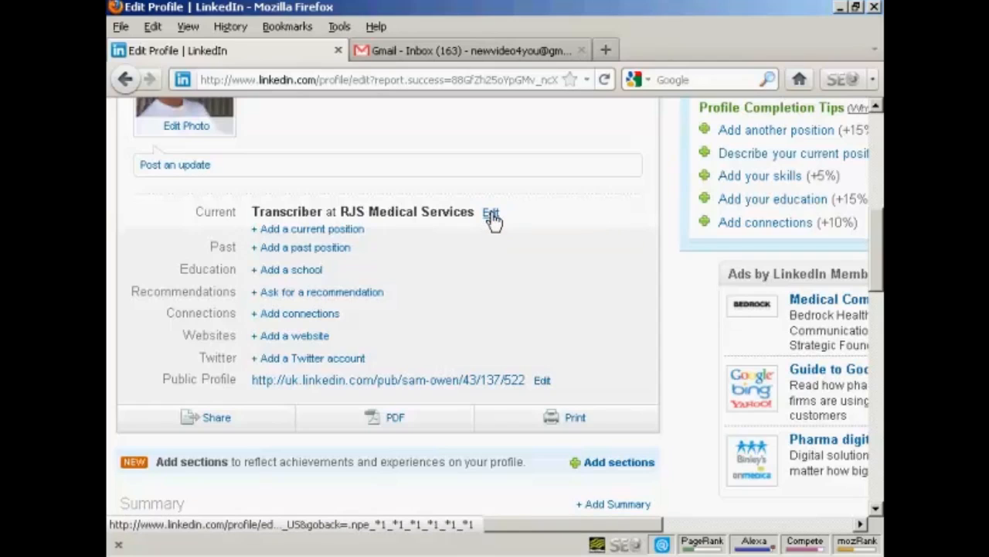
left_click(492, 212)
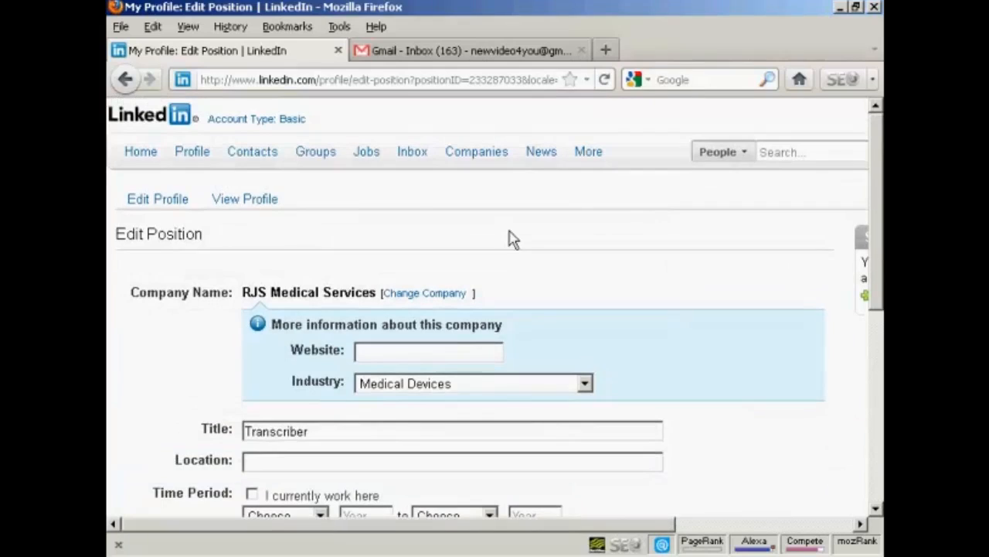
Step: Mark the position as current with start date September 2008
scroll("down", 3)
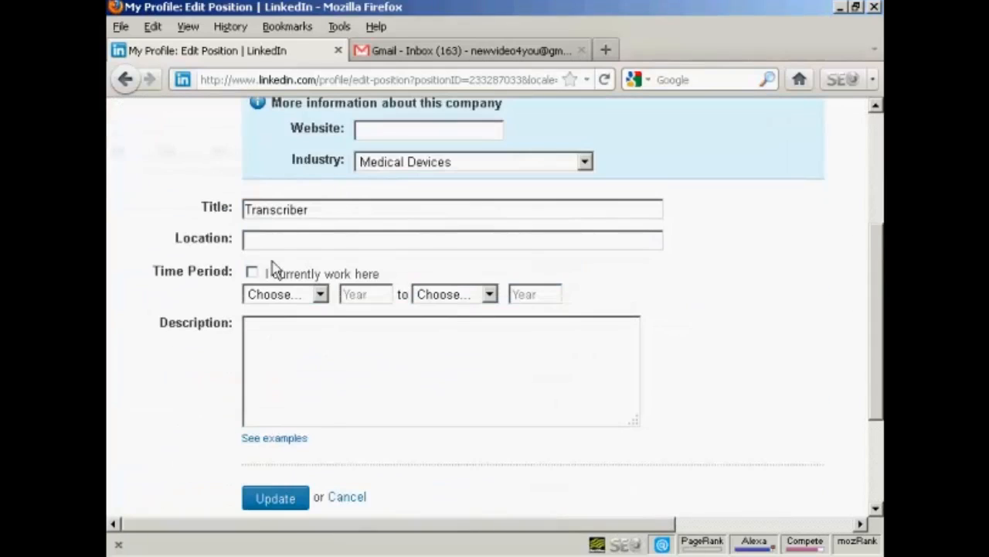
left_click(252, 272)
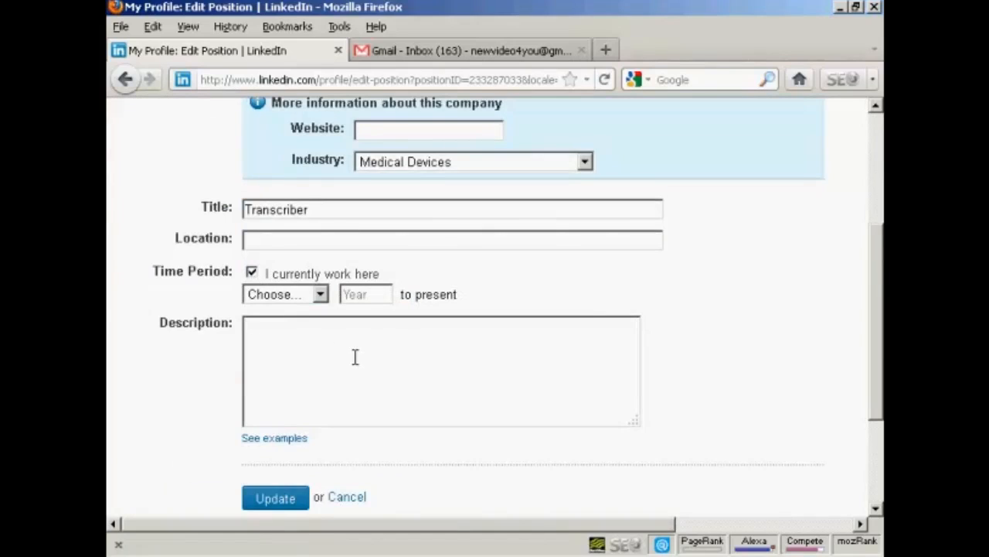
mouse_move(321, 300)
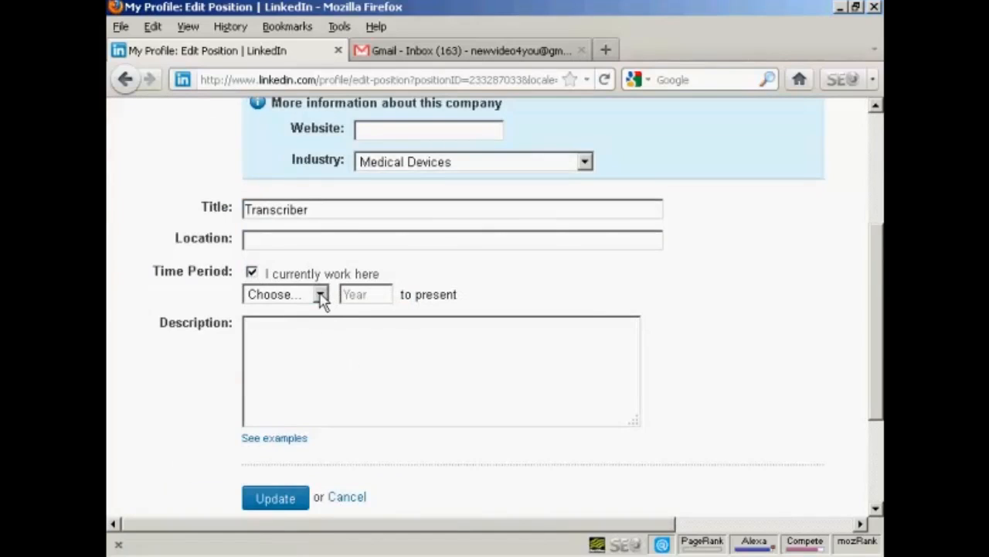
left_click(319, 294)
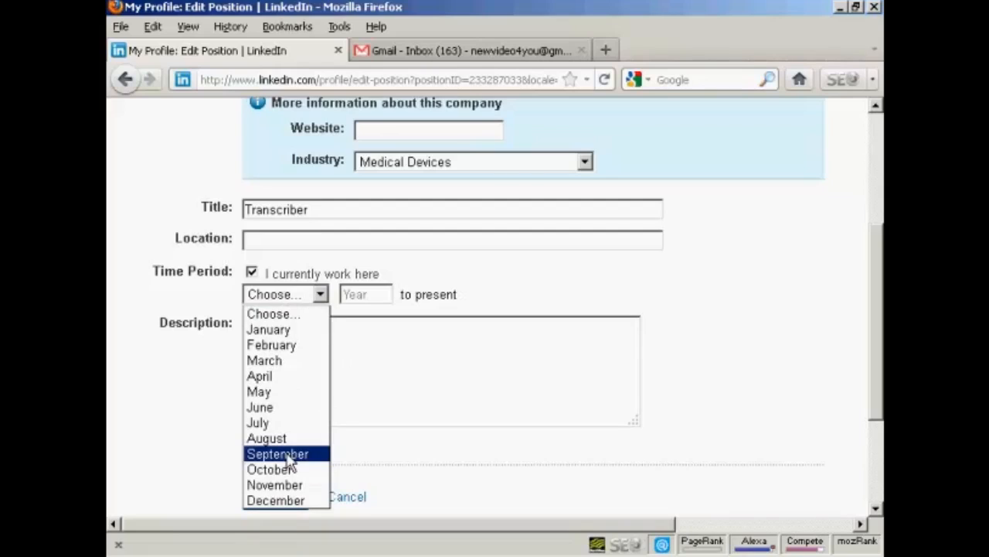
left_click(279, 454)
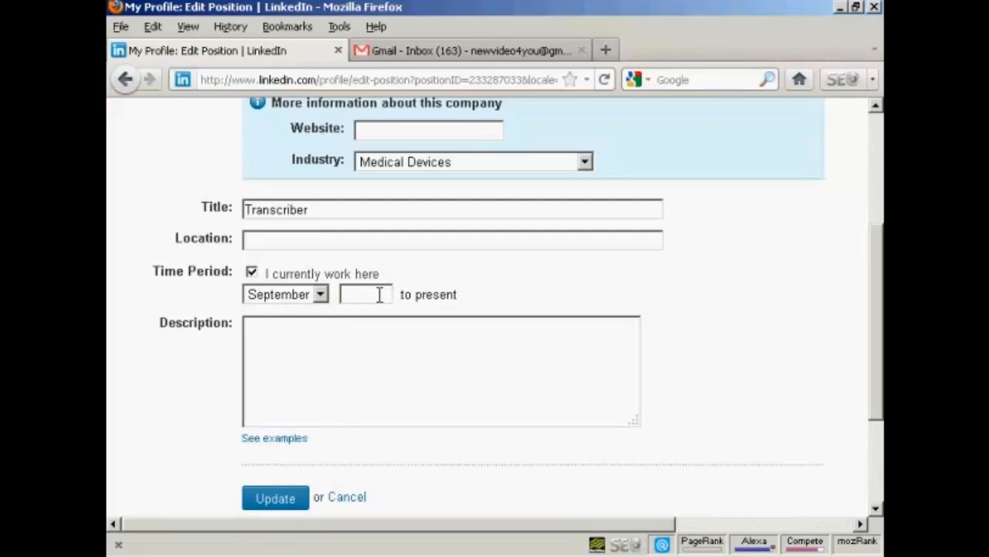
type("2008")
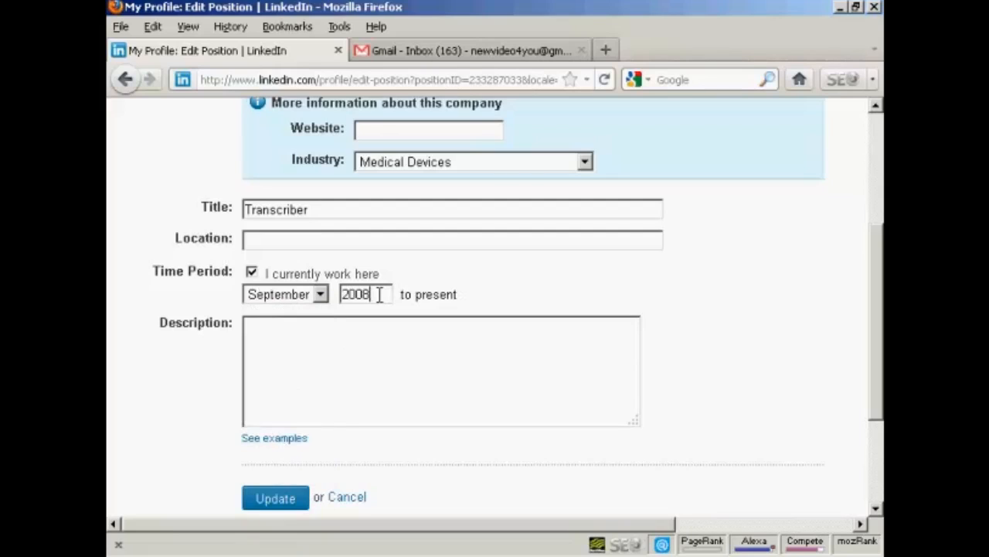
Step: Set the location to Glasgow, United Kingdom and update the position
left_click(451, 238)
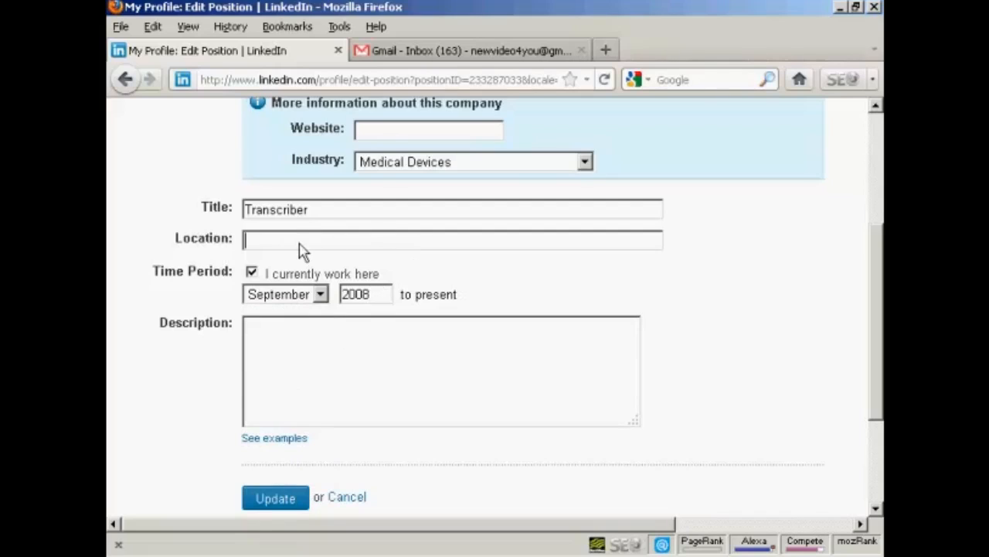
scroll("up", 3)
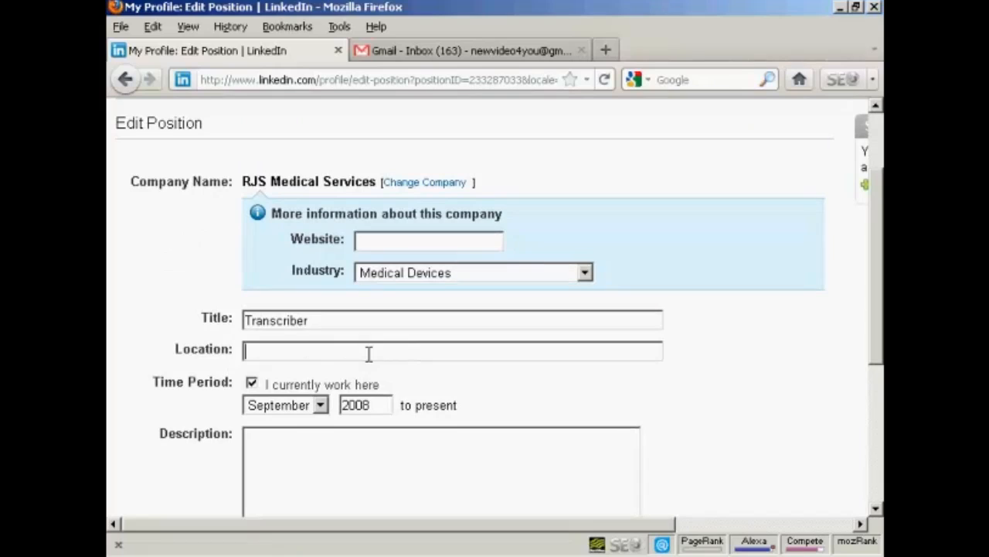
type("G")
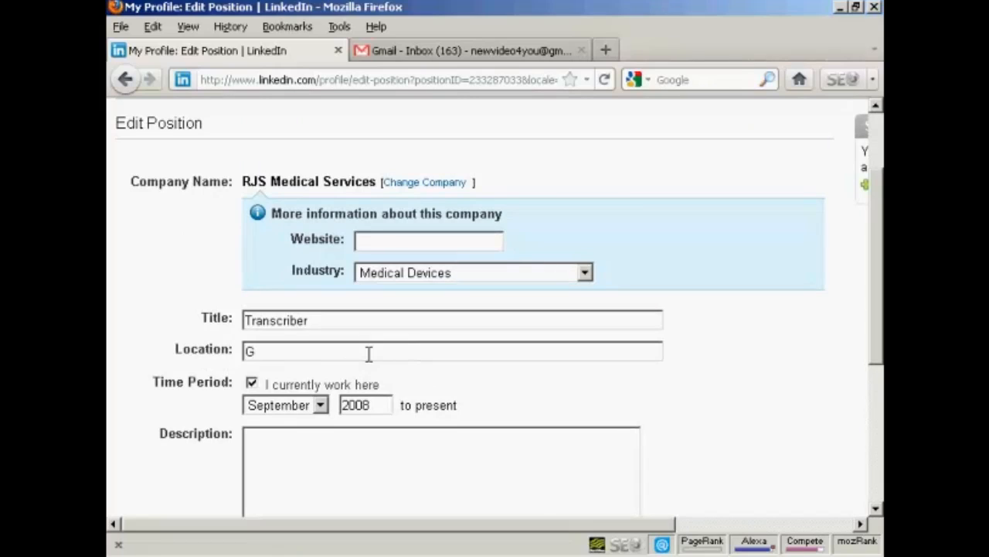
type("la")
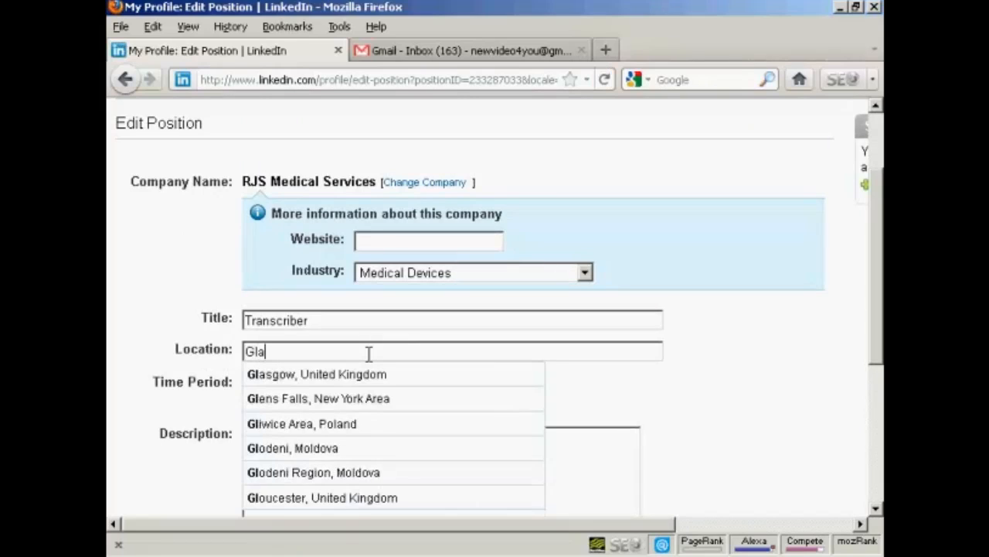
left_click(316, 374)
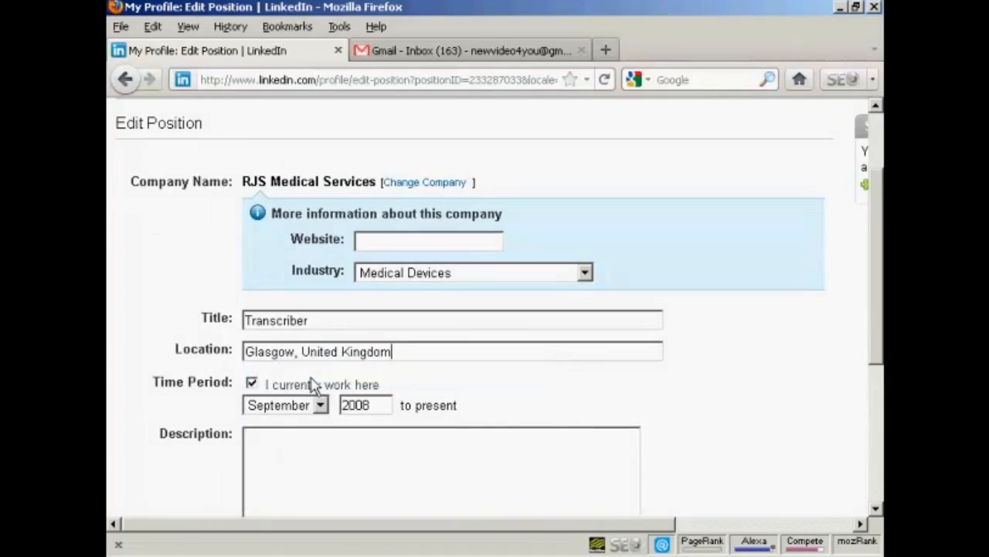
mouse_move(321, 246)
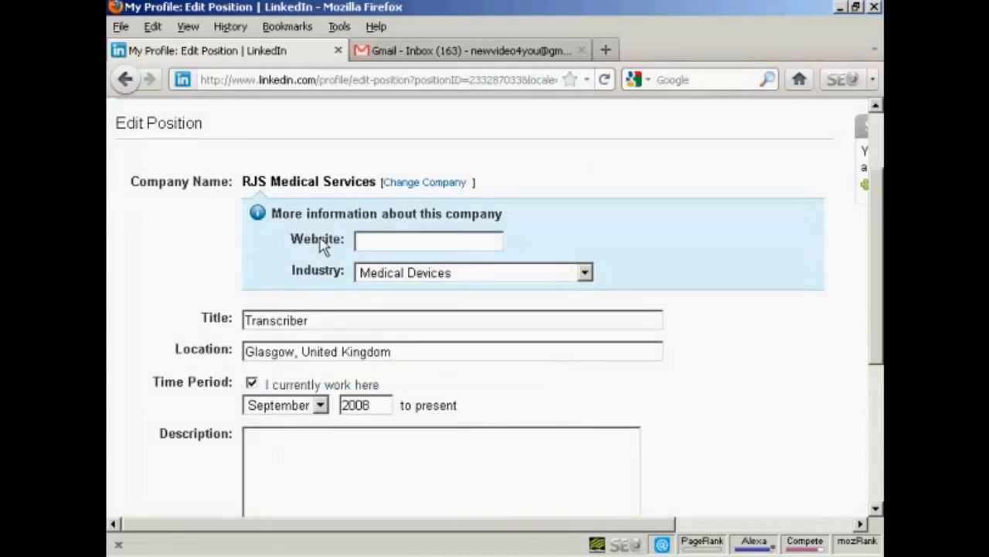
left_click(428, 241)
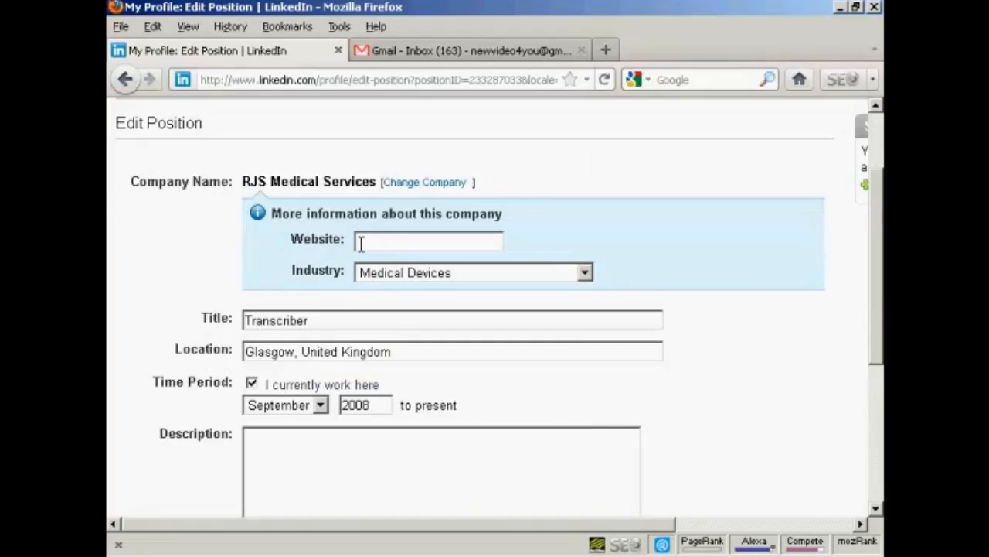
mouse_move(575, 318)
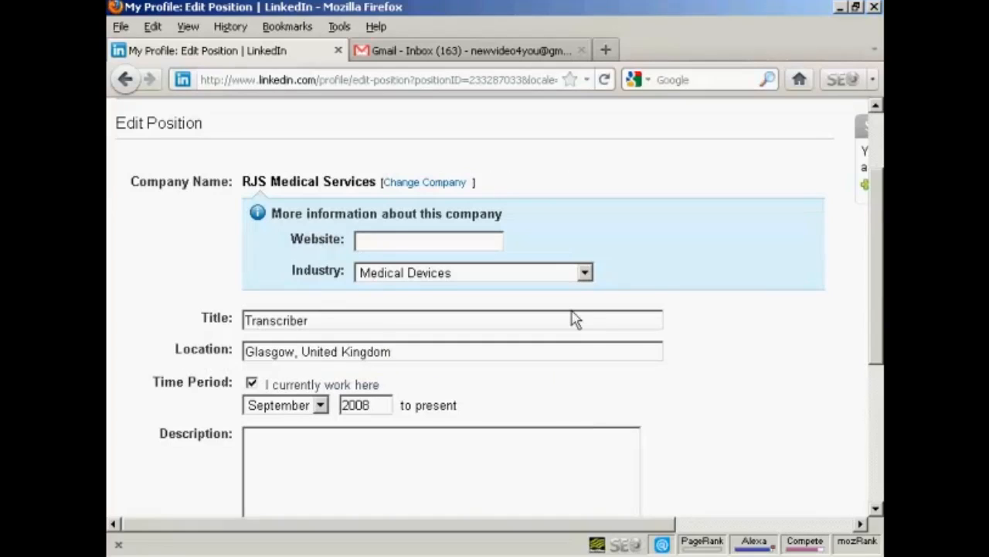
mouse_move(510, 347)
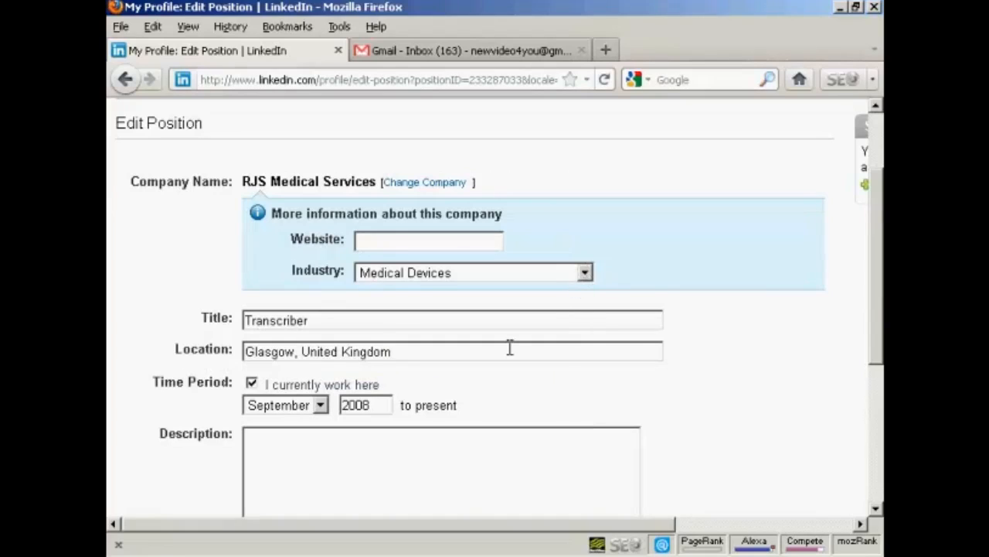
scroll("down", 3)
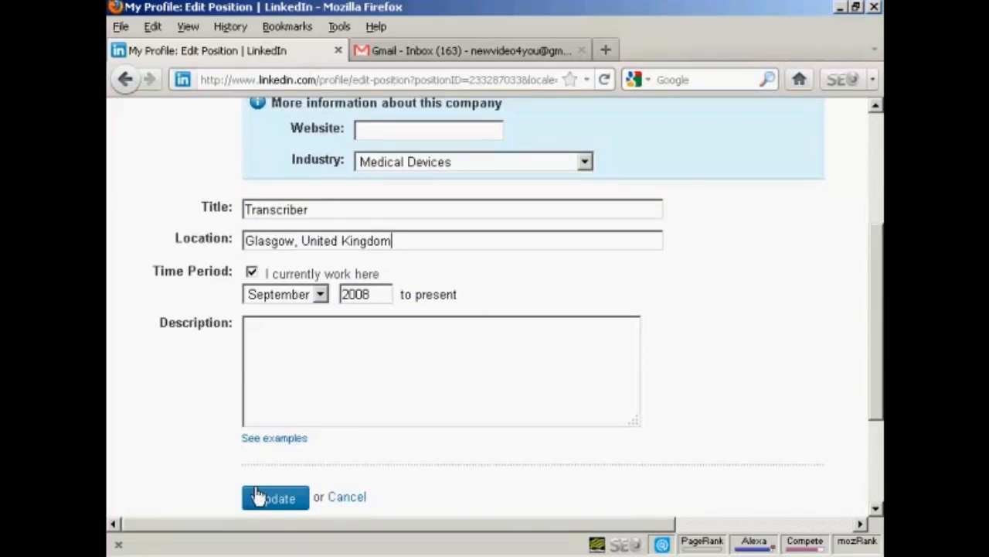
left_click(275, 498)
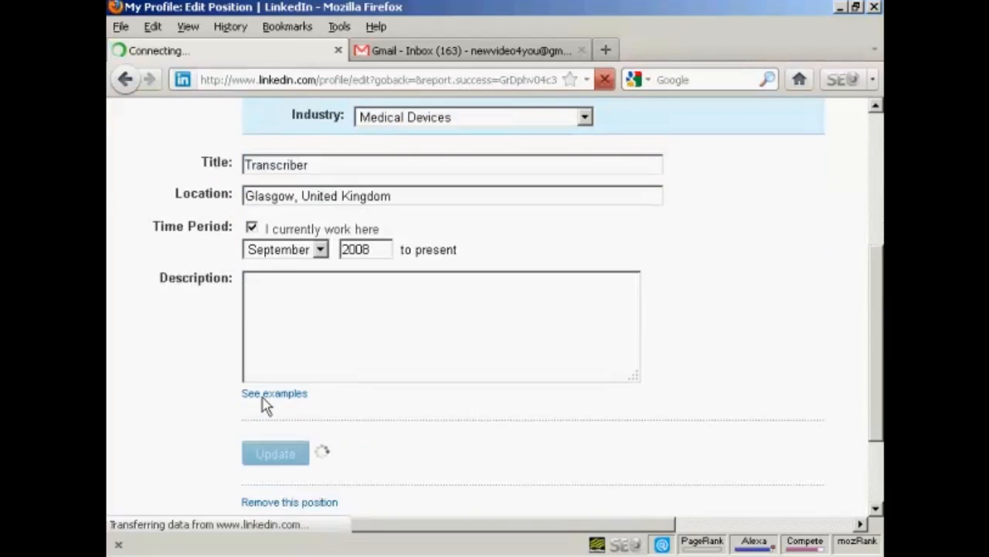
left_click(275, 453)
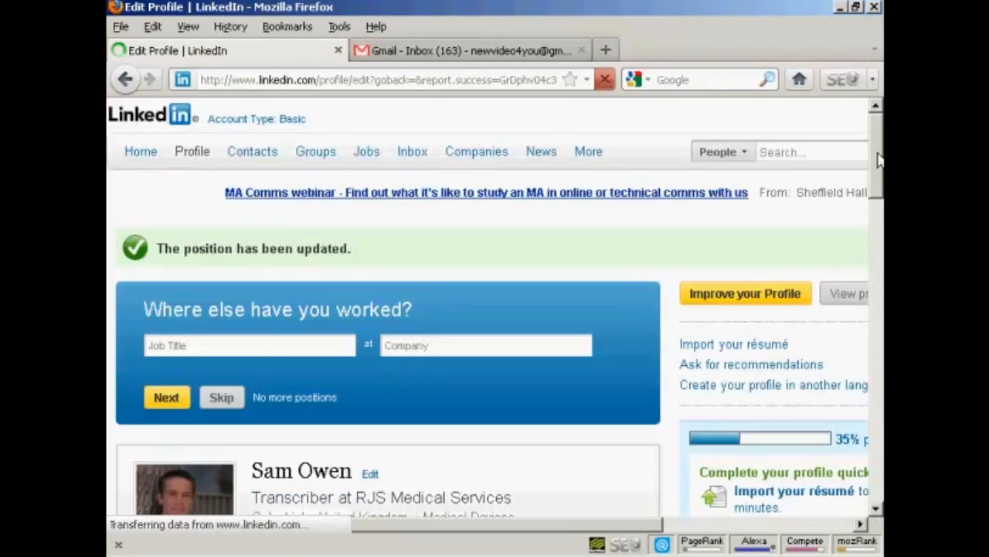
Step: Open the blank Add Education form from the Education section
scroll("down", 3)
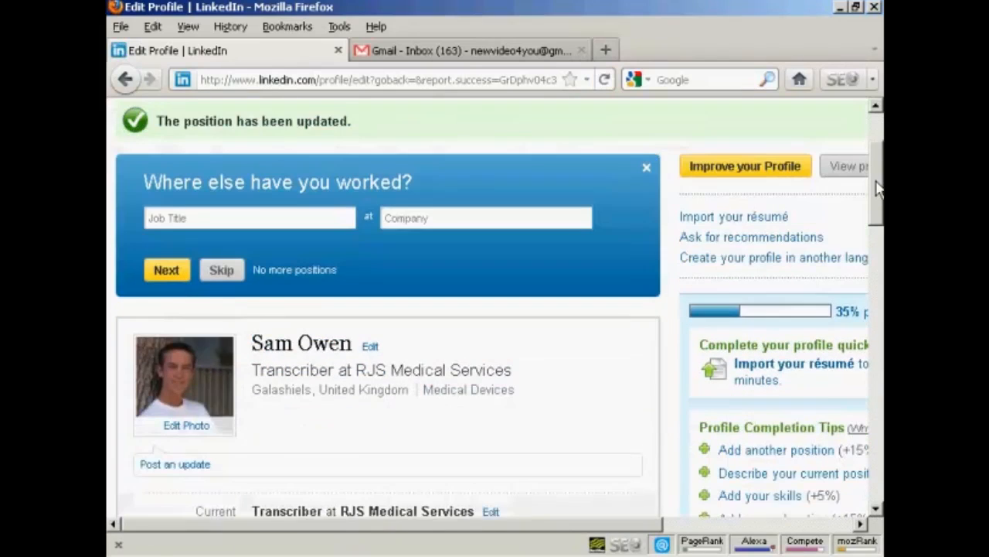
scroll("down", 3)
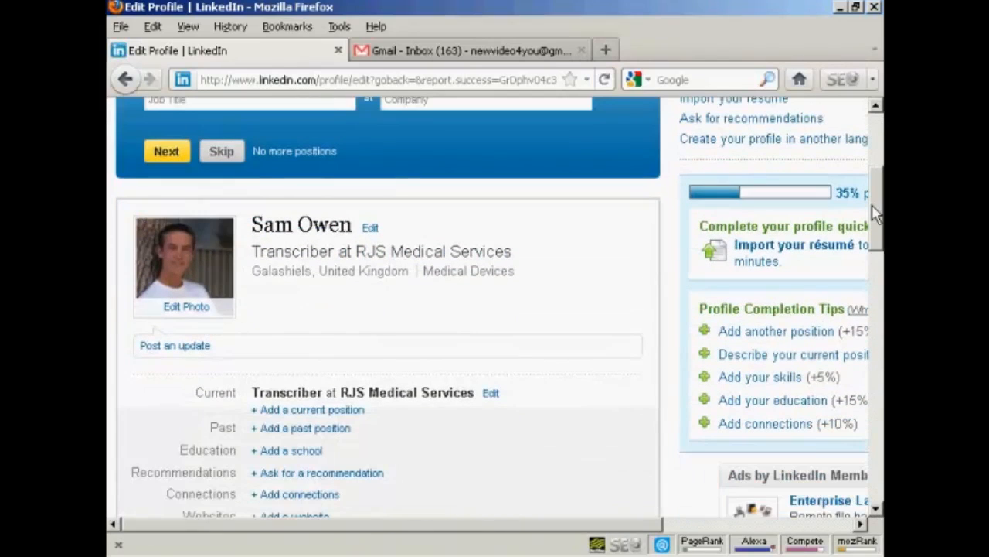
scroll("down", 3)
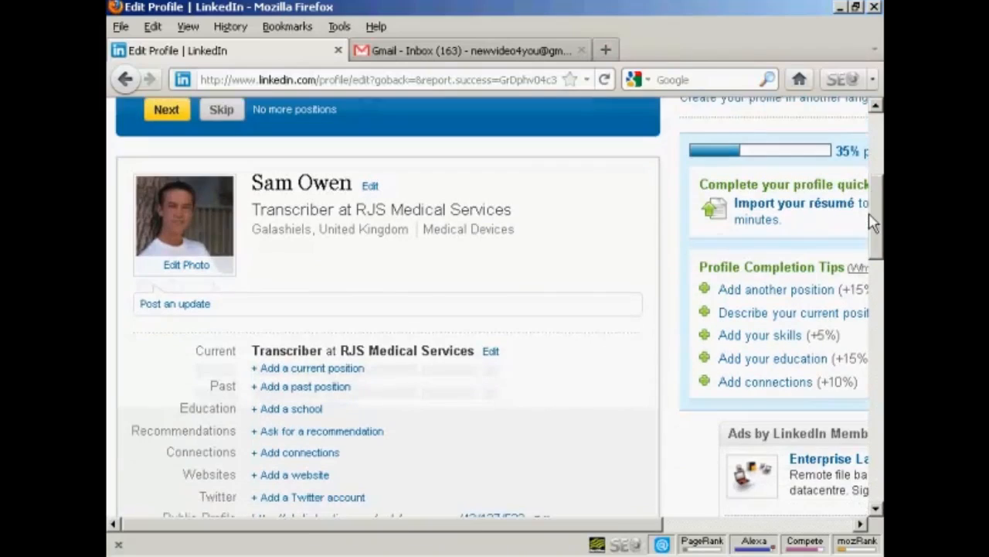
scroll("down", 3)
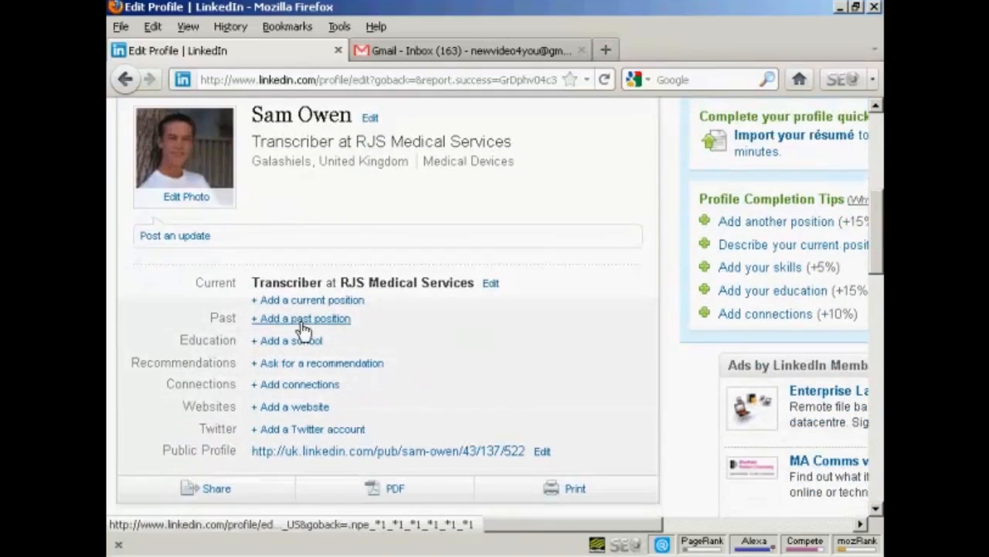
left_click(300, 318)
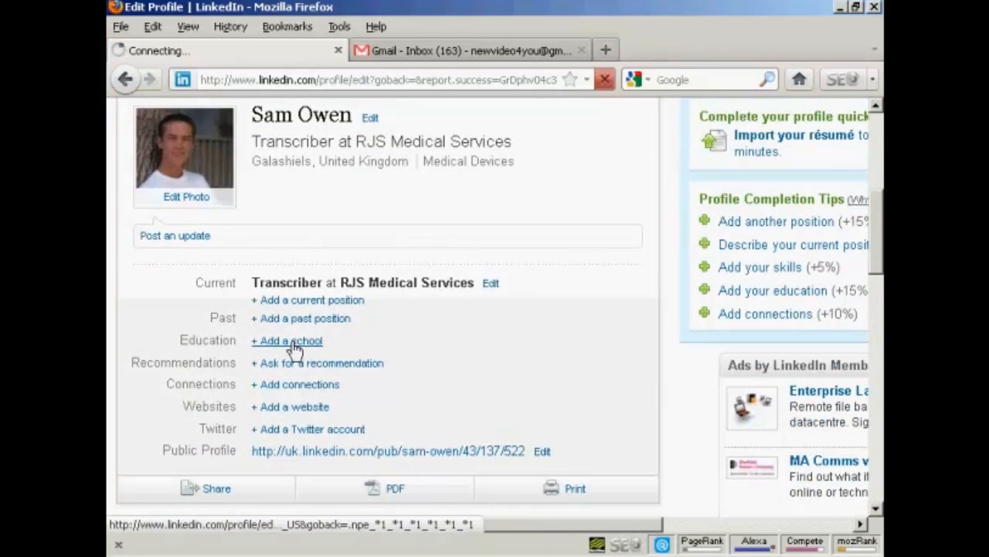
left_click(287, 340)
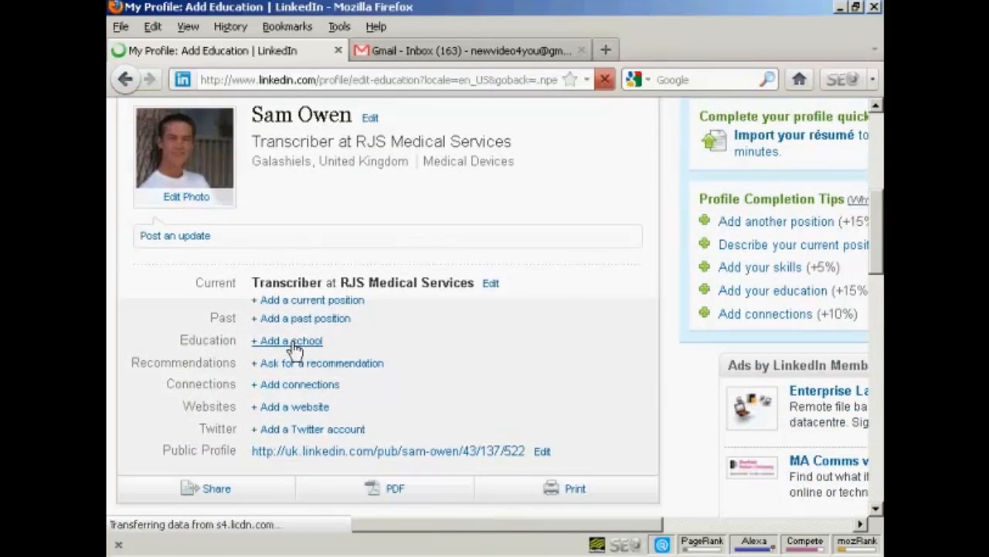
left_click(287, 340)
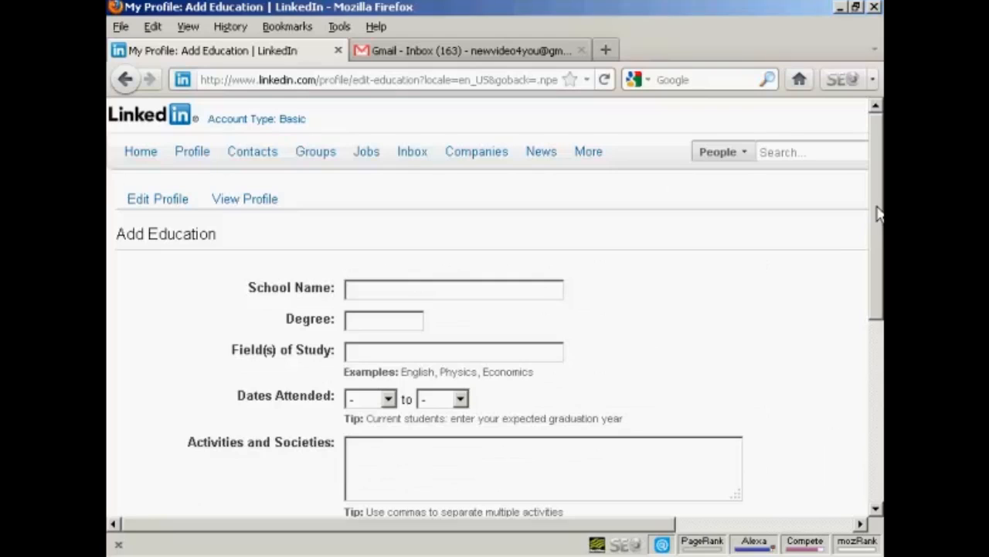
Step: Save the Yarrowford High School, A Level in Science, Physics, English, 1979–1986 entry
scroll("down", 3)
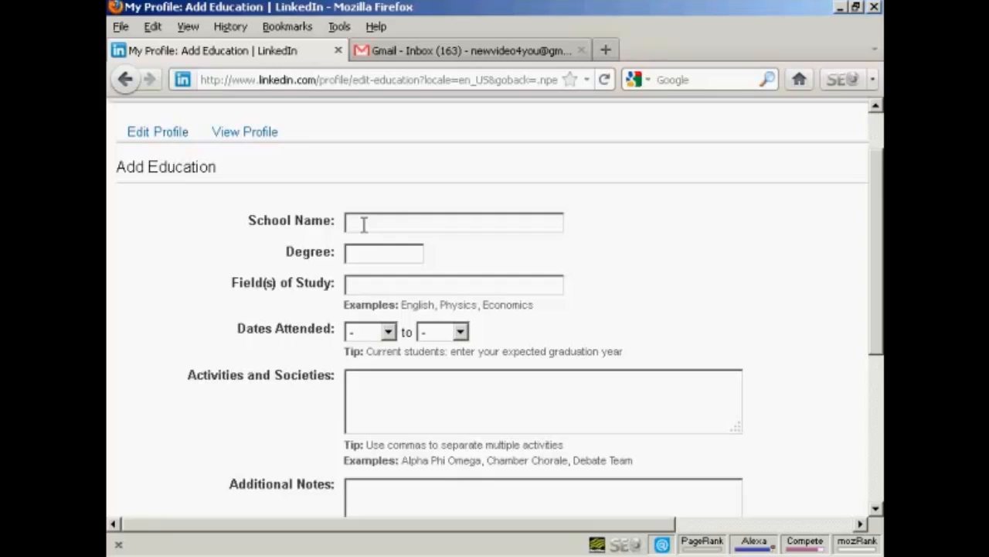
mouse_move(656, 228)
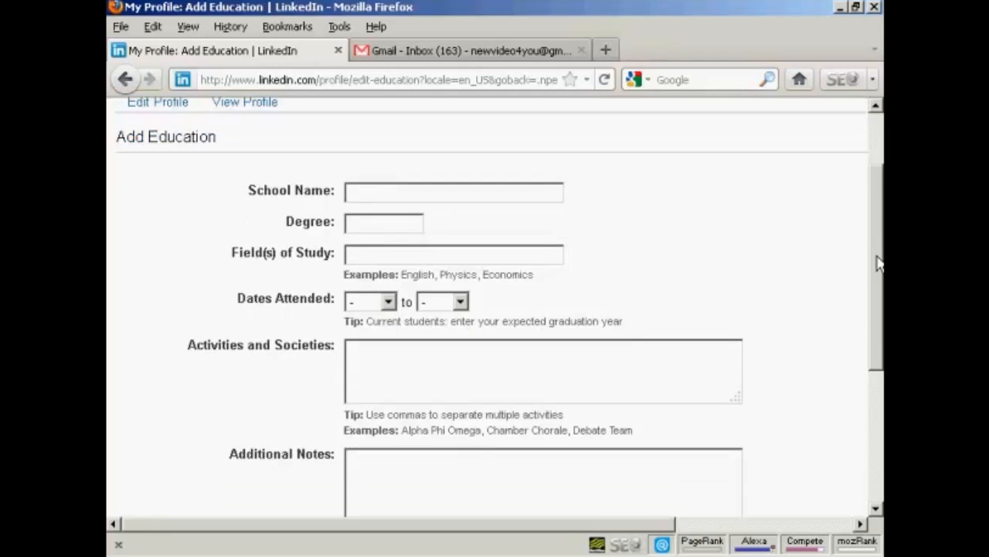
mouse_move(823, 247)
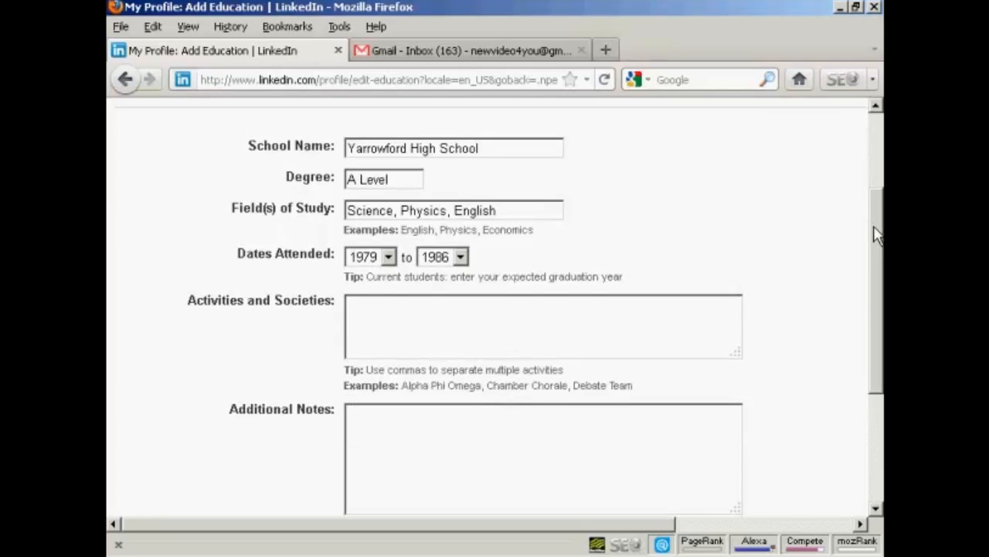
scroll("down", 3)
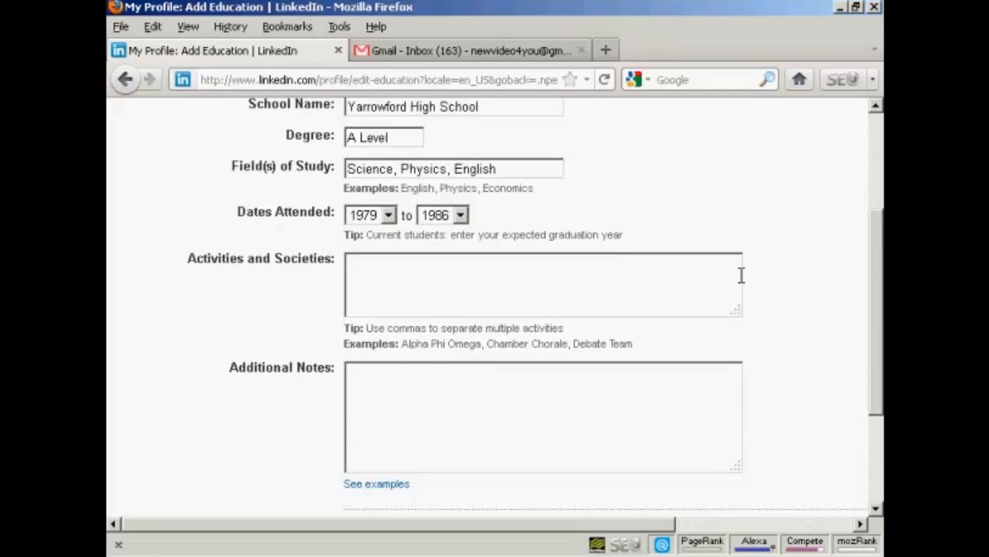
mouse_move(275, 263)
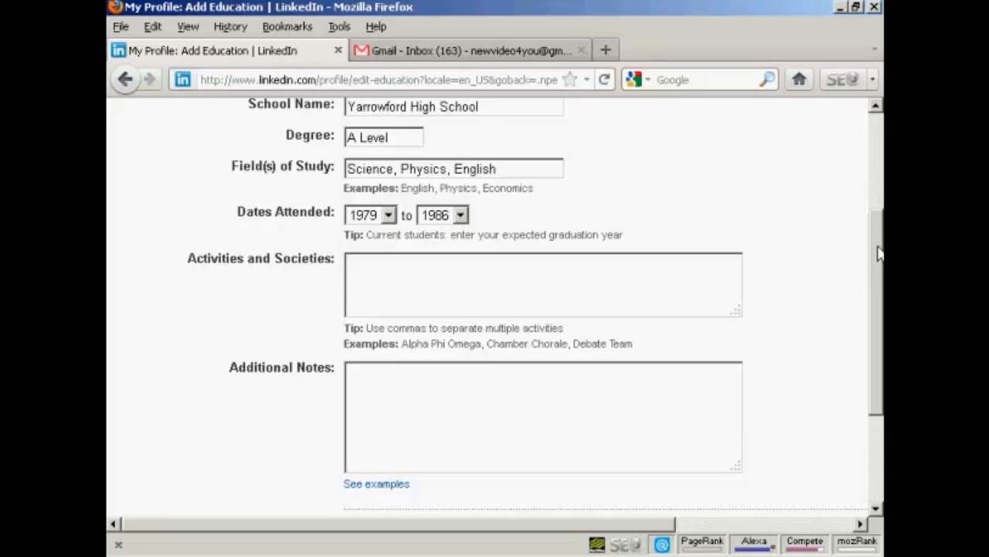
scroll("down", 3)
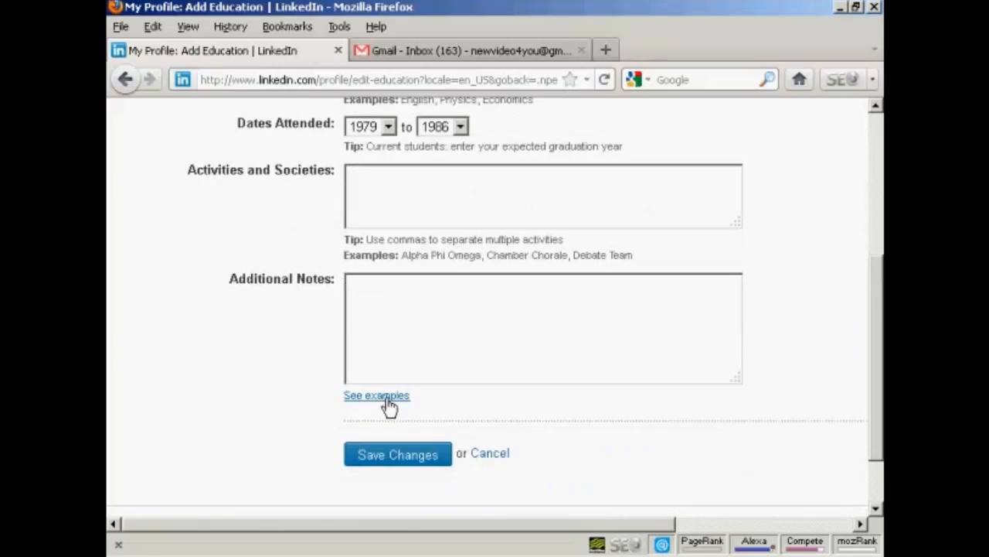
mouse_move(377, 396)
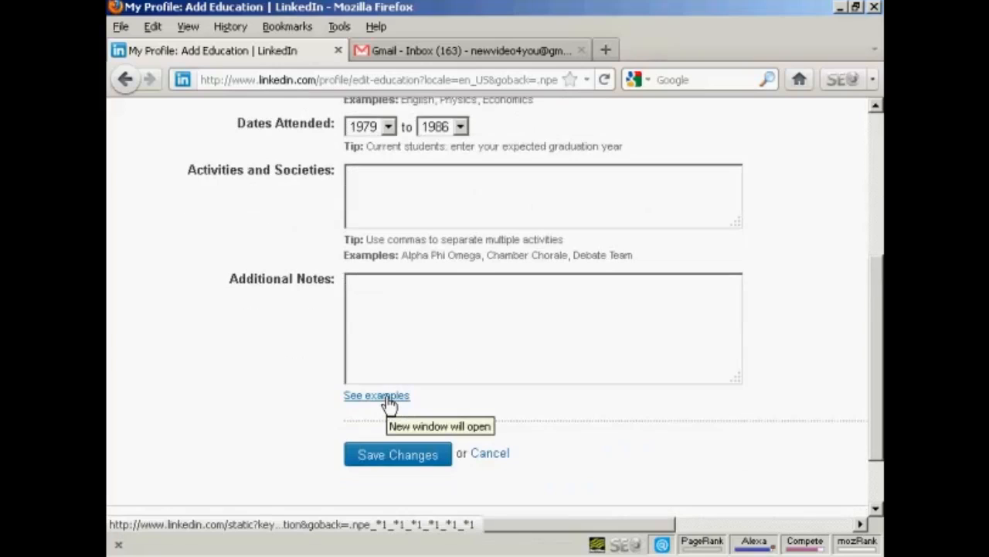
mouse_move(517, 451)
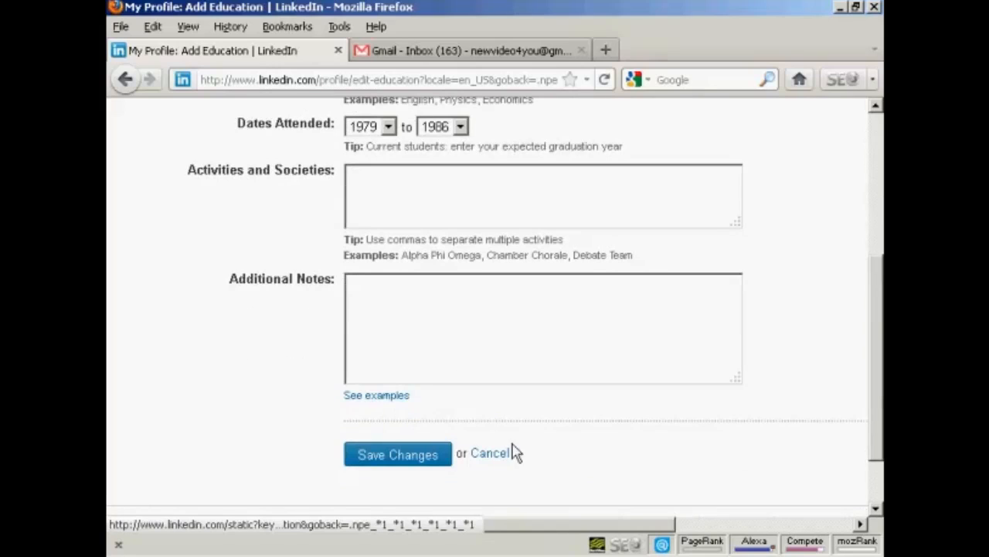
left_click(397, 454)
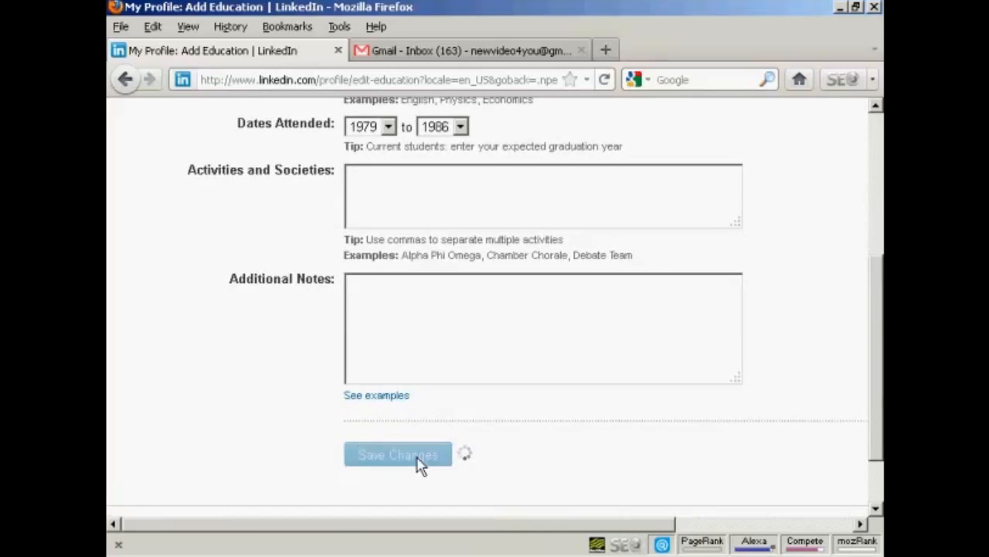
left_click(397, 455)
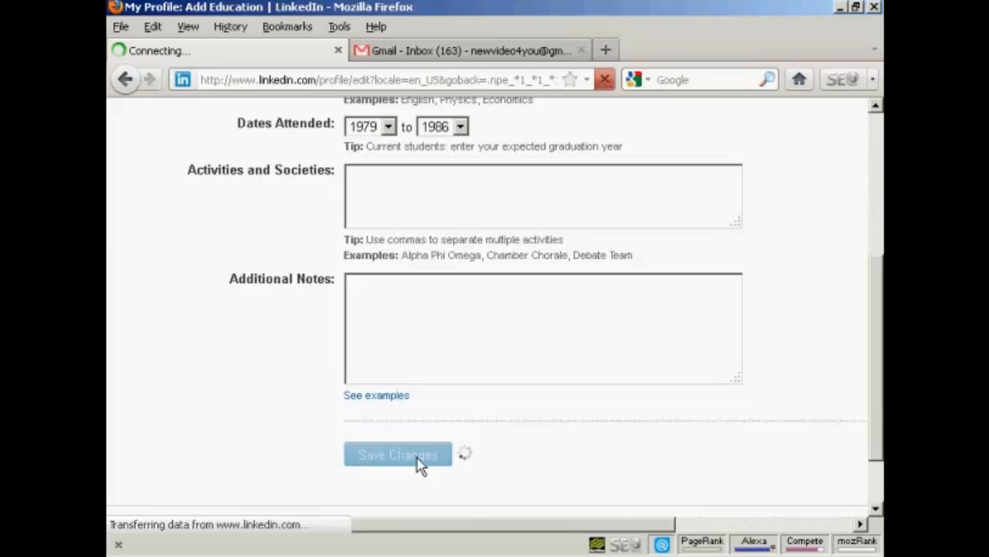
left_click(398, 454)
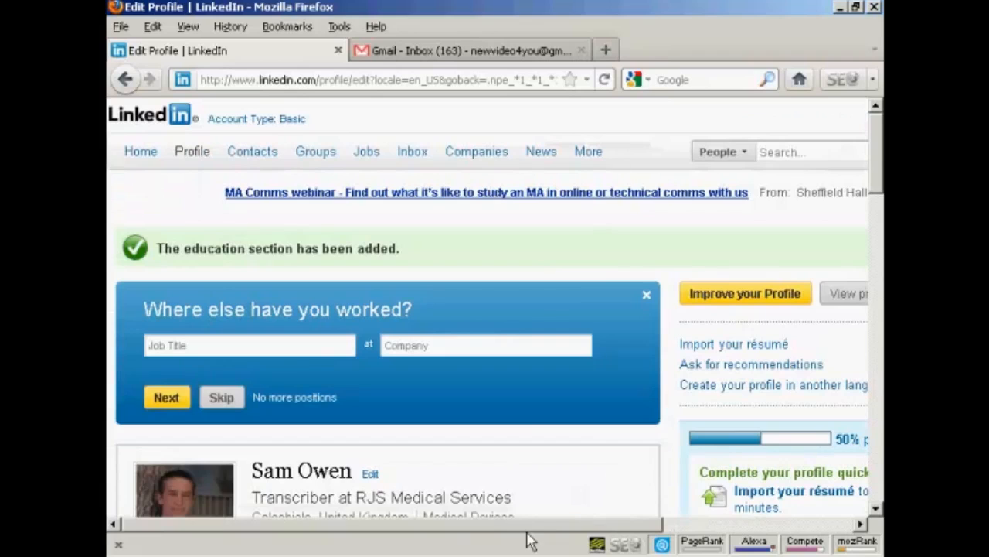
Step: Scroll down to check Yarrowford High School now listed under Education
scroll("down", 3)
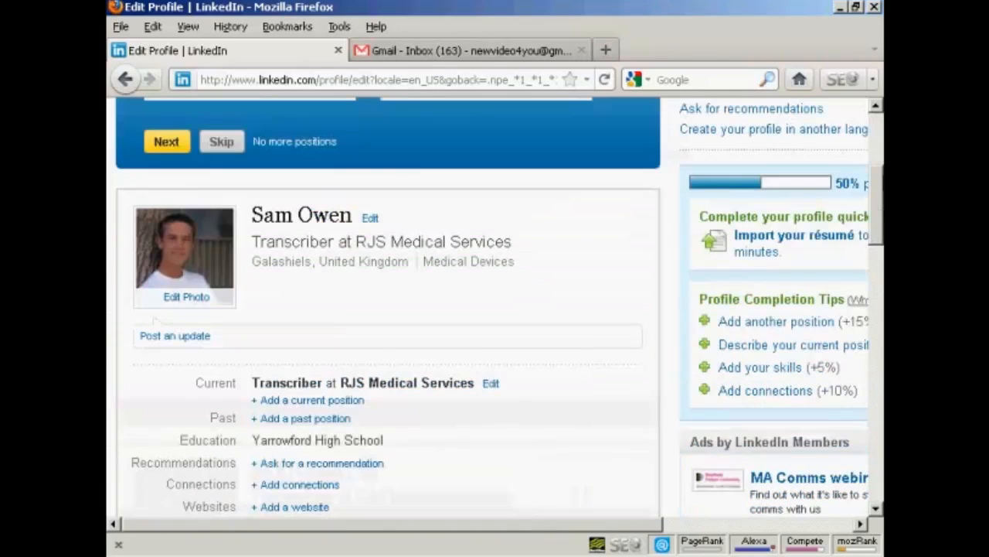
scroll("down", 3)
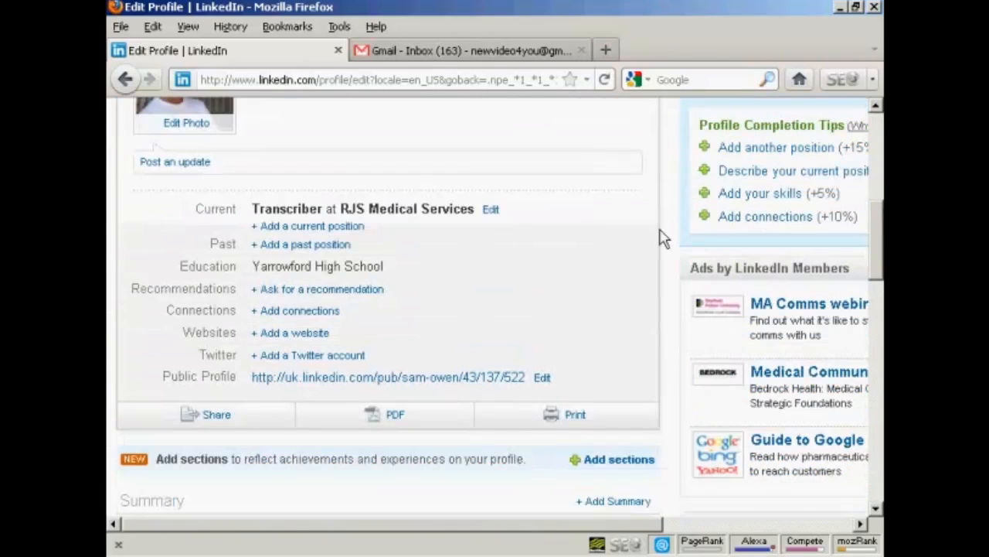
mouse_move(322, 260)
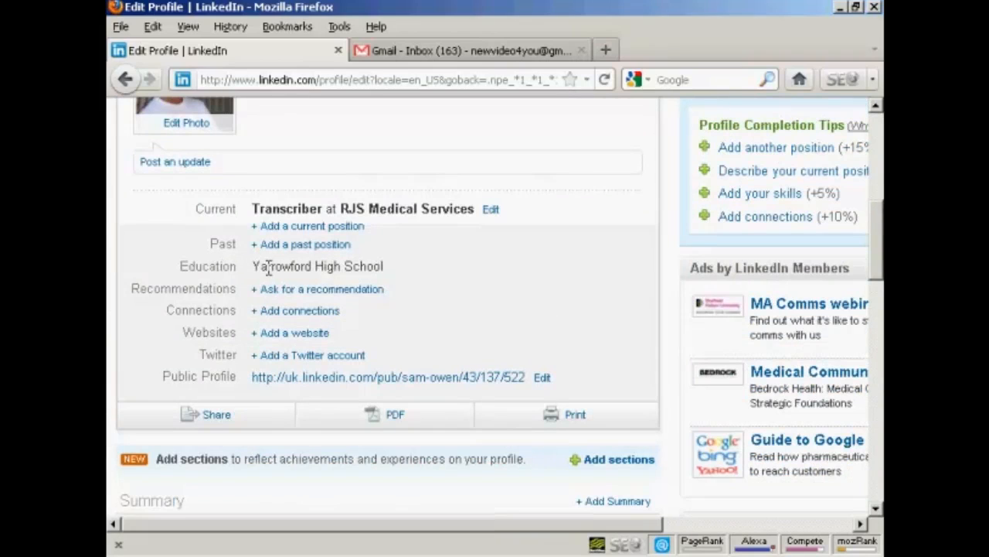
mouse_move(307, 309)
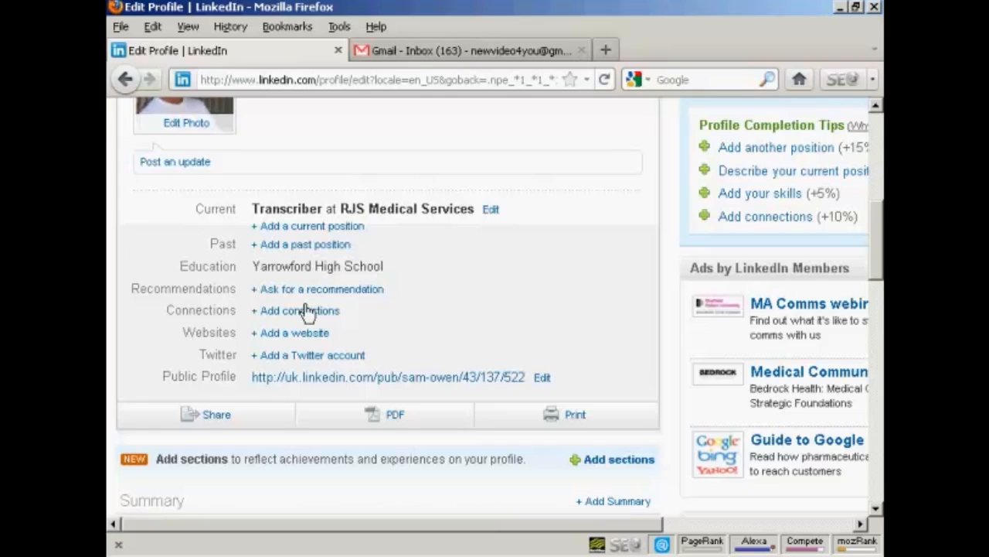
mouse_move(310, 310)
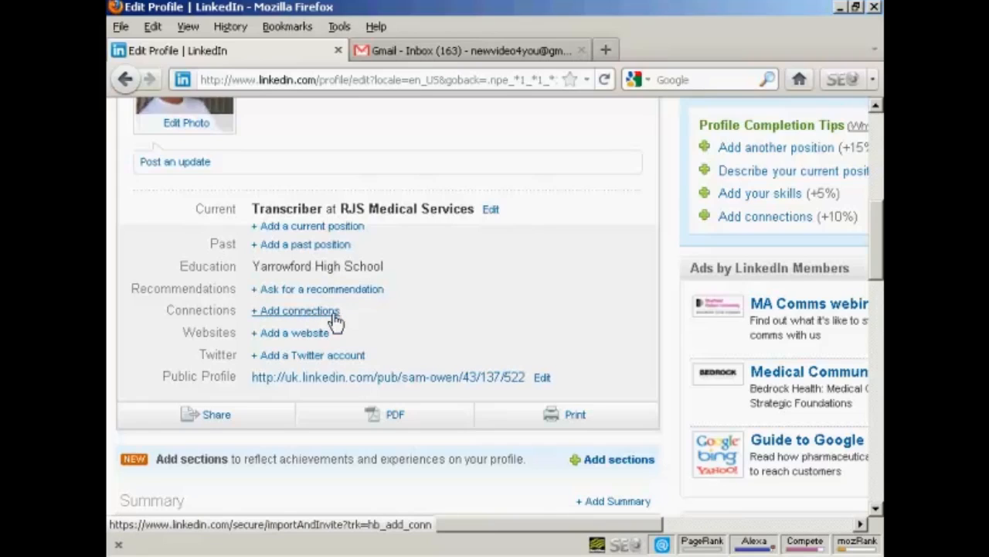
mouse_move(309, 318)
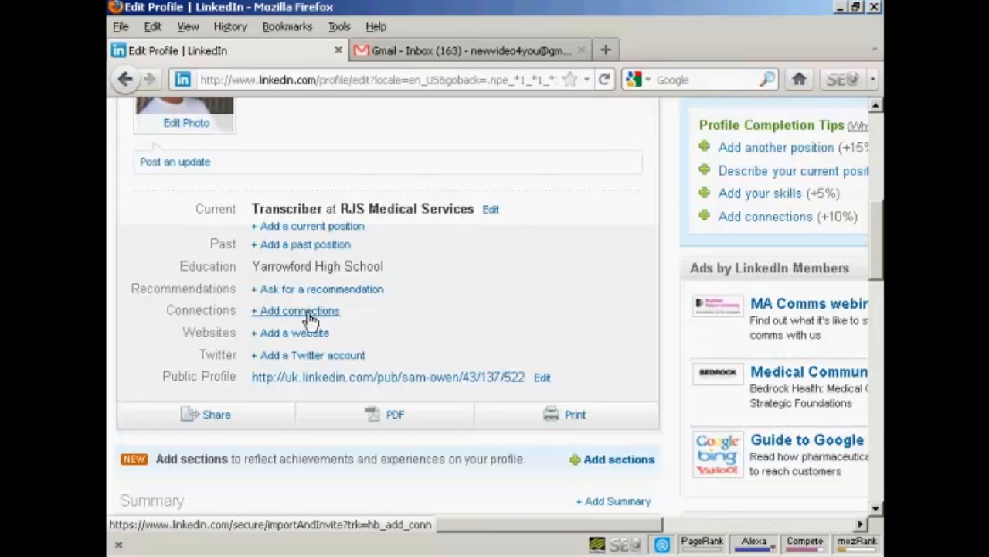
Step: Go to the Add Connections page and view the Enter Email Addresses panel
left_click(296, 309)
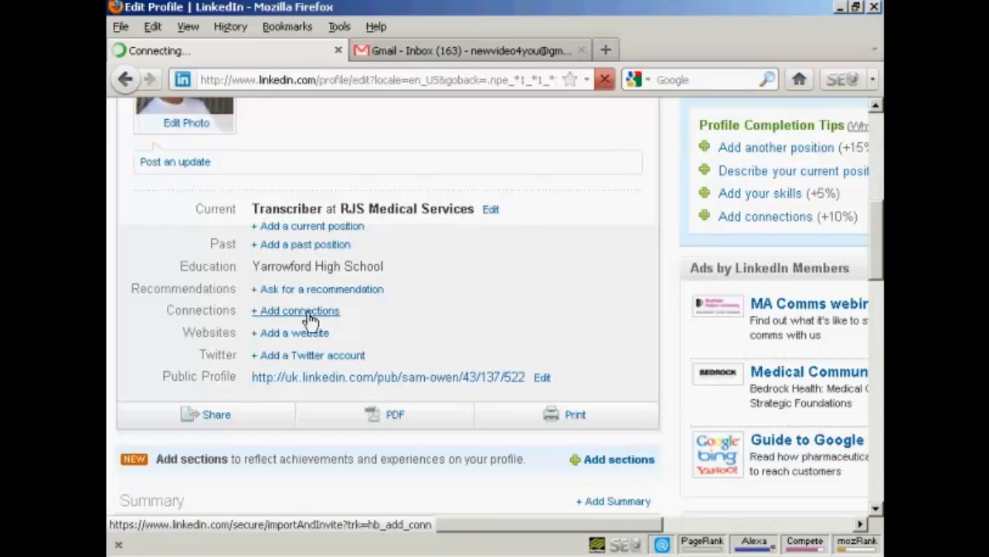
left_click(294, 309)
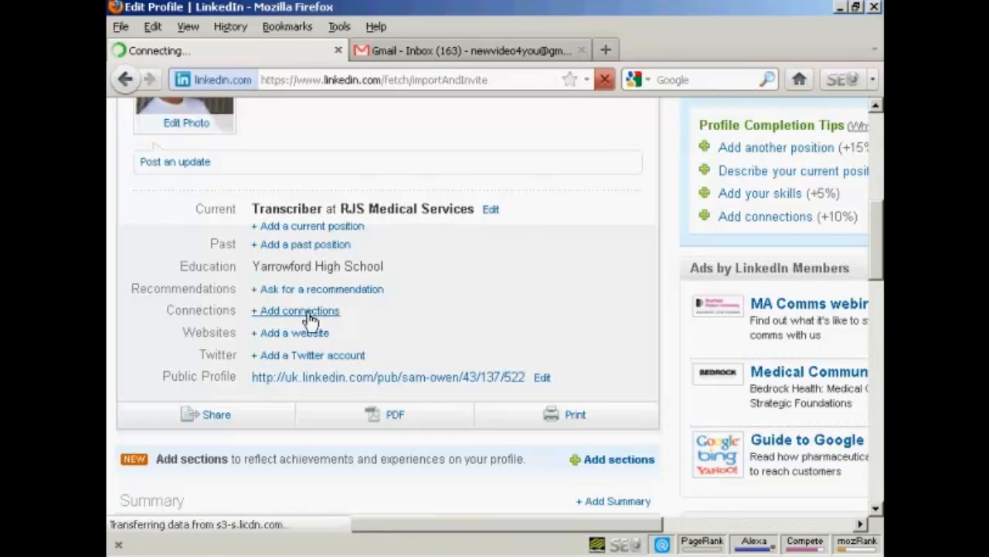
left_click(295, 309)
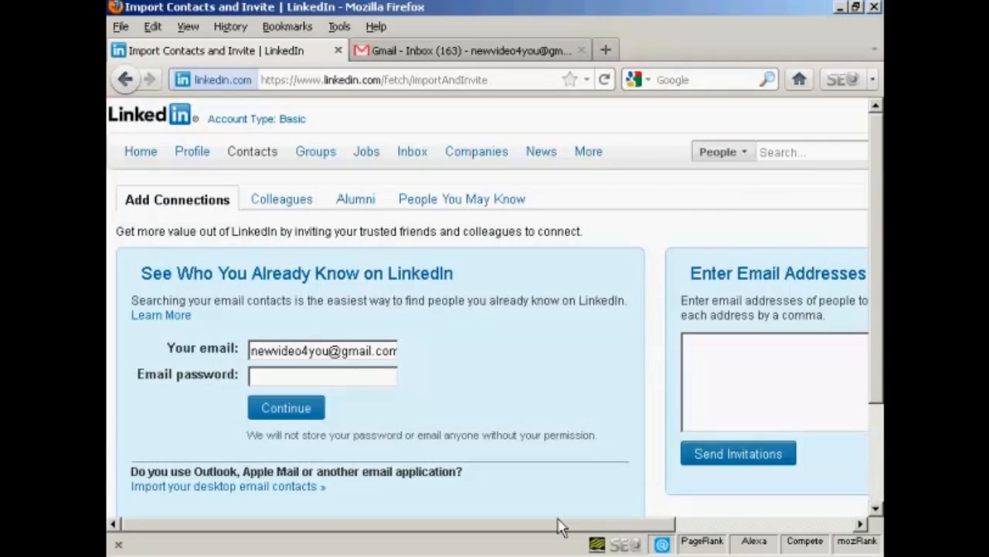
scroll("right", 3)
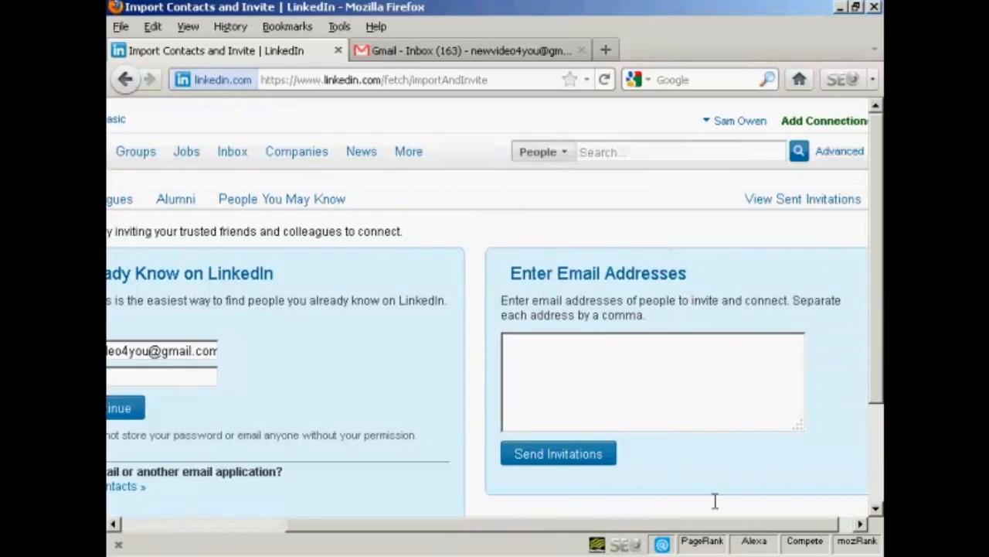
mouse_move(516, 461)
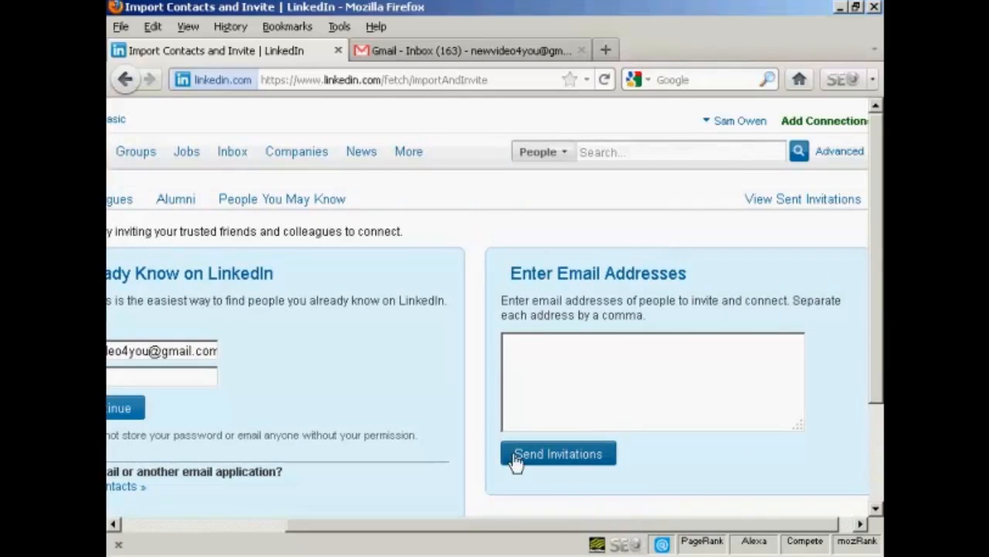
mouse_move(688, 534)
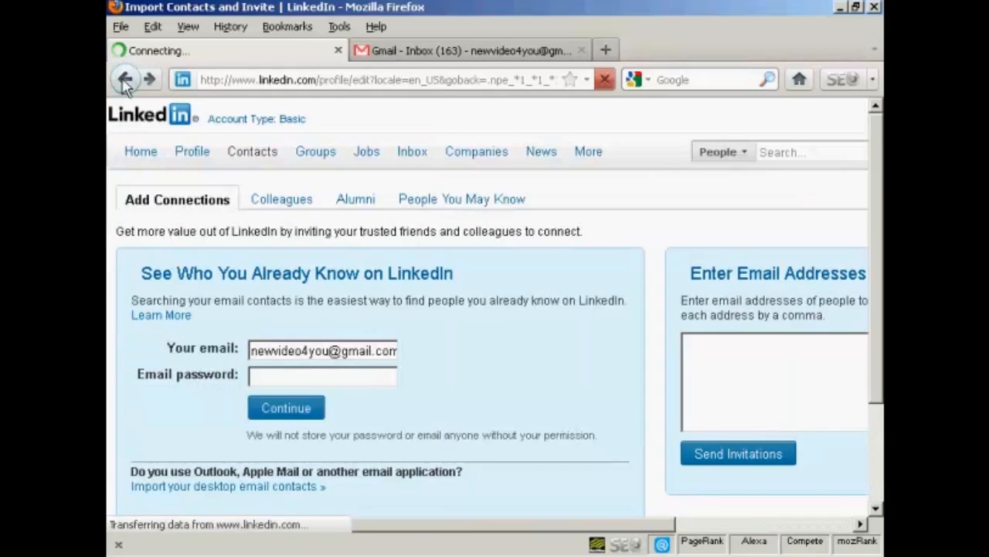
Step: Return via browser Back to the Edit Profile page showing 50% completeness
left_click(127, 79)
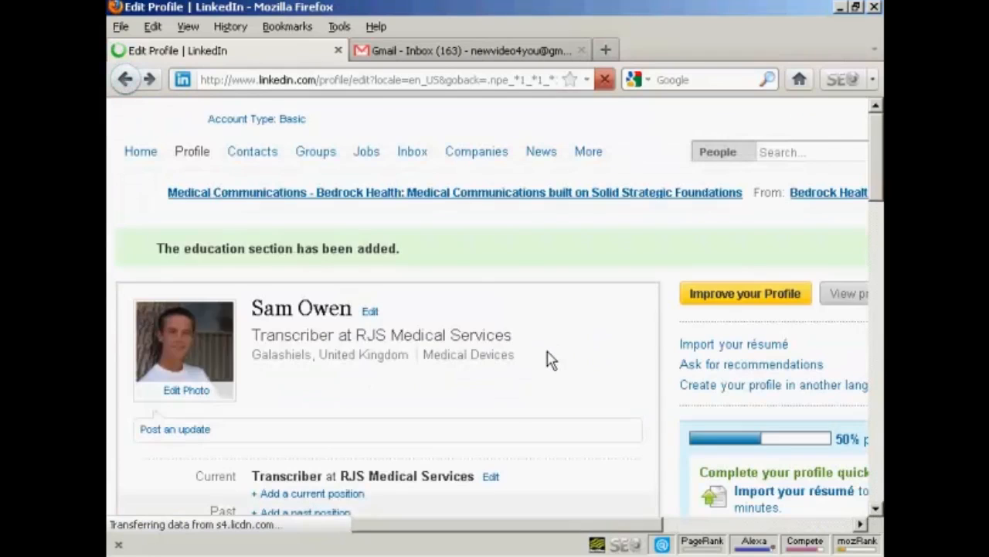
scroll("down", 3)
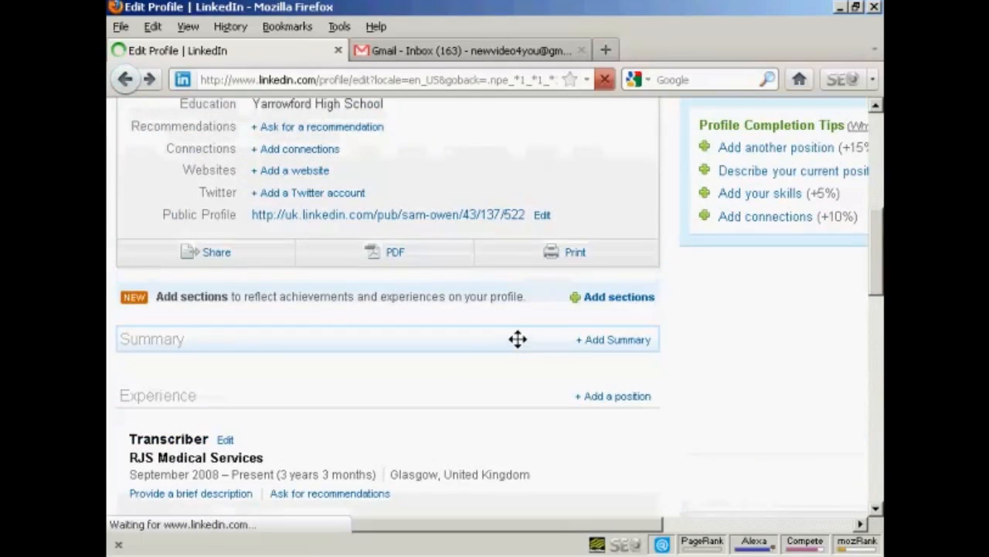
scroll("up", 3)
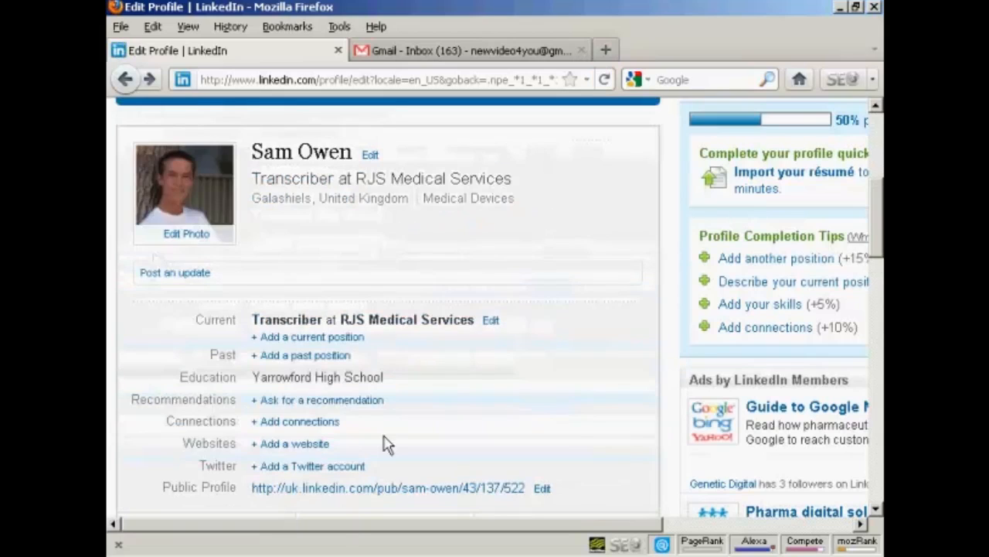
mouse_move(292, 442)
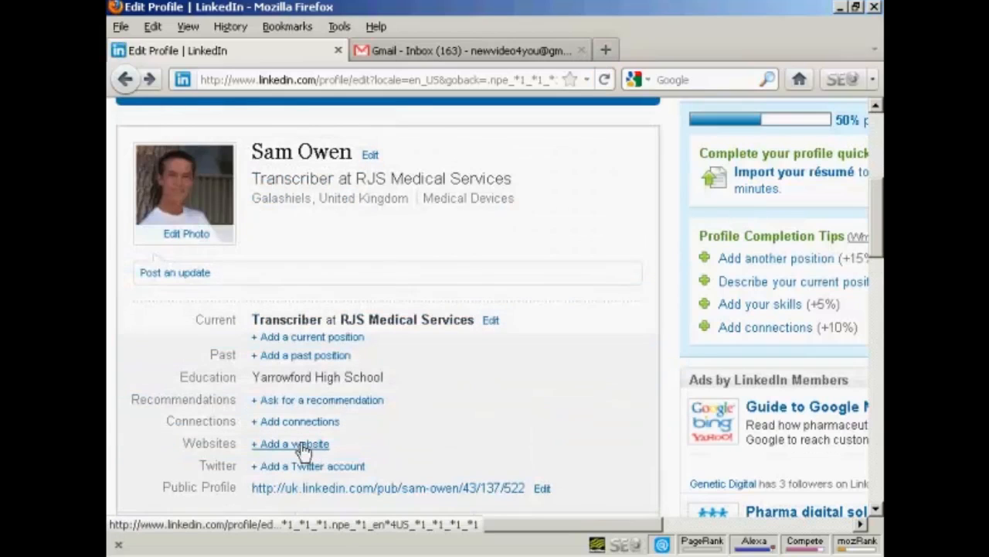
left_click(291, 443)
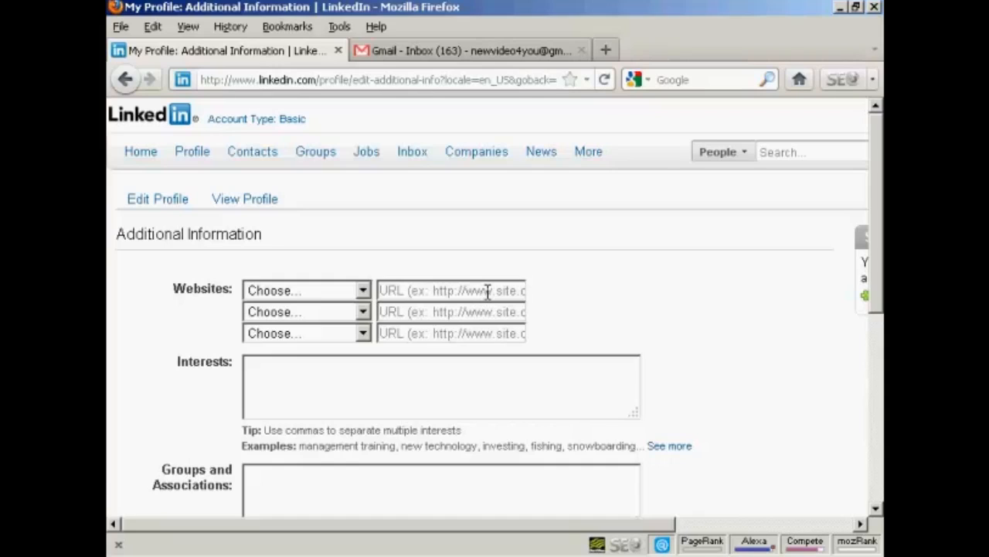
left_click(362, 291)
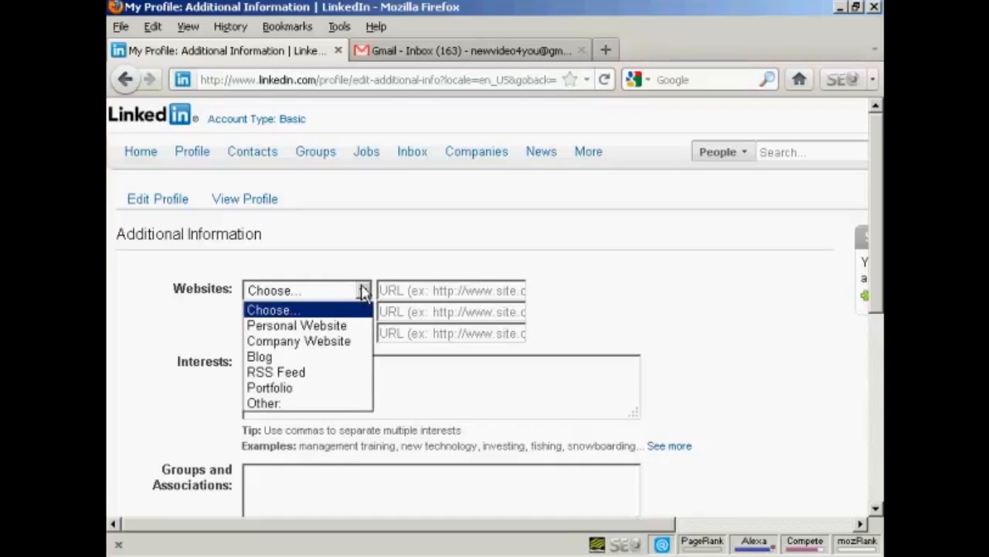
mouse_move(260, 355)
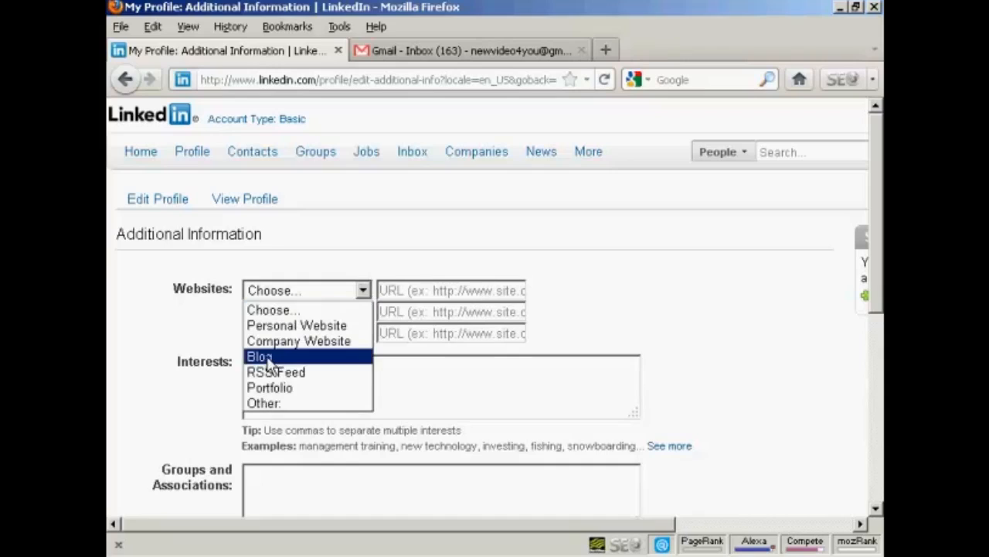
left_click(260, 356)
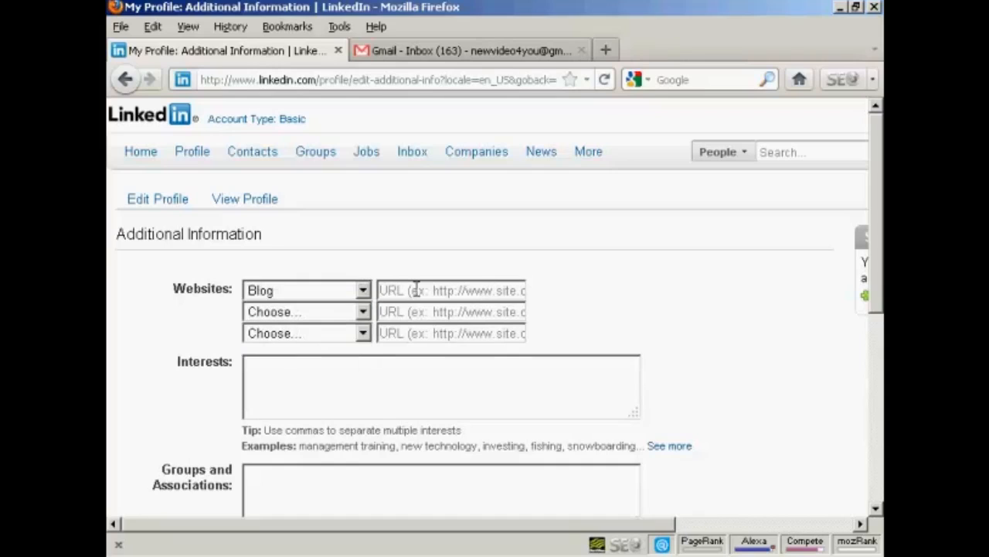
type("http")
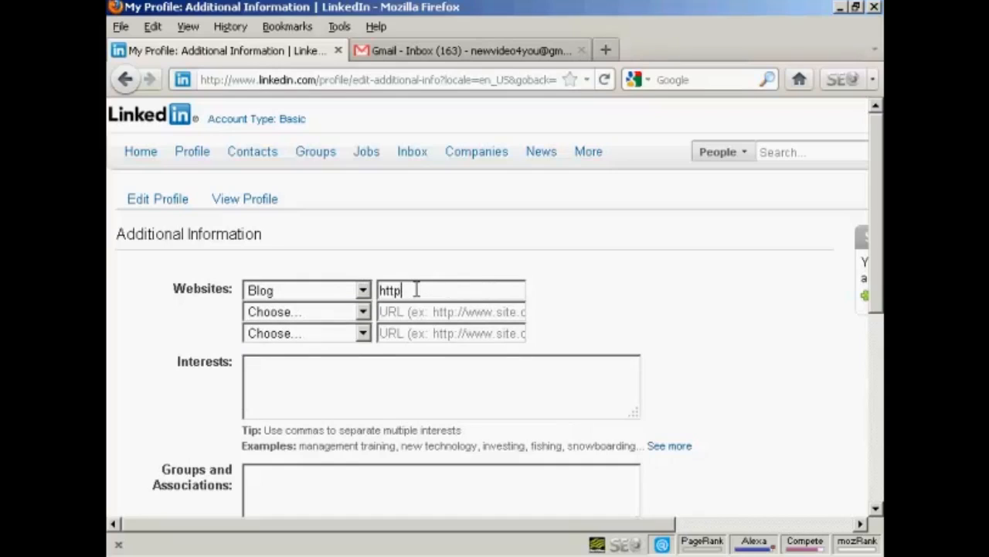
type("://www")
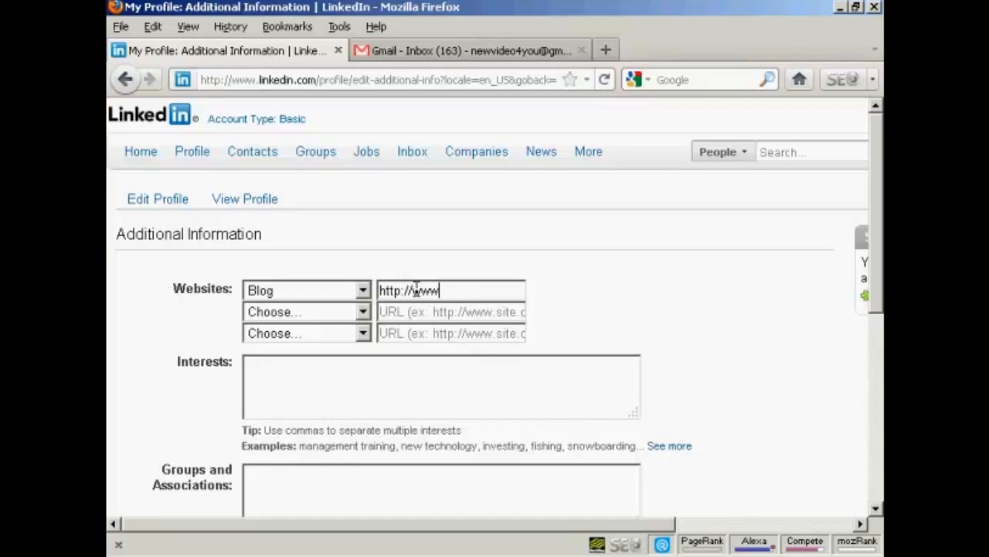
type("total")
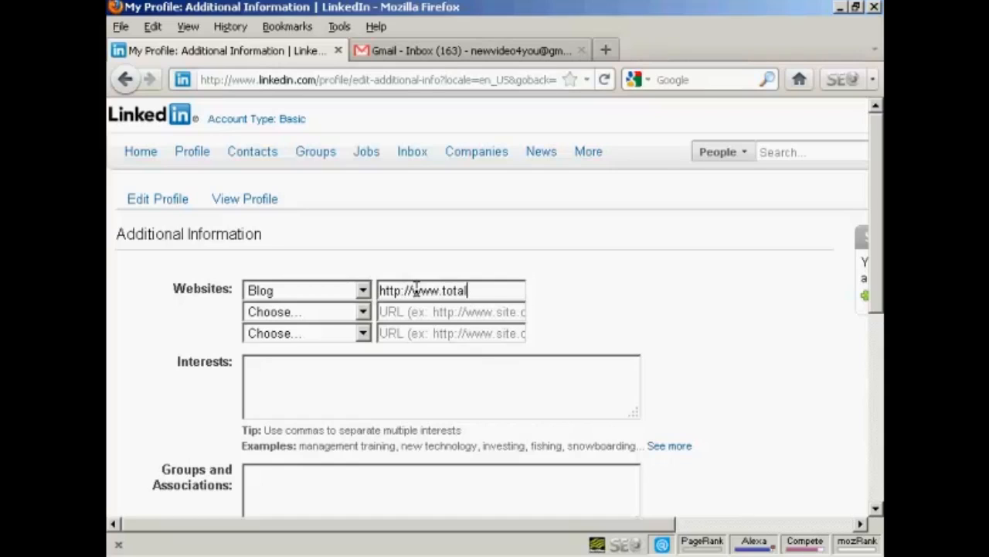
type("webnet.co")
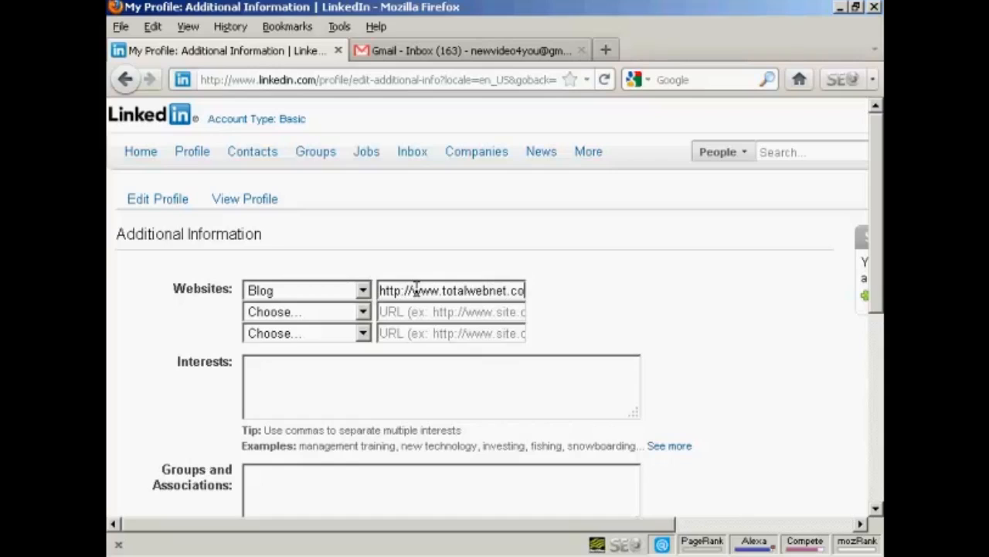
type("/blog")
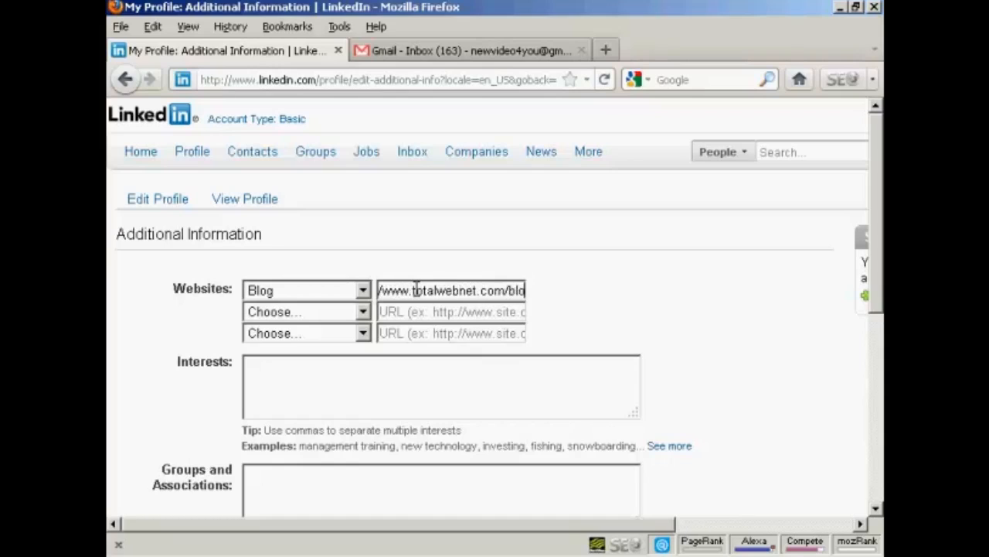
type("g/")
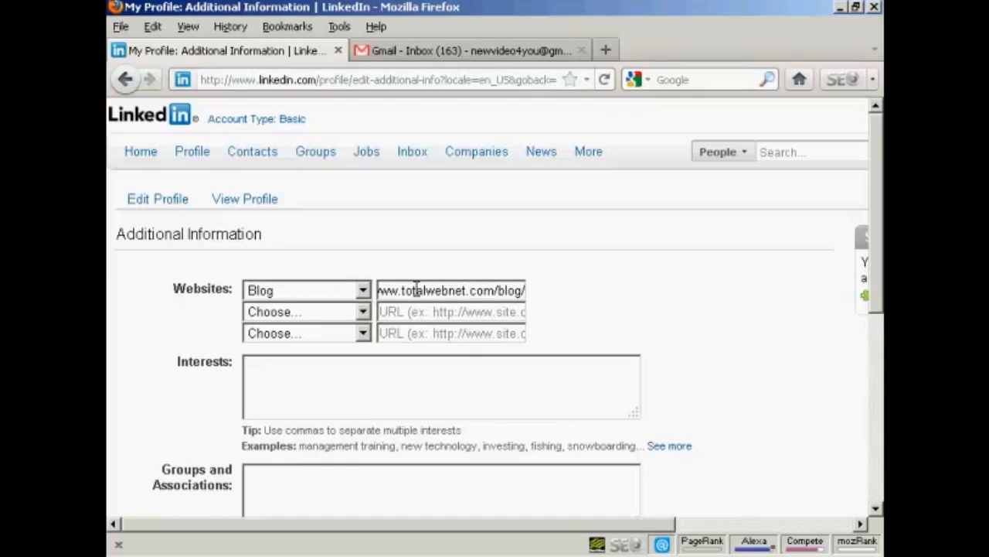
Step: Save the additional information changes so the blog website is added to the profile
scroll("down", 3)
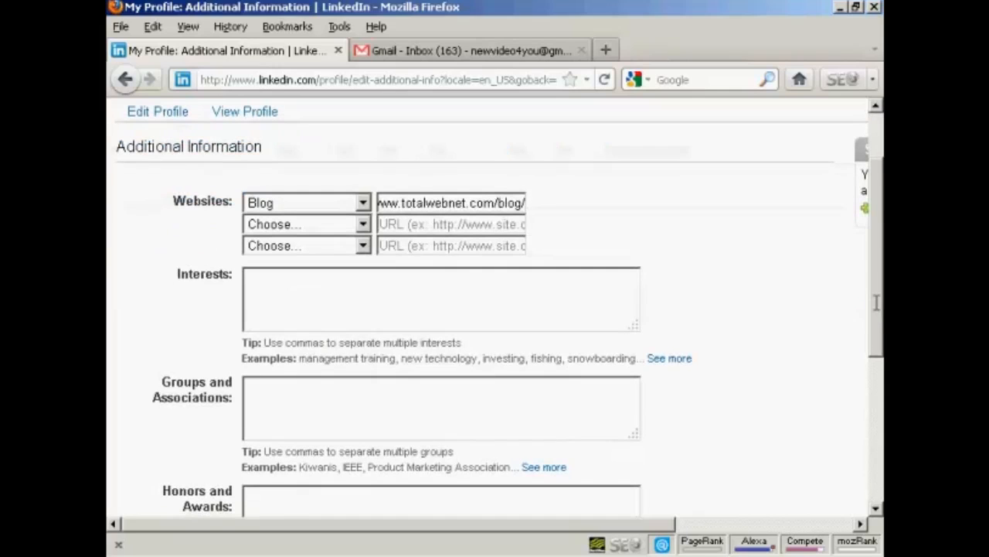
mouse_move(269, 300)
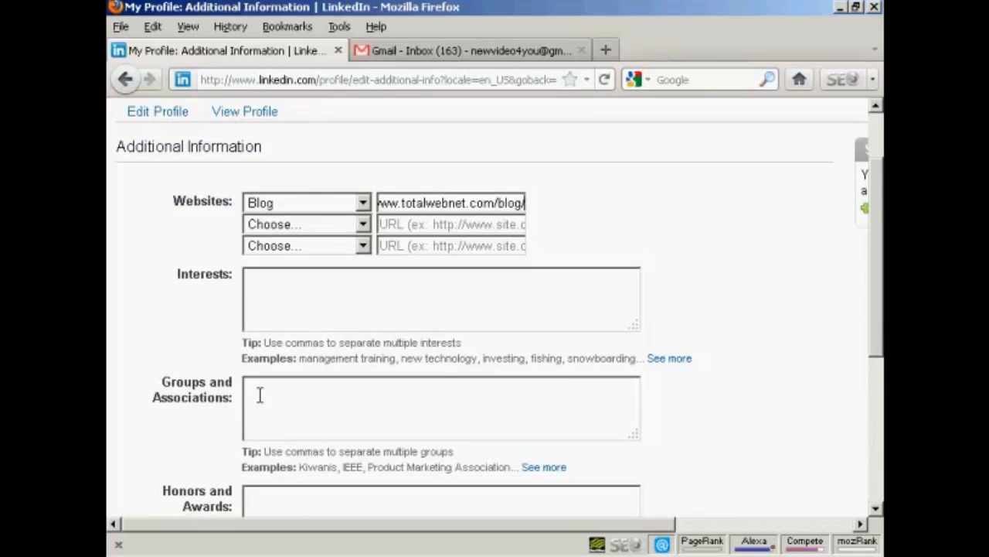
scroll("down", 3)
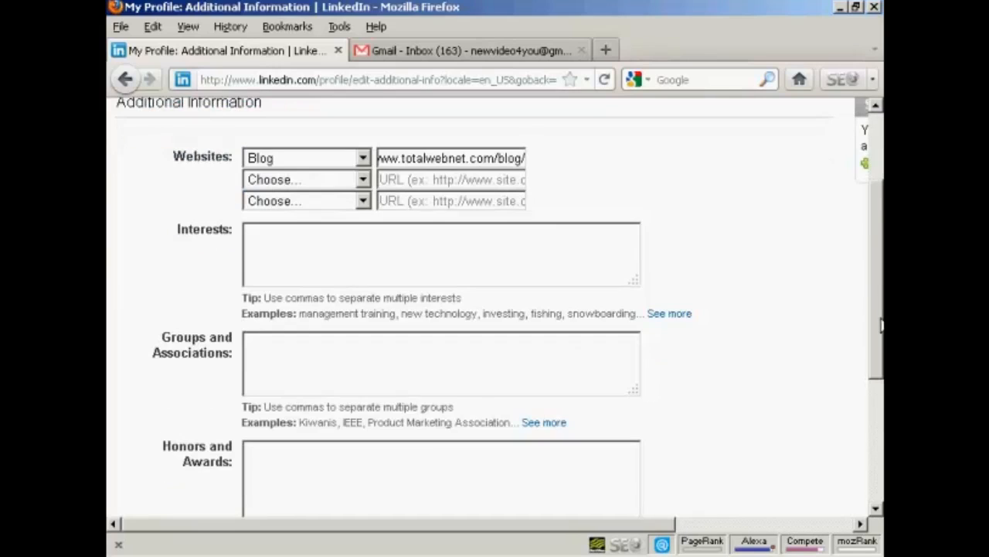
scroll("down", 3)
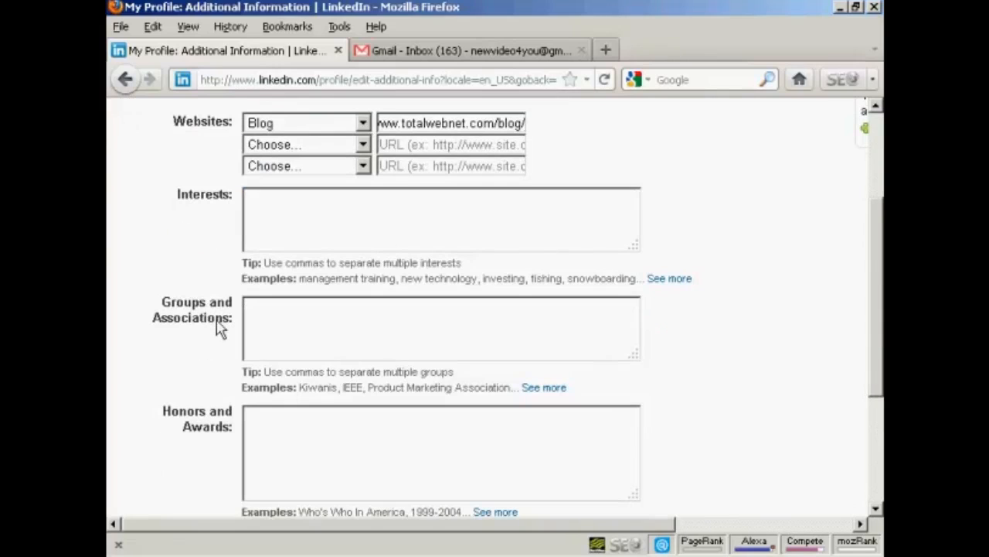
left_click(440, 328)
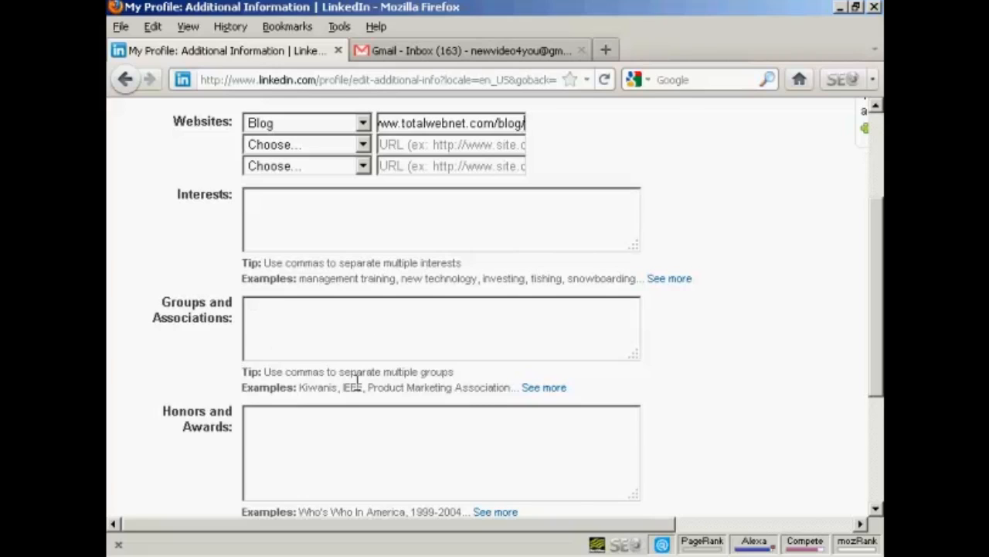
scroll("down", 3)
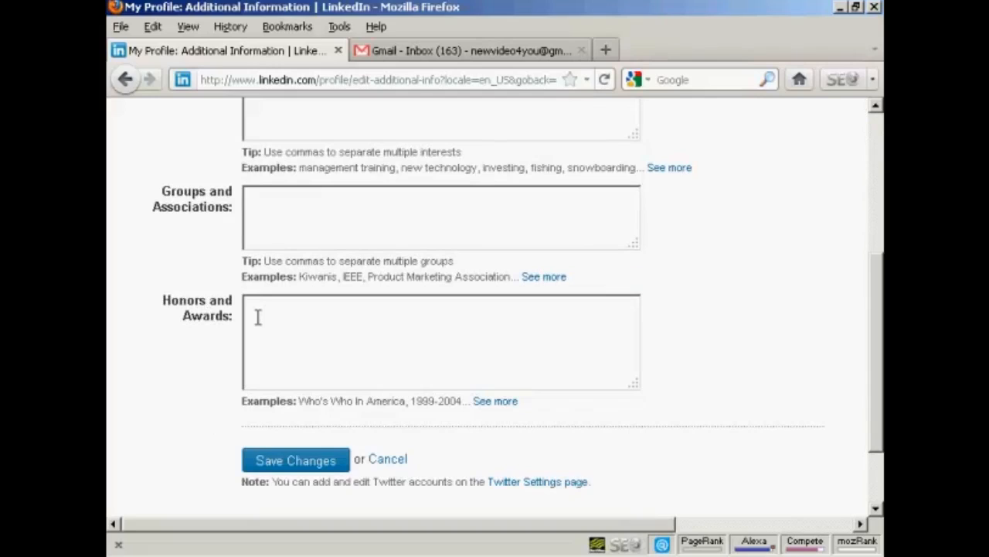
mouse_move(173, 330)
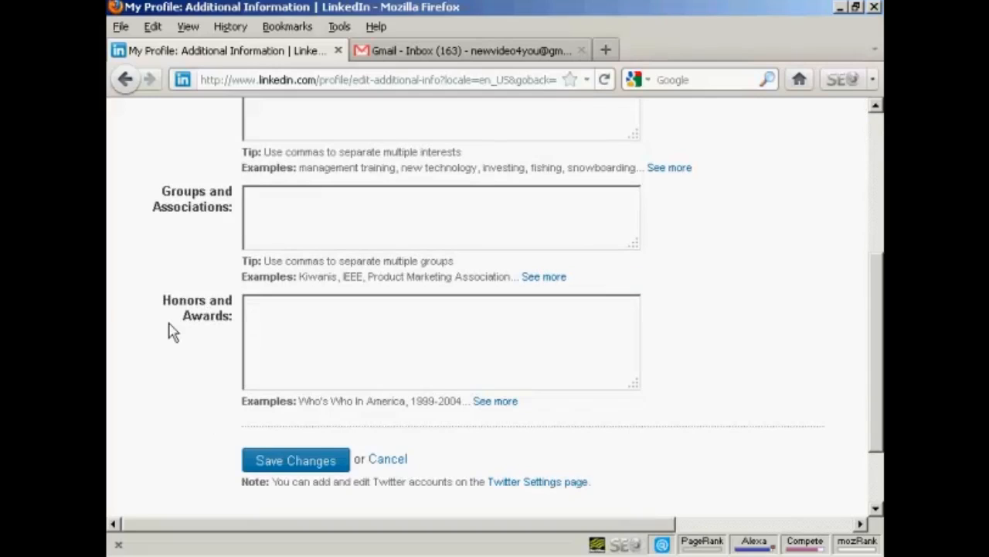
mouse_move(249, 310)
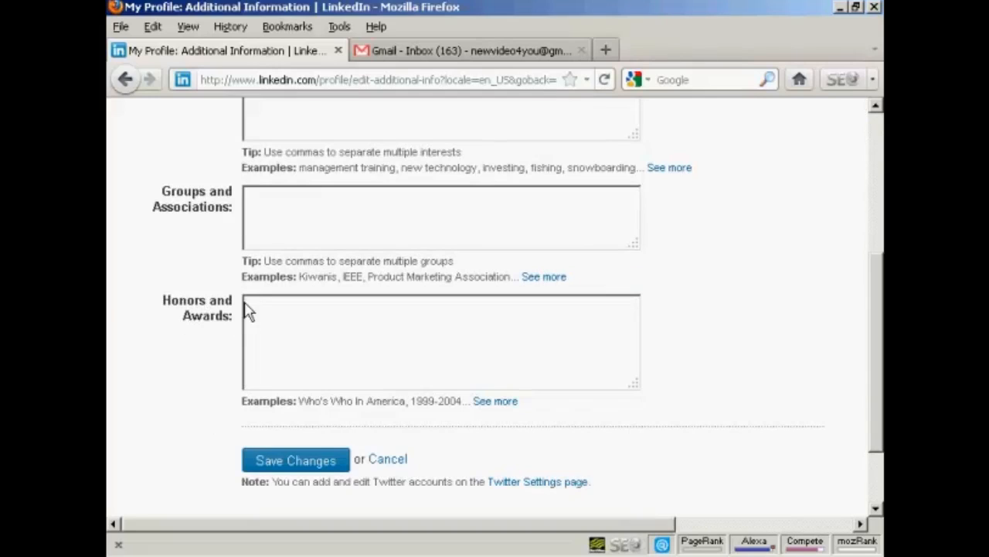
left_click(295, 459)
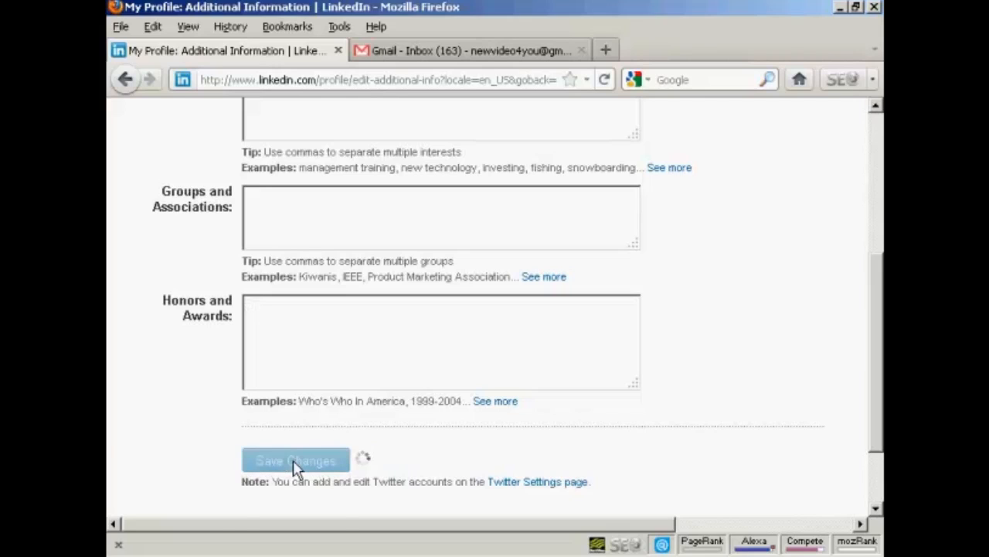
left_click(295, 461)
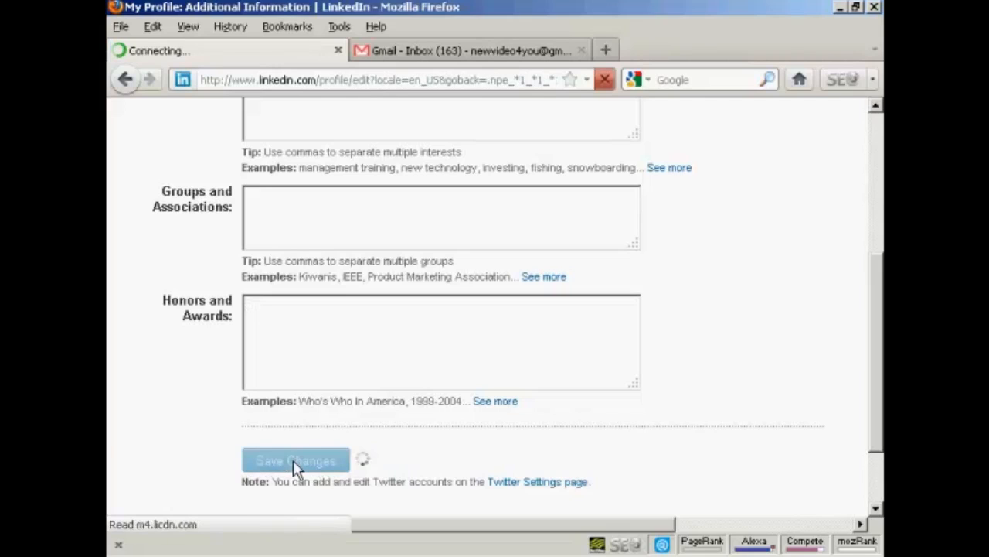
left_click(297, 460)
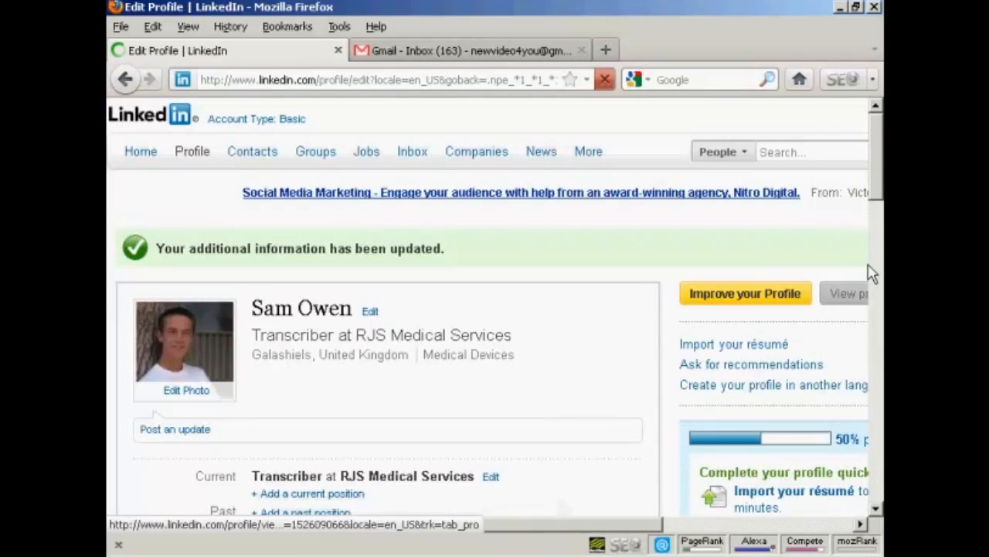
Step: Scroll down to review the Blog website and Yarrowford High School entries on the profile
scroll("down", 3)
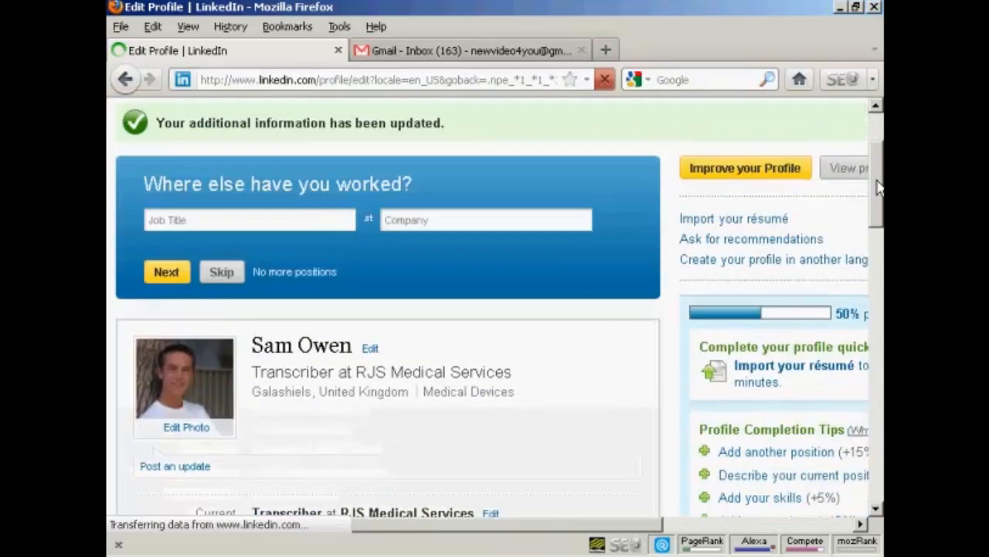
scroll("down", 3)
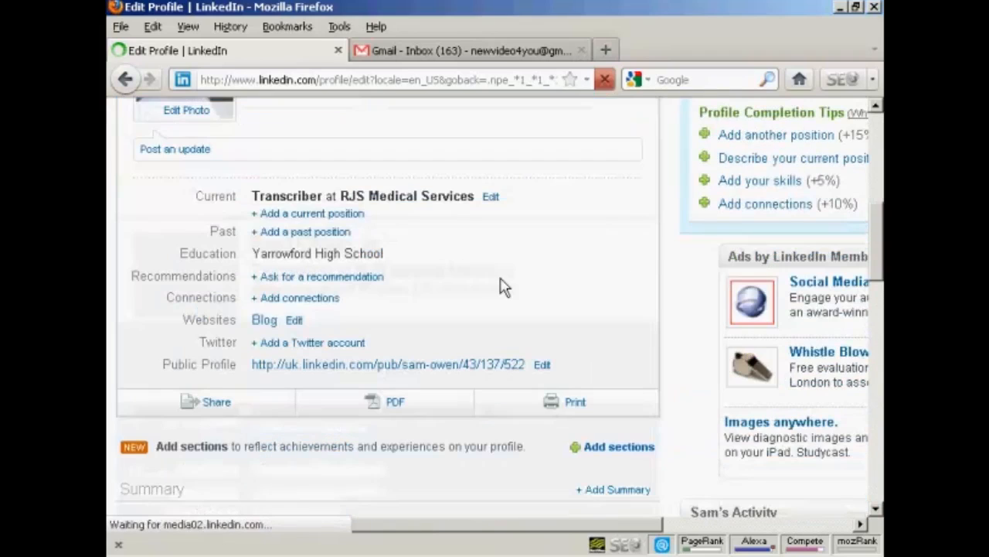
mouse_move(337, 343)
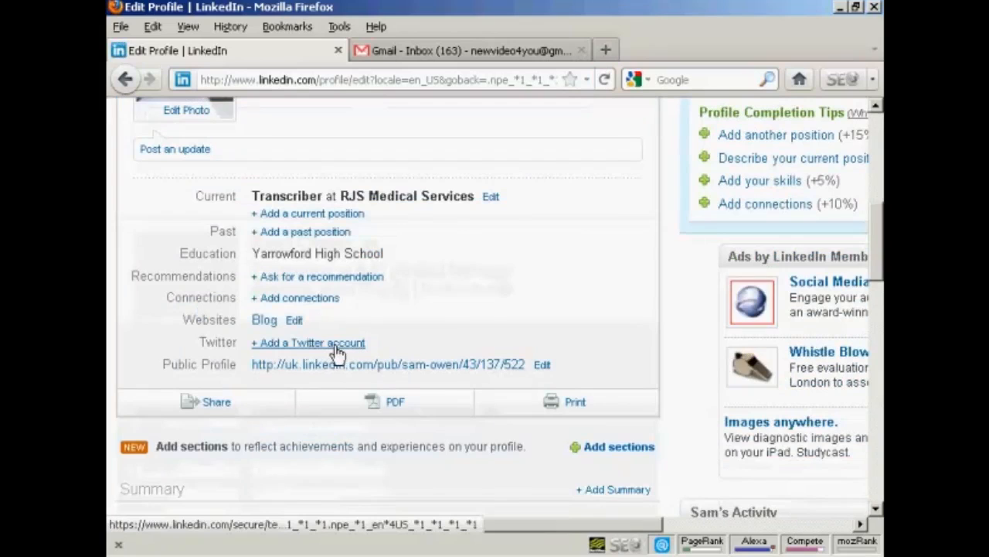
mouse_move(224, 387)
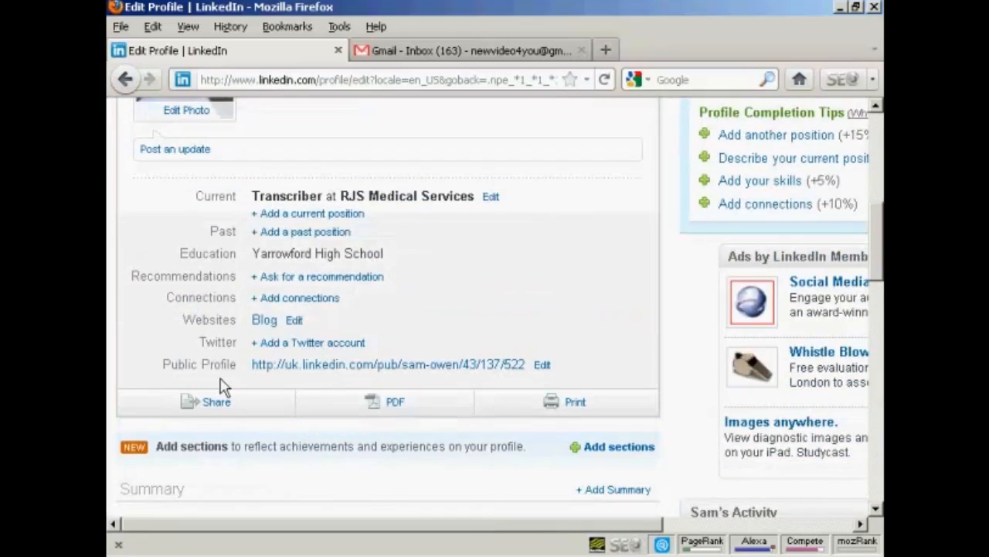
mouse_move(541, 365)
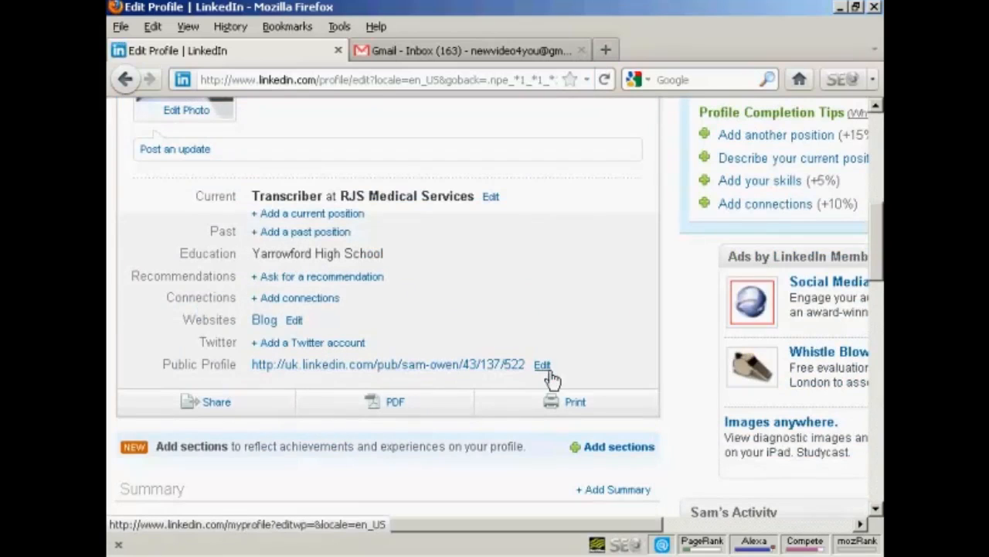
mouse_move(481, 376)
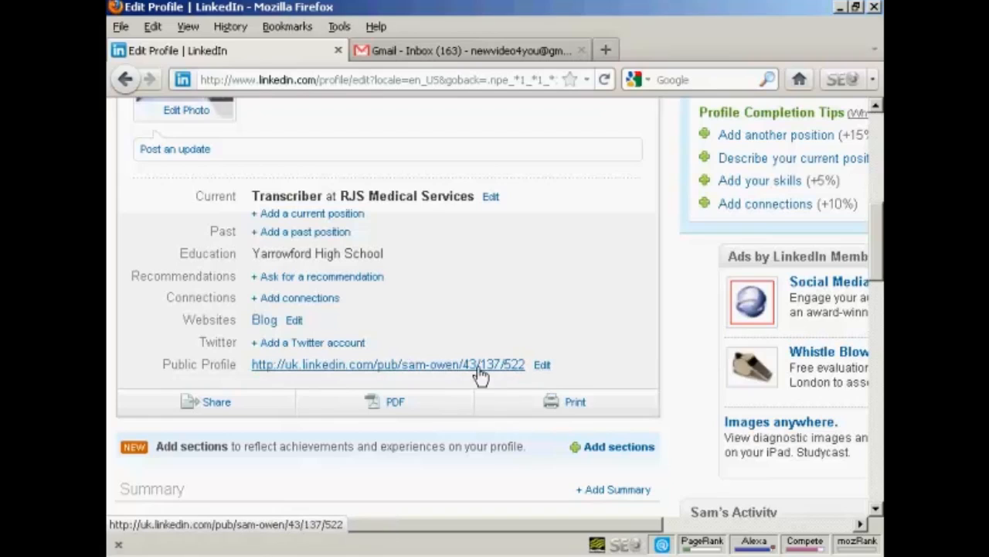
mouse_move(541, 365)
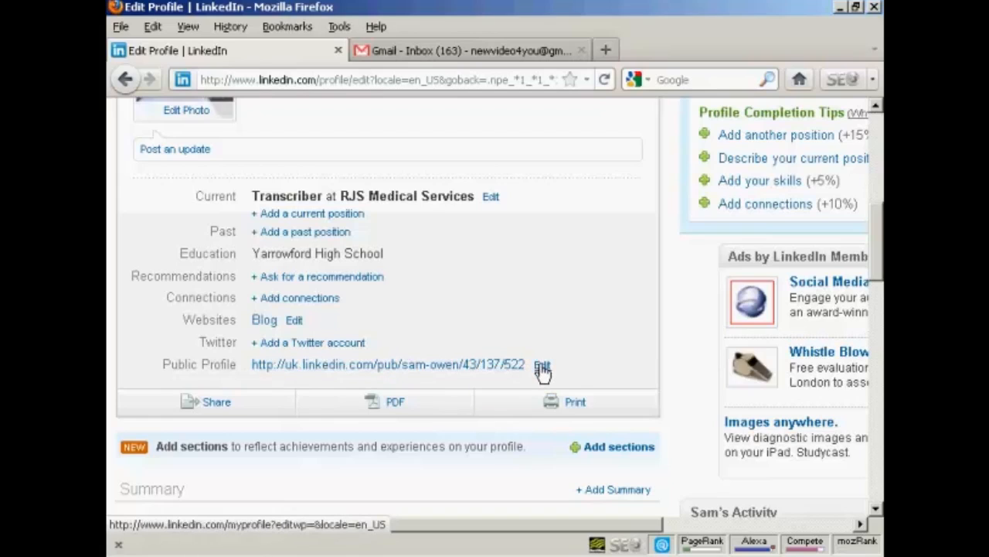
mouse_move(517, 376)
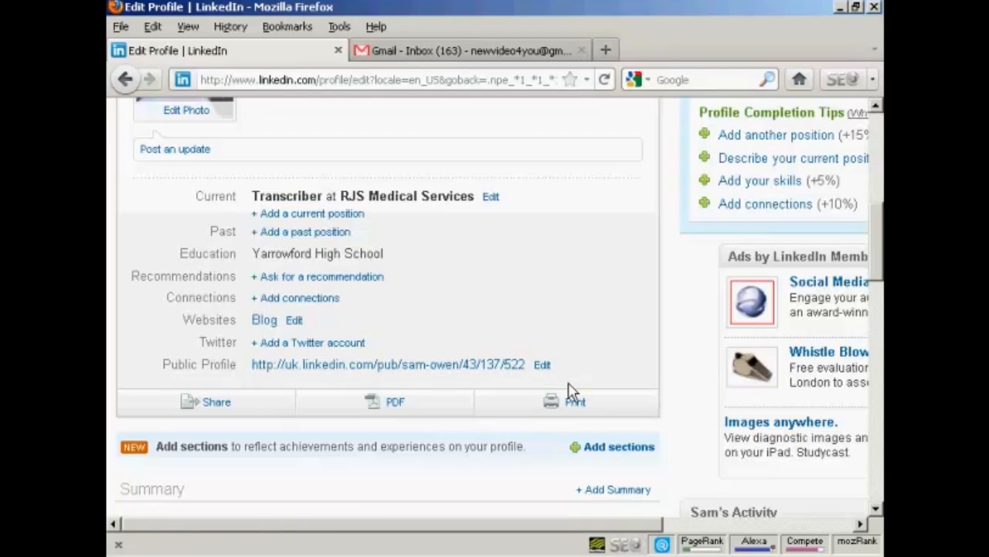
mouse_move(297, 262)
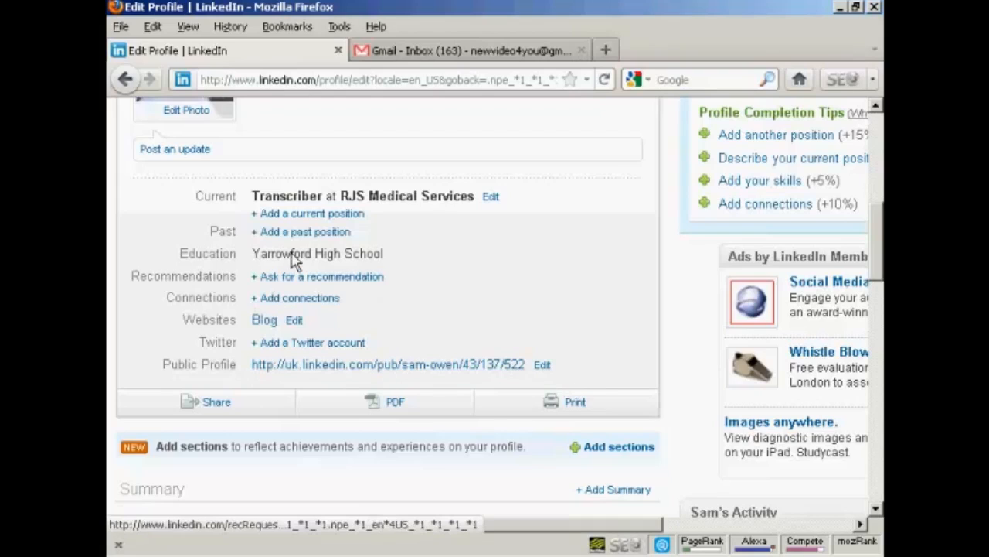
mouse_move(514, 538)
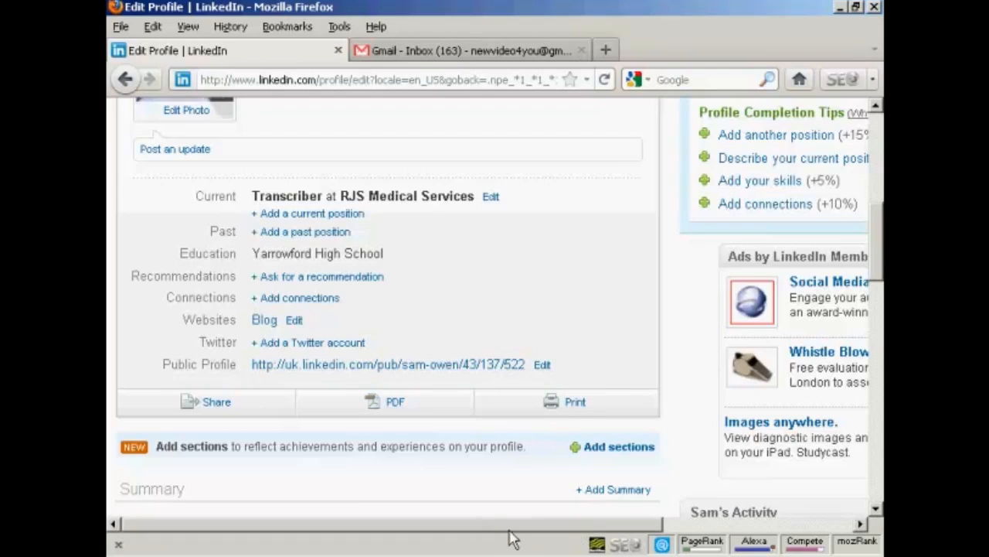
scroll("right", 3)
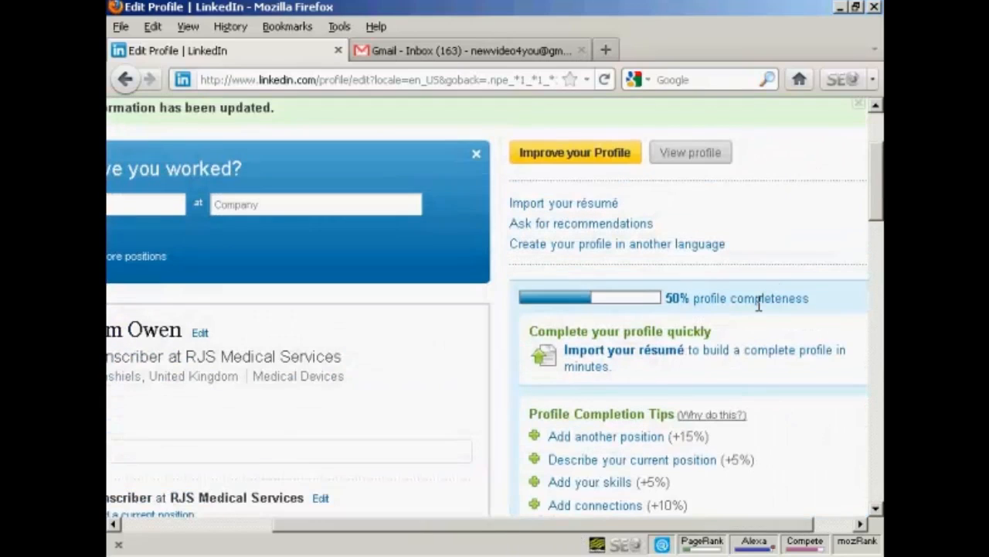
mouse_move(761, 386)
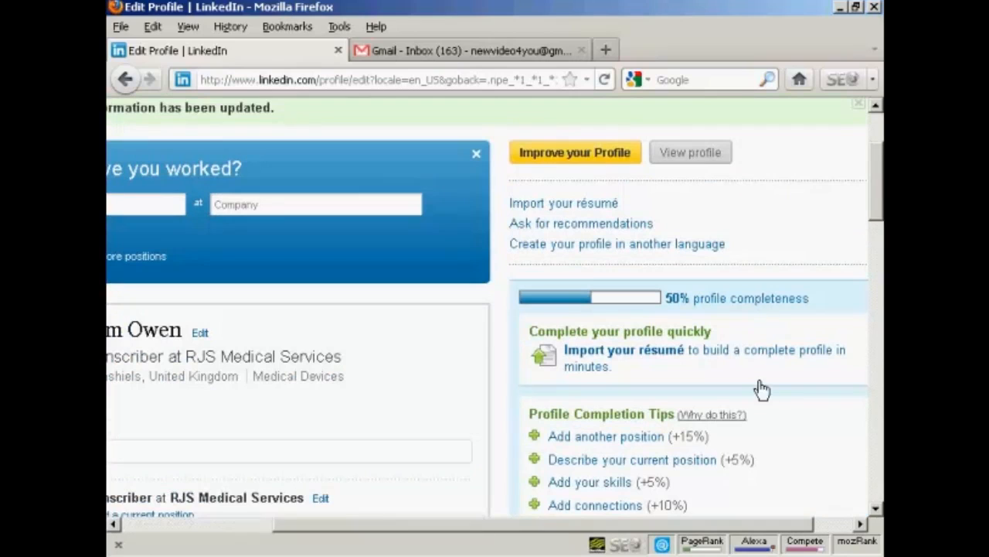
left_click(562, 202)
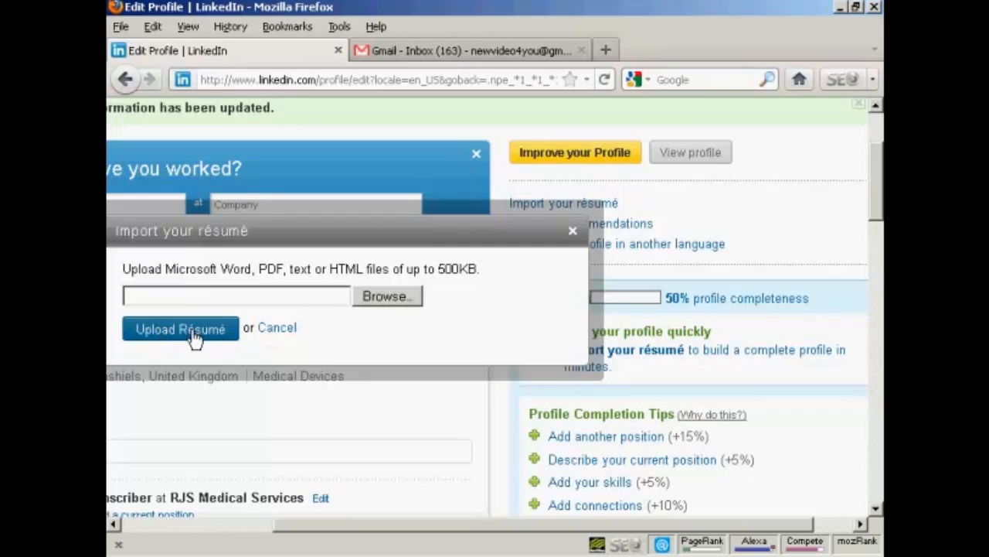
mouse_move(255, 296)
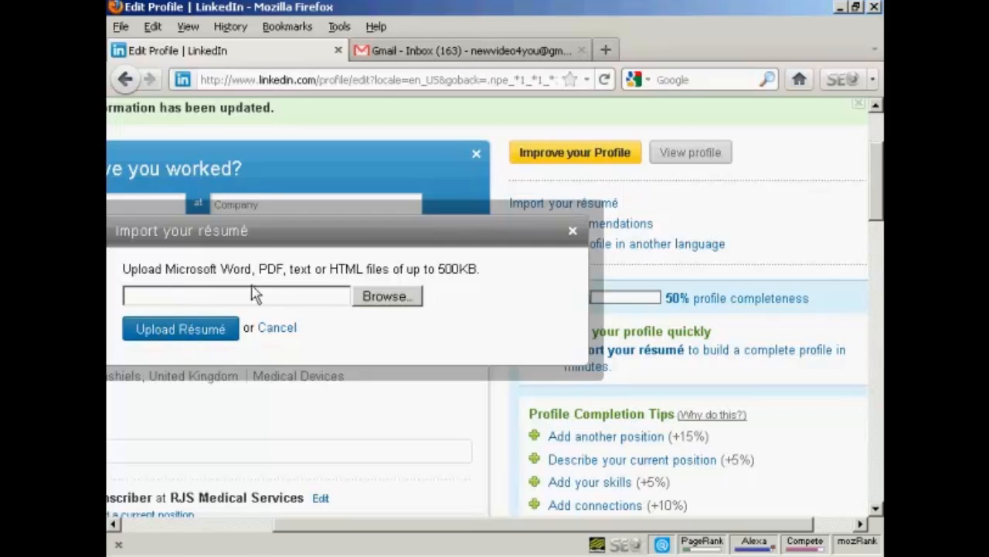
mouse_move(277, 328)
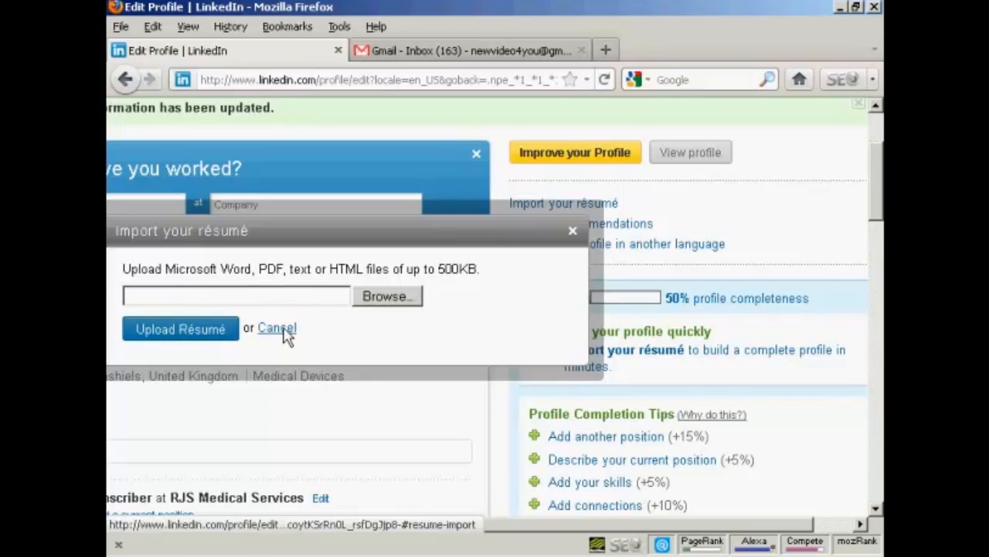
left_click(277, 328)
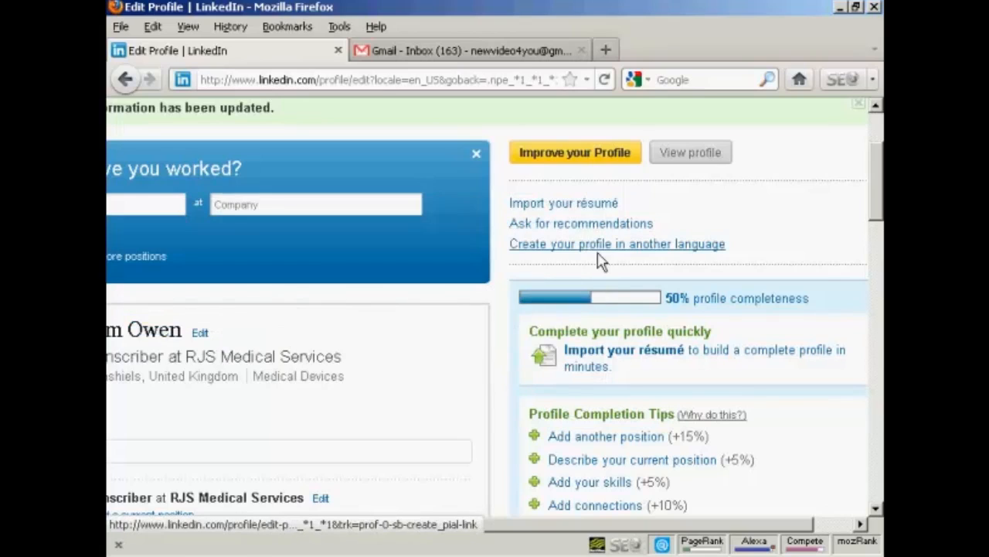
mouse_move(662, 309)
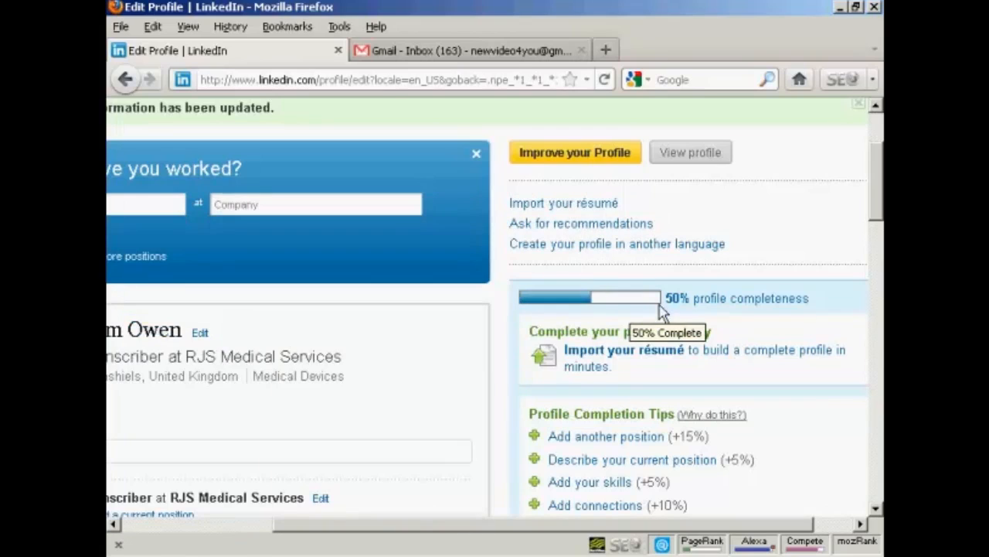
mouse_move(631, 224)
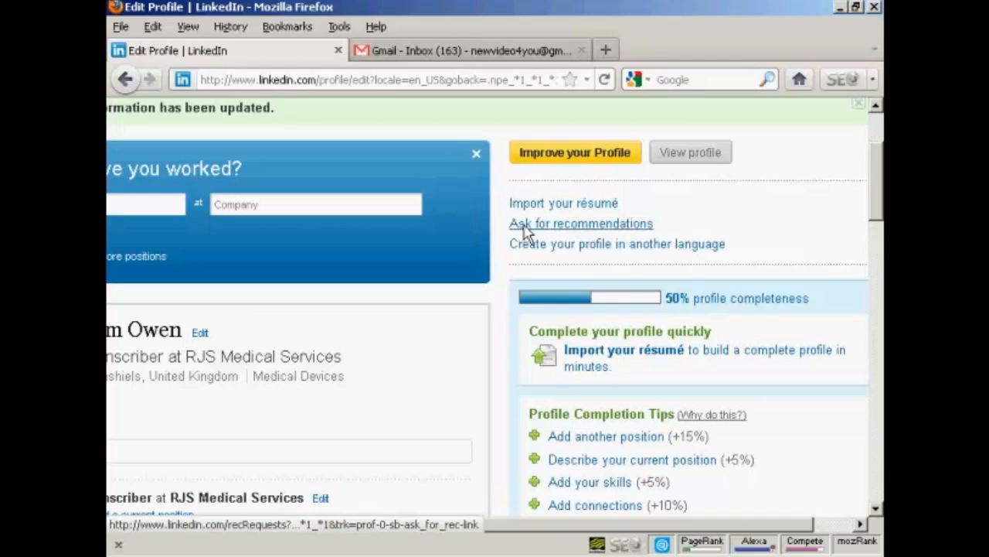
Step: Go to Request Recommendations and review the default 'Can you endorse me?' message form without choosing a position
left_click(581, 223)
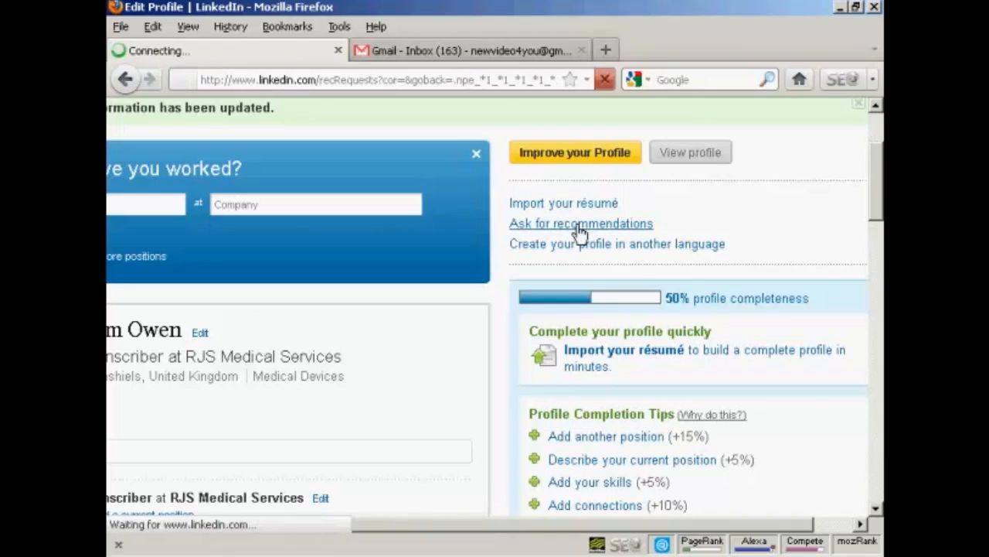
left_click(581, 223)
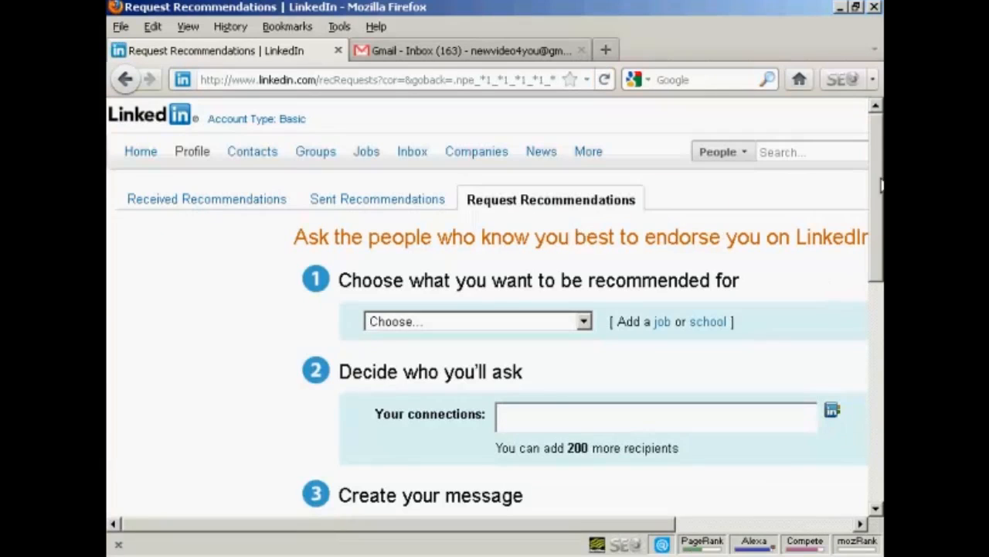
scroll("down", 3)
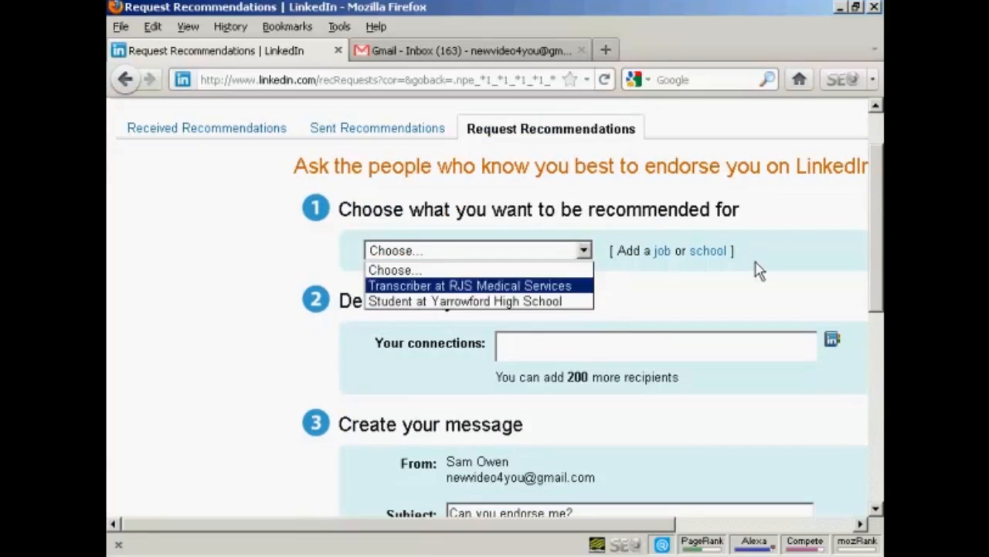
left_click(396, 269)
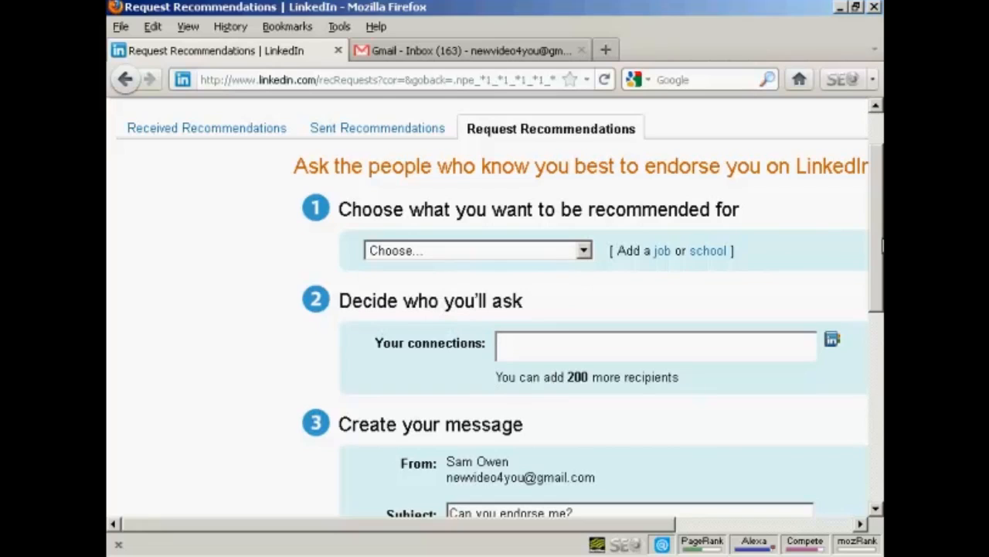
scroll("down", 3)
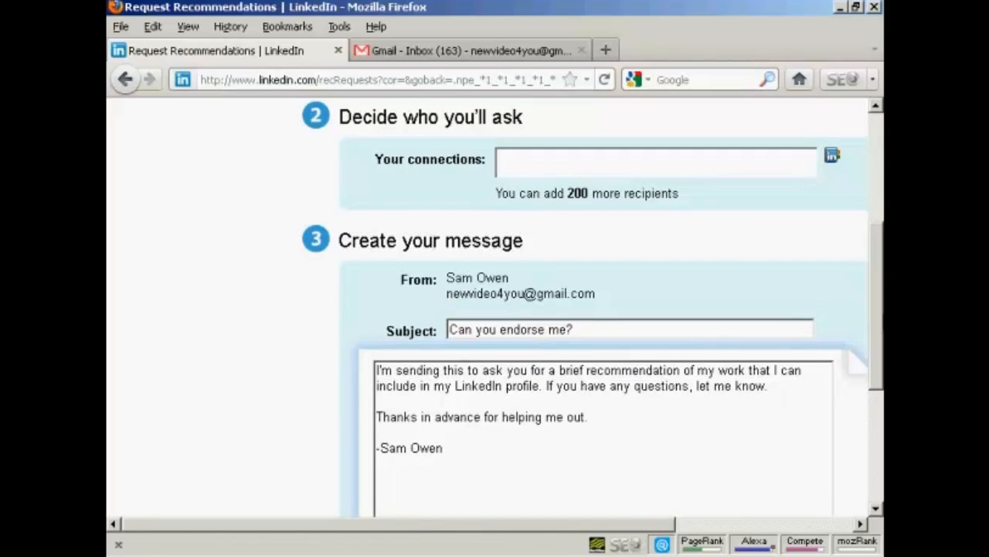
scroll("down", 3)
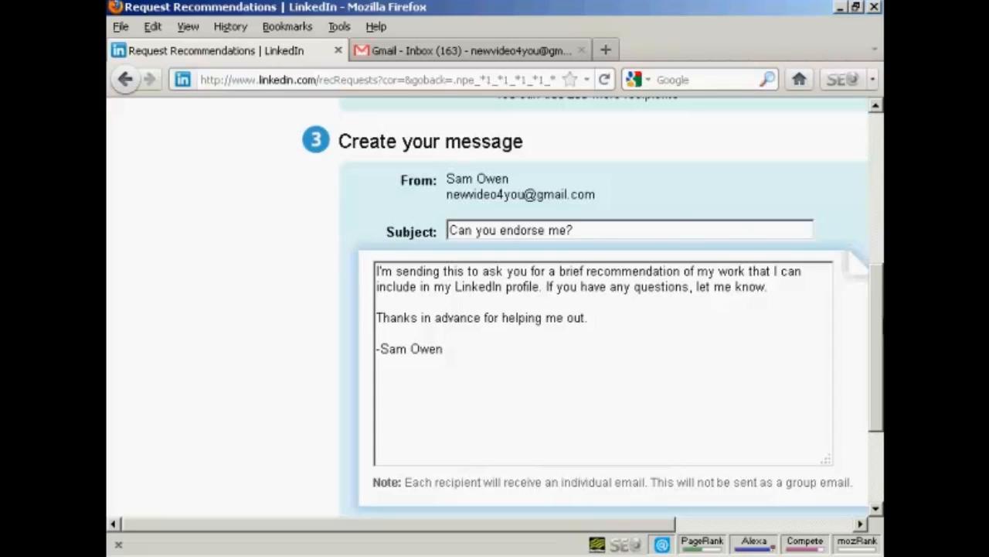
scroll("up", 3)
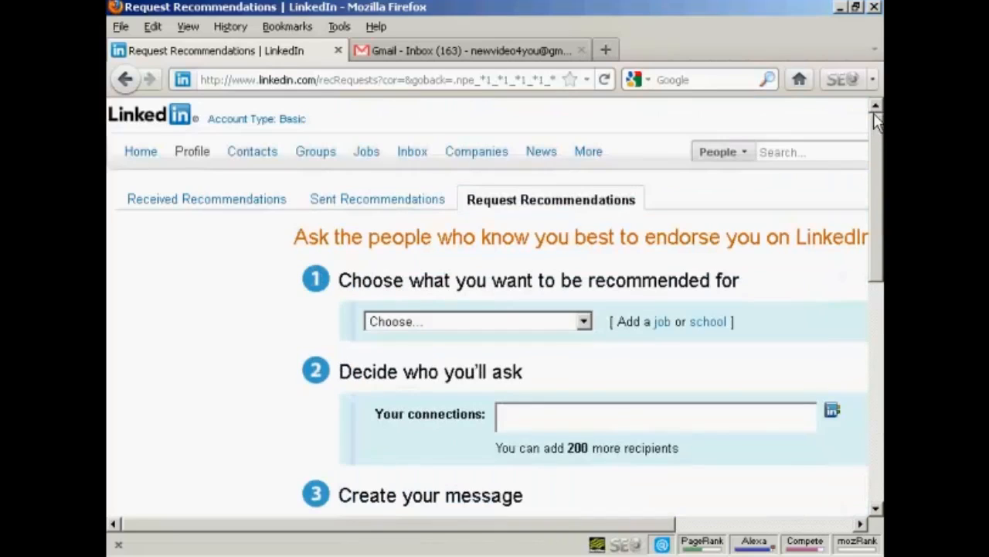
Step: Browse the Groups You May Like directory of suggested medical device and sales groups
left_click(315, 151)
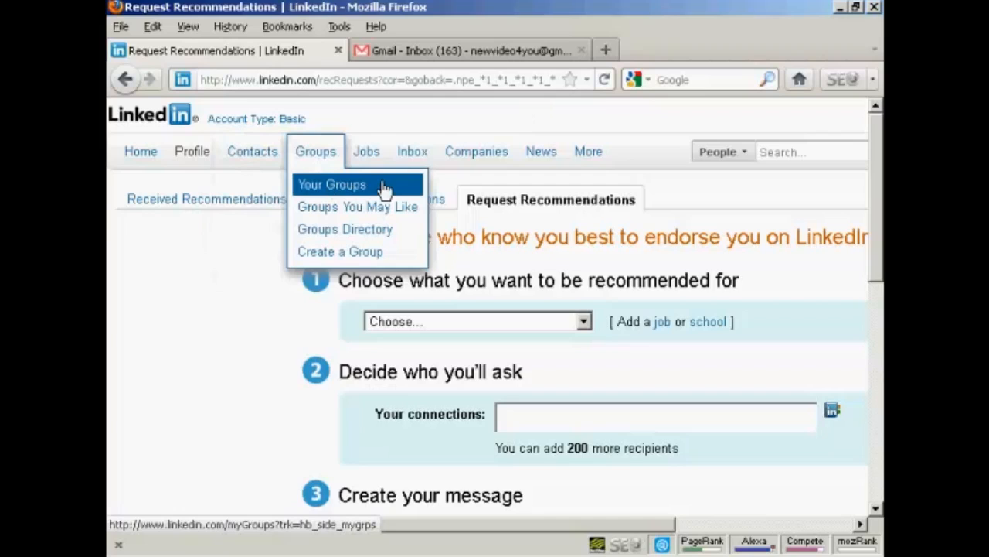
mouse_move(359, 207)
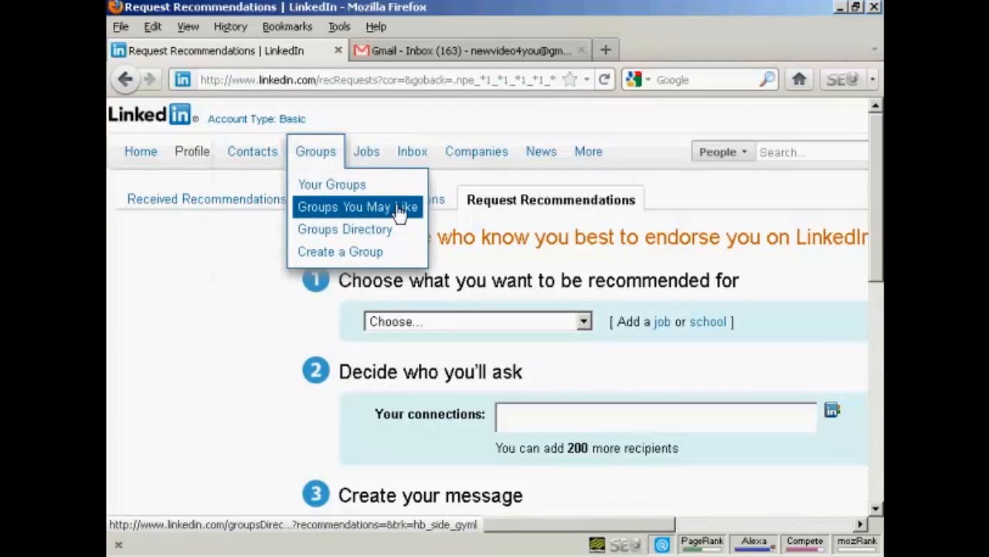
left_click(357, 207)
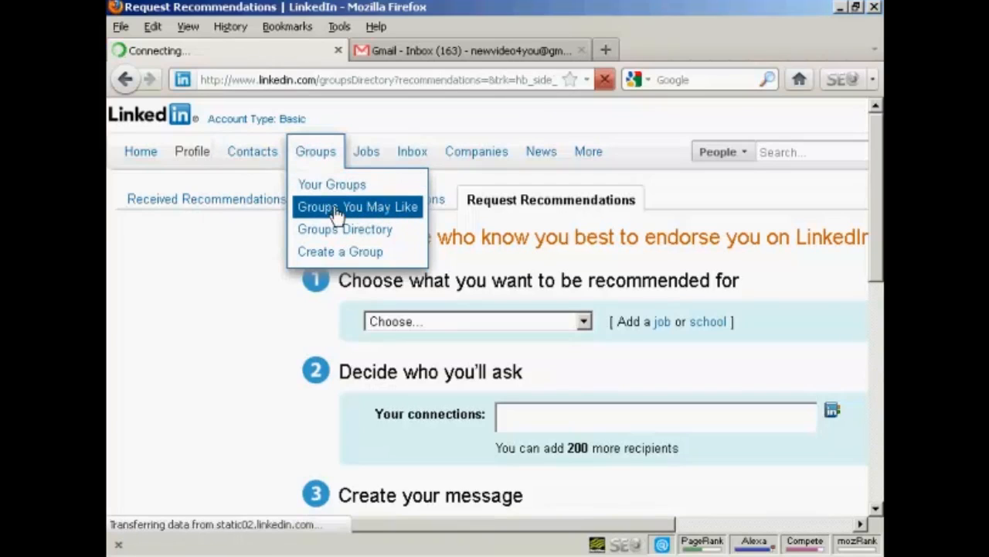
left_click(357, 207)
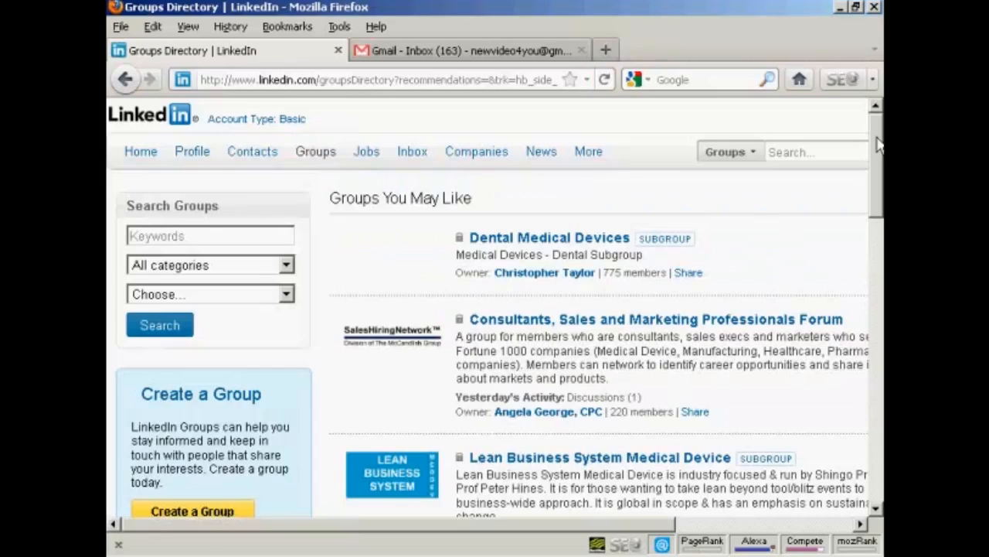
scroll("down", 3)
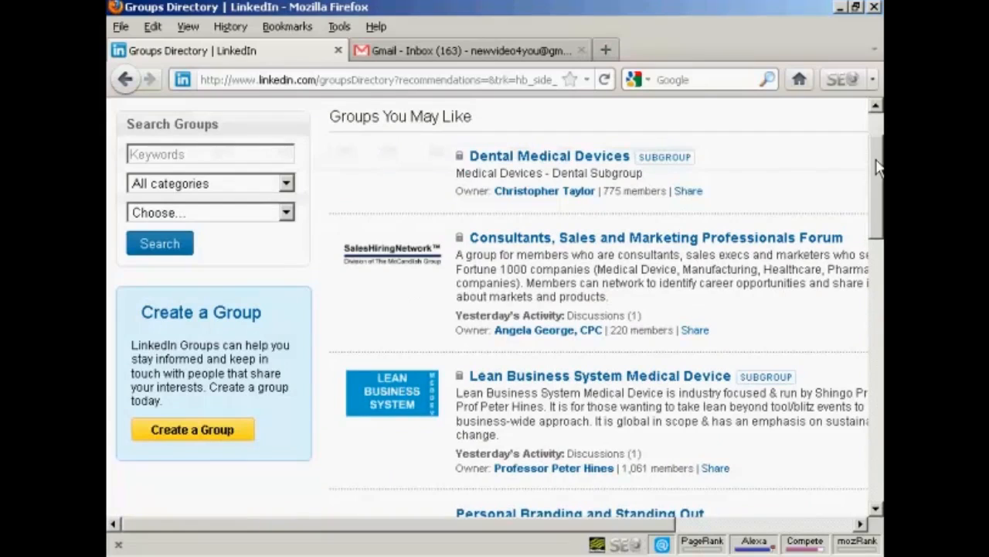
scroll("down", 3)
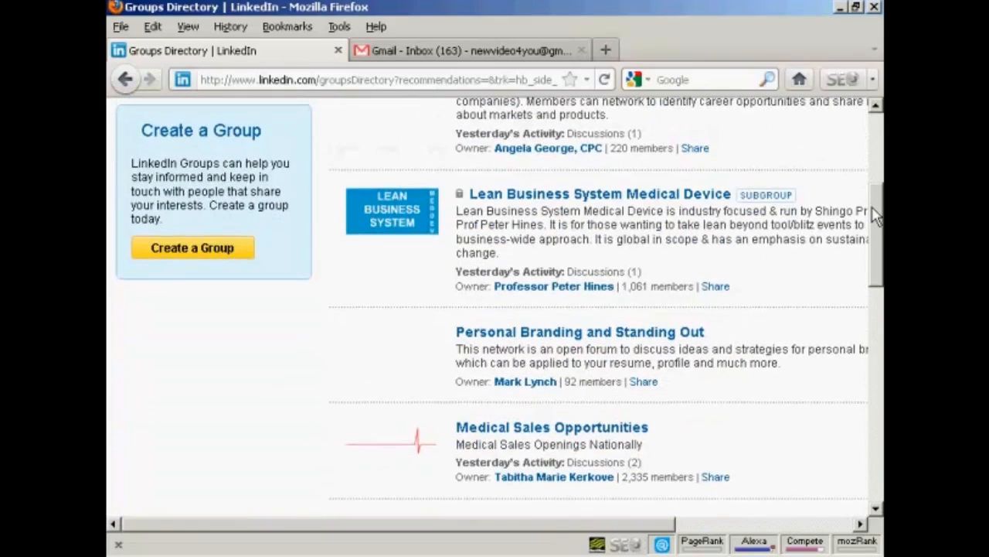
scroll("down", 3)
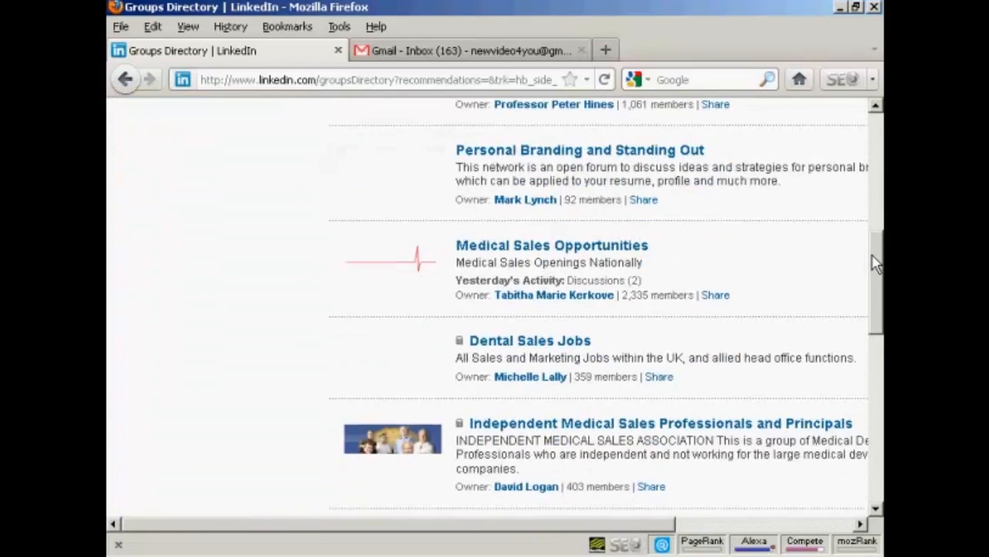
scroll("down", 3)
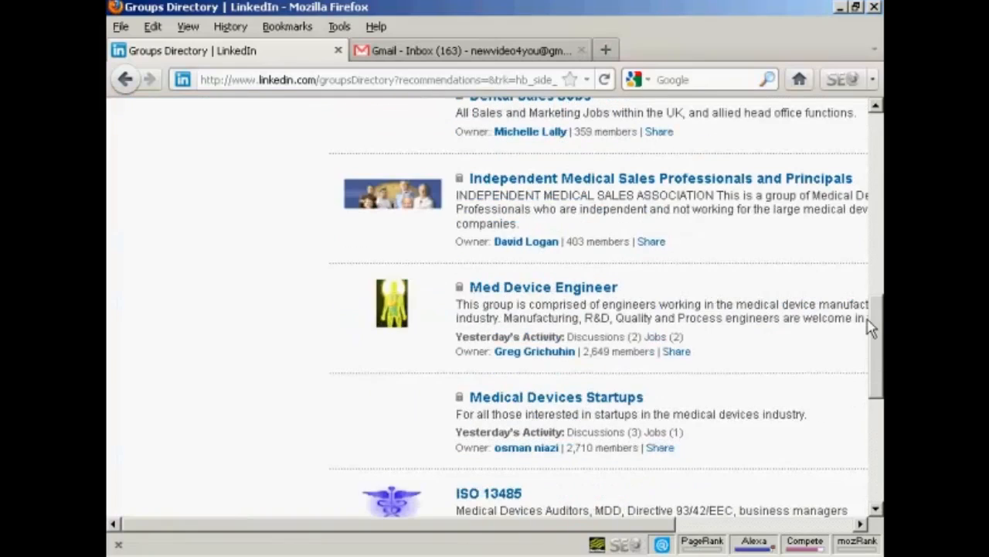
scroll("down", 3)
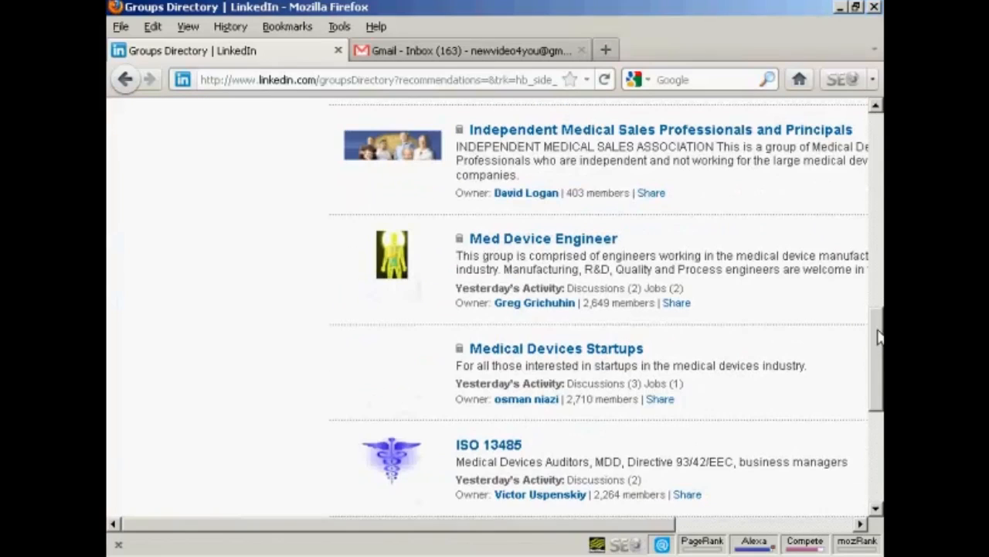
scroll("up", 3)
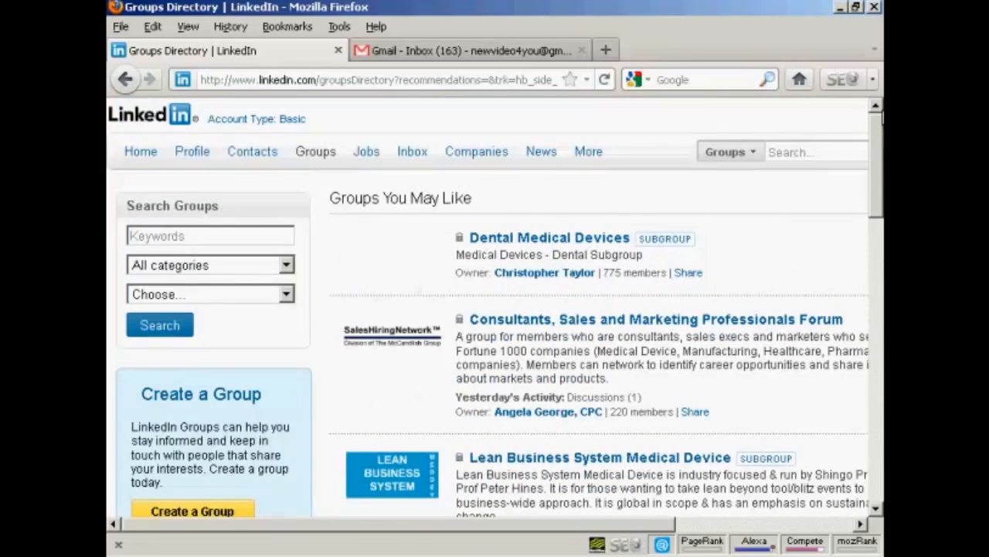
mouse_move(819, 266)
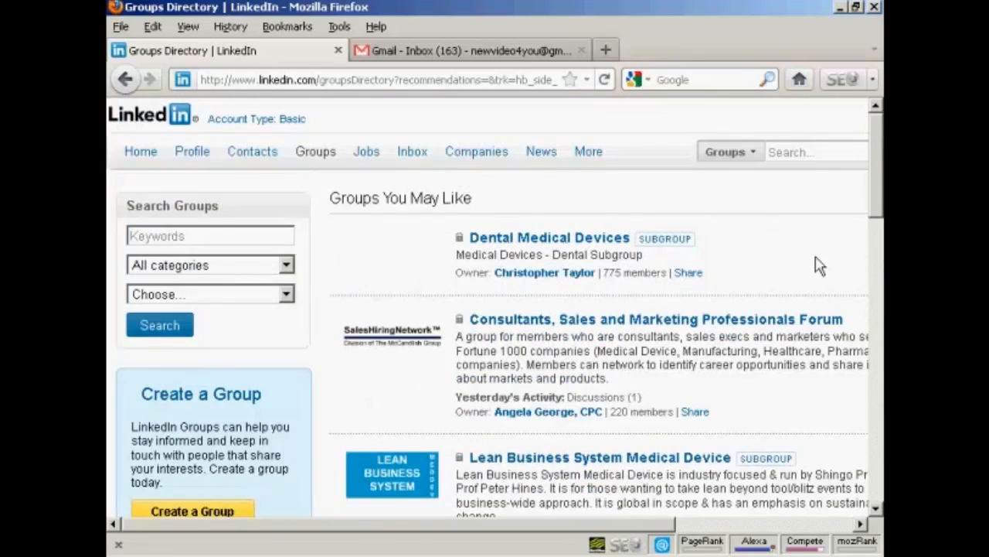
mouse_move(371, 203)
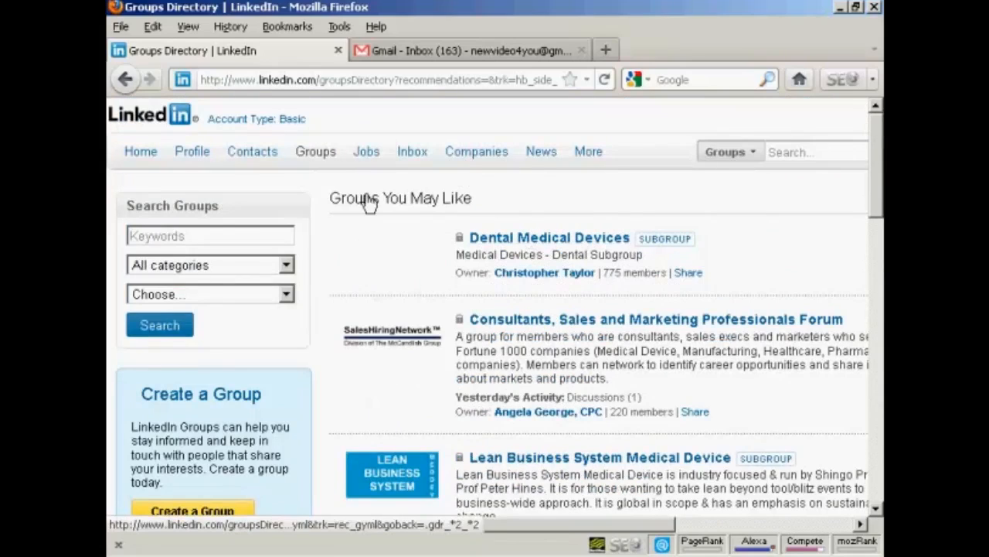
Step: Navigate from the Jobs menu to the Companies search page
left_click(366, 151)
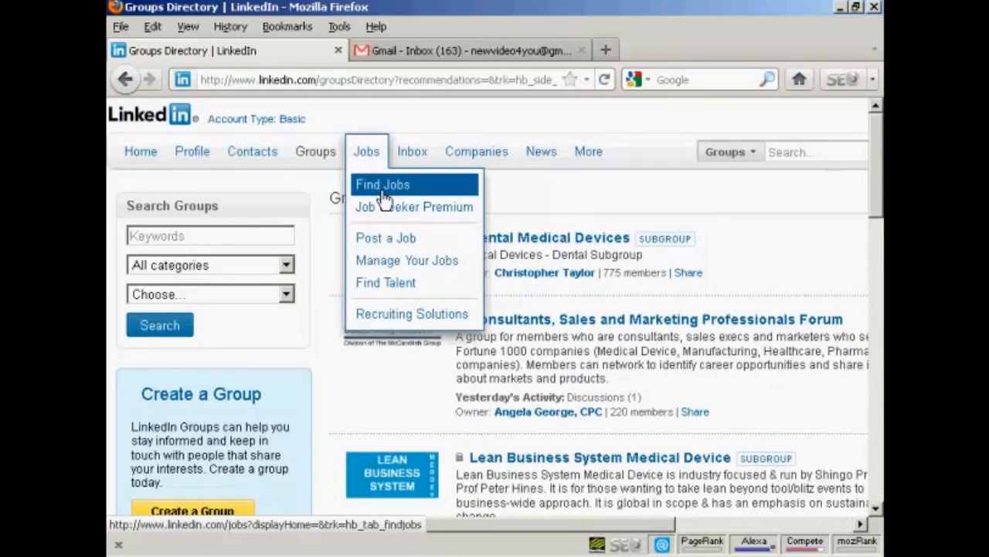
mouse_move(493, 195)
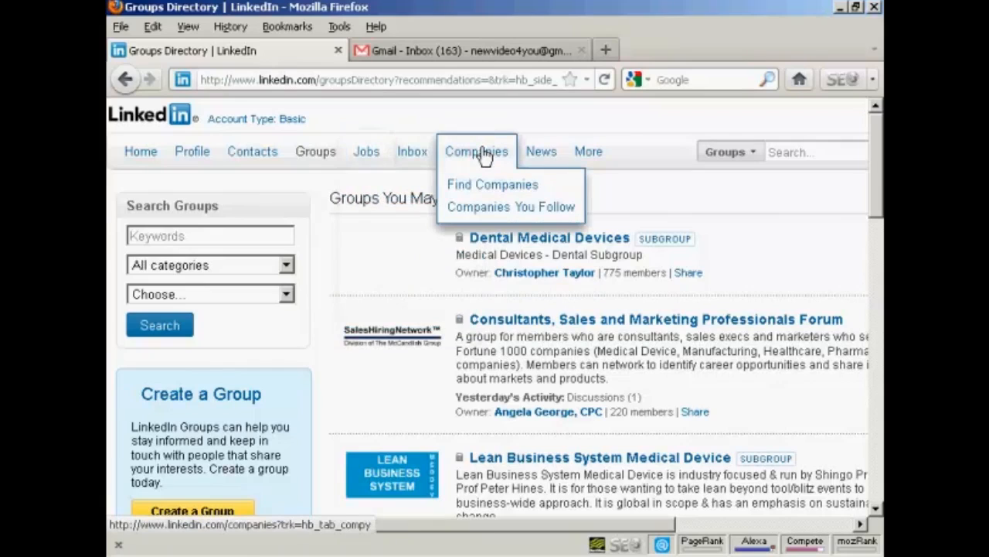
mouse_move(510, 207)
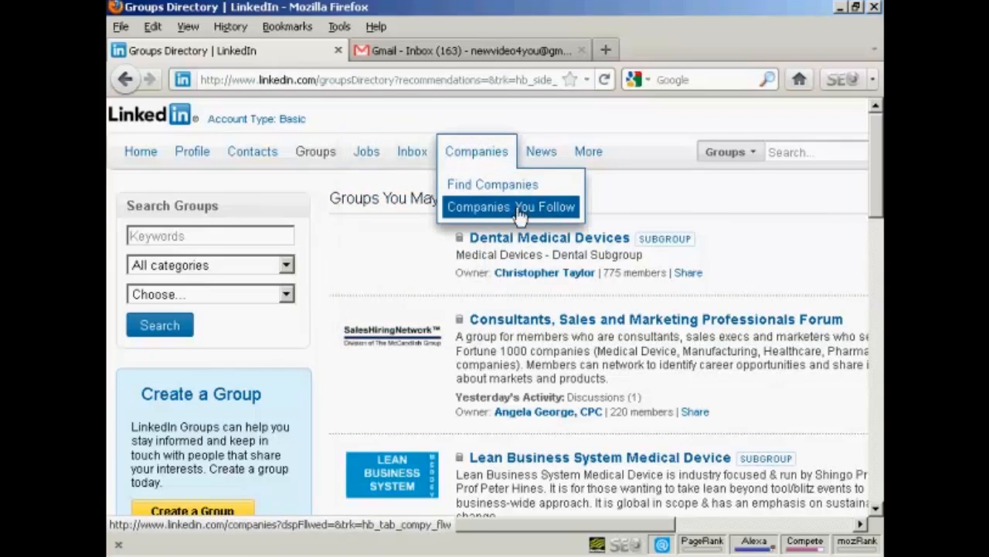
left_click(511, 207)
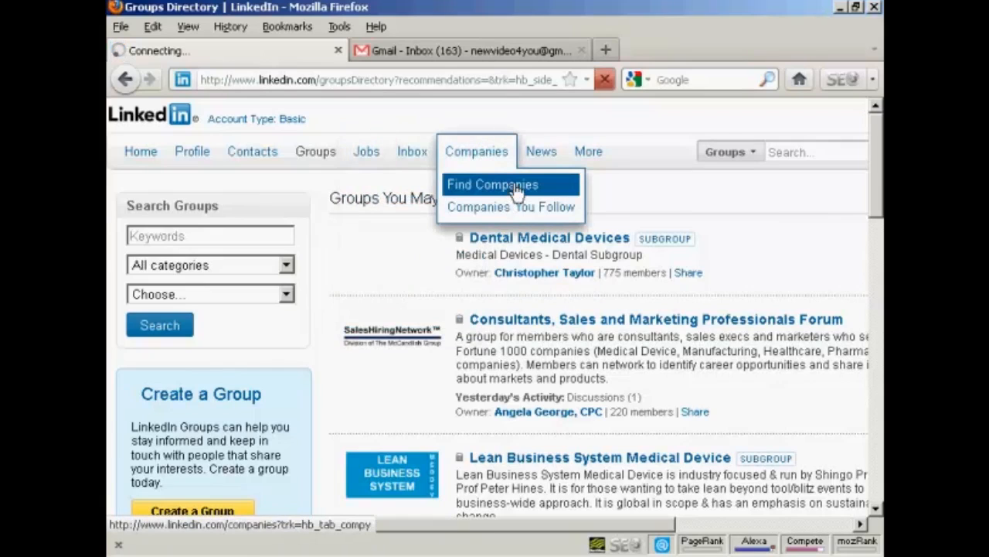
left_click(492, 184)
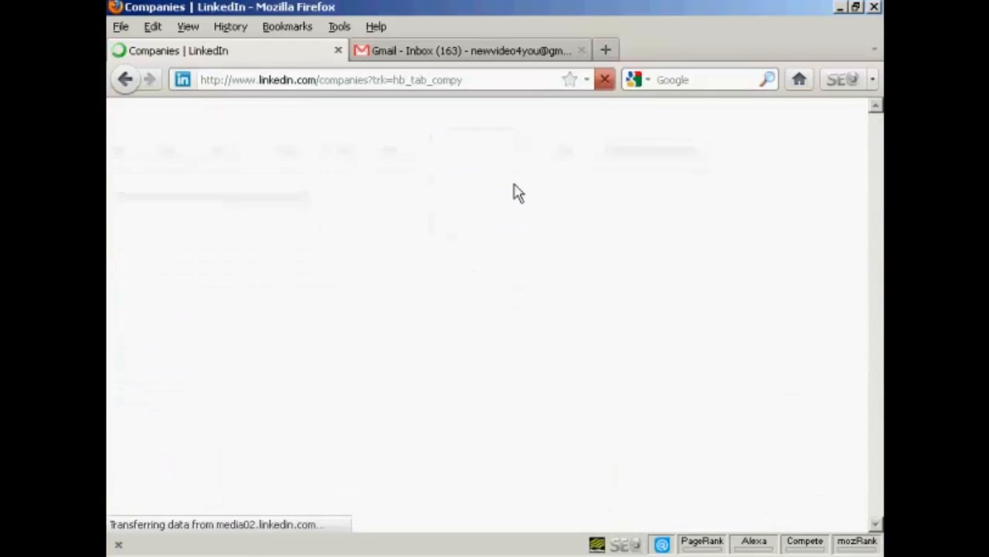